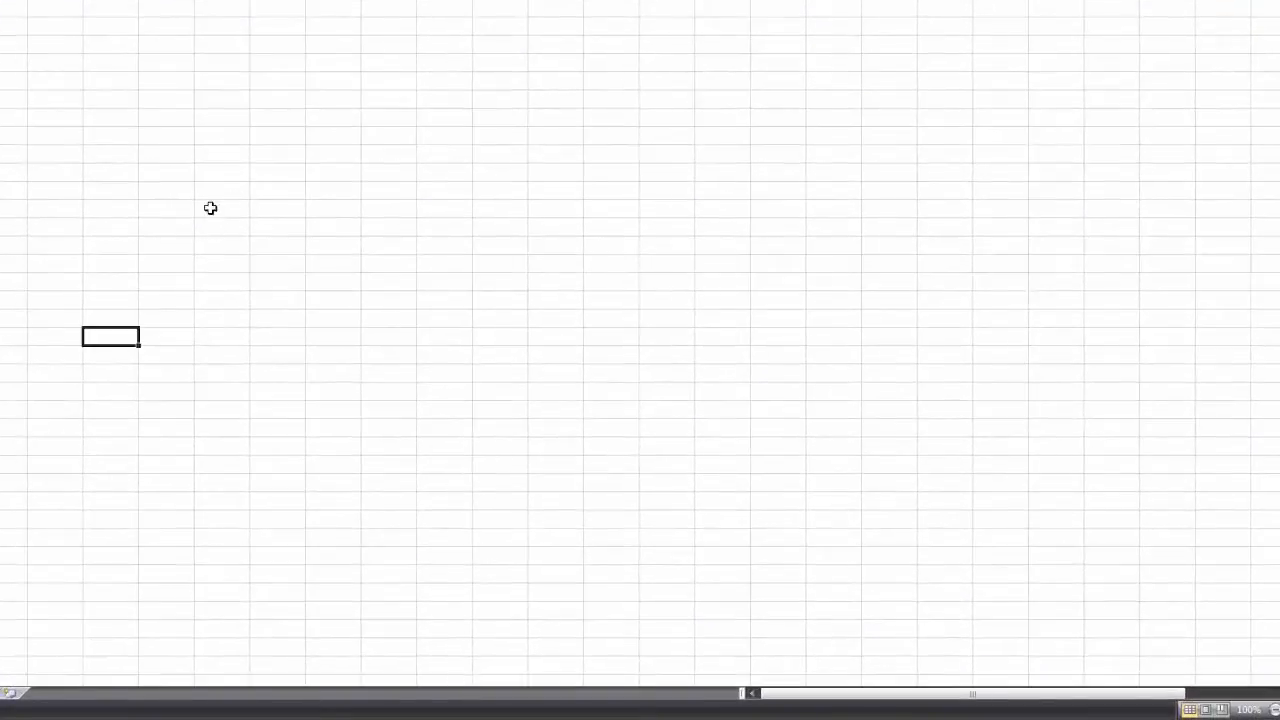
mouse_move(245, 394)
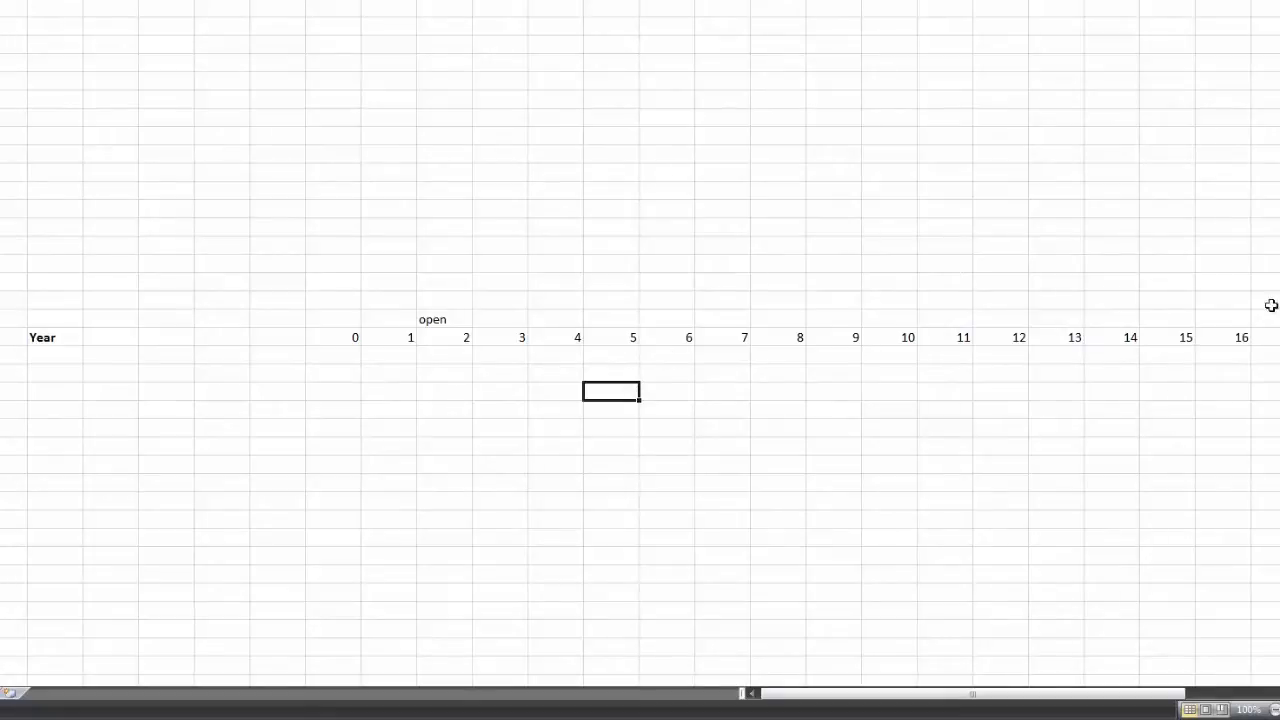
mouse_move(1252, 327)
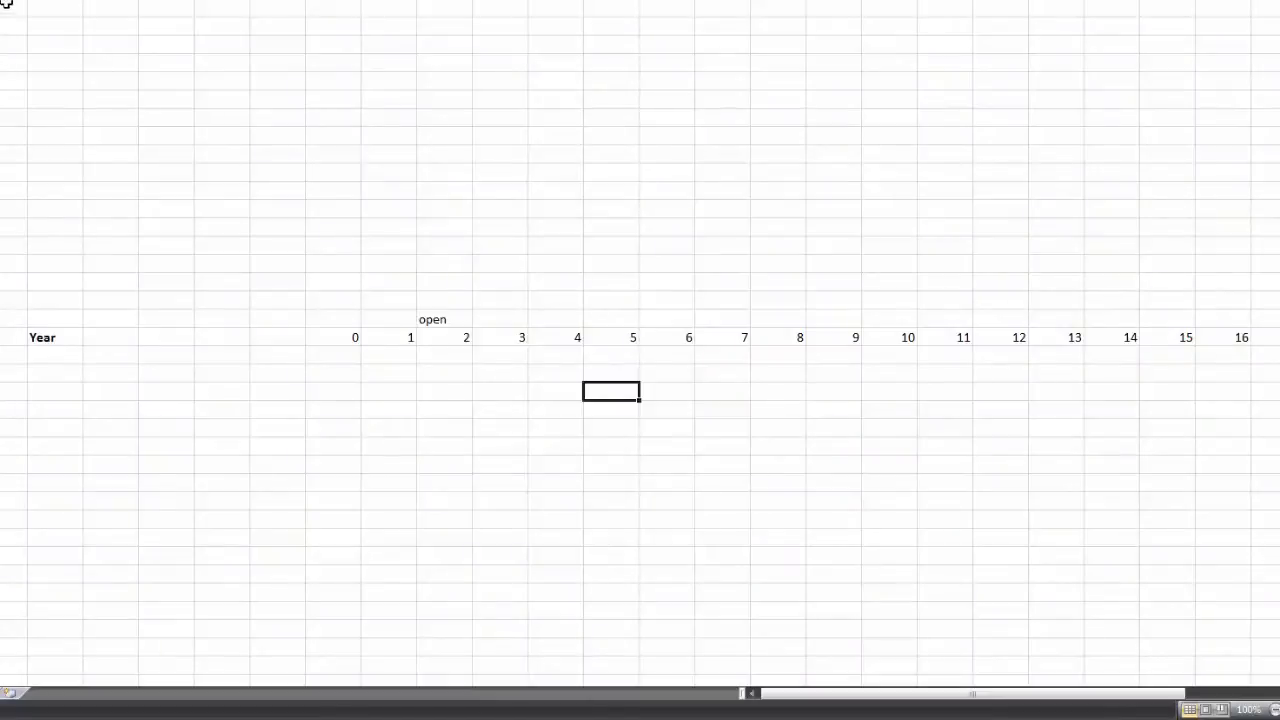
mouse_move(22, 14)
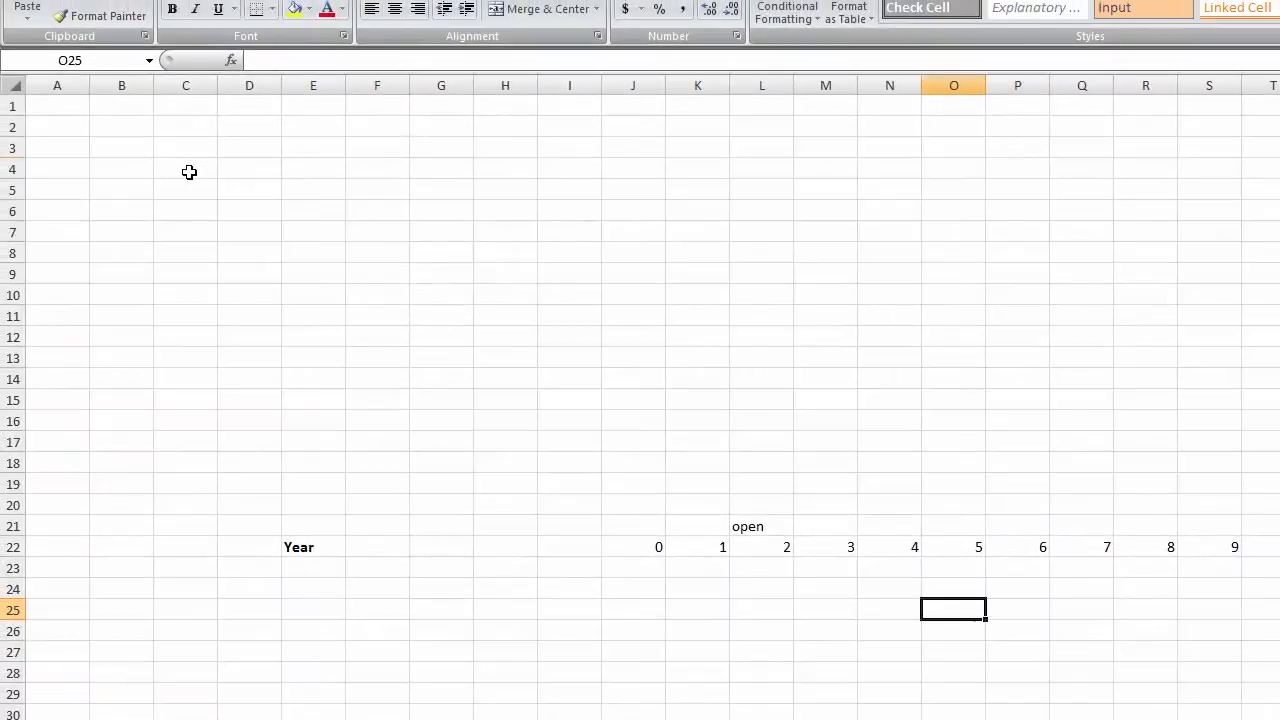
- Add a merged 'Number of Guests' heading, bold Max Occupancy of 20, and an Occupancy Rate label in B7
text(Number of Guests)
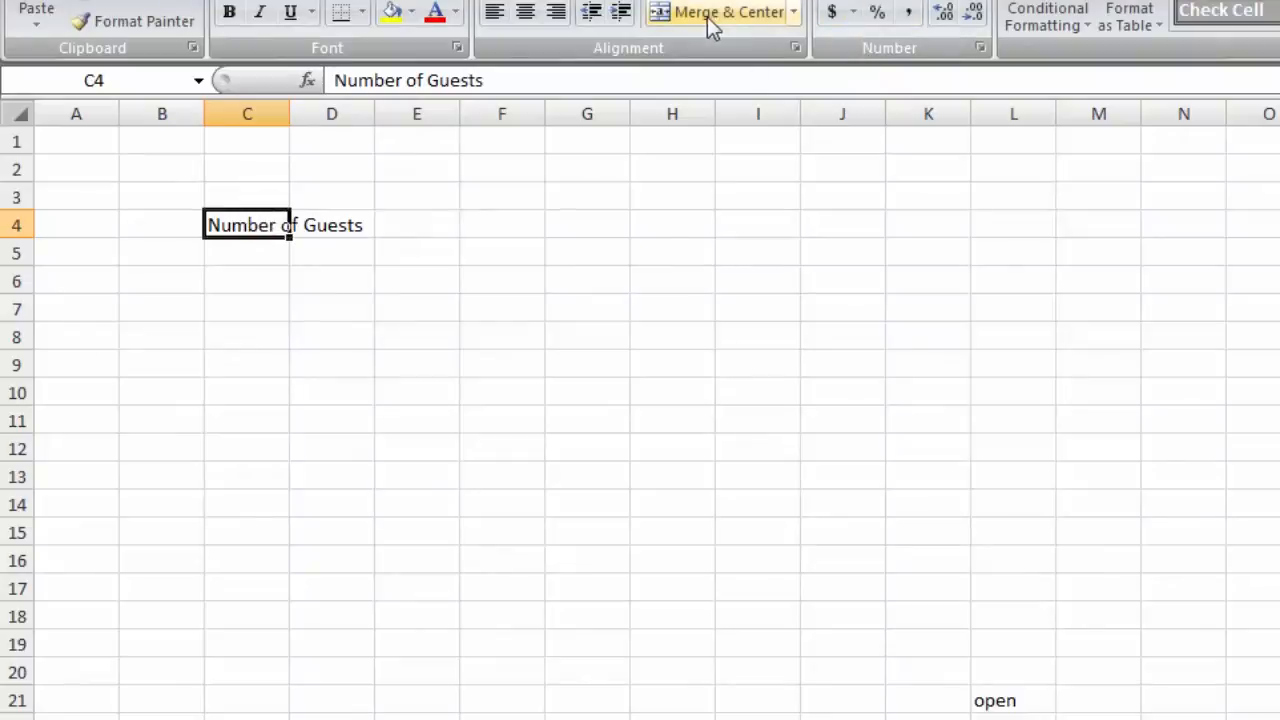
click(525, 12)
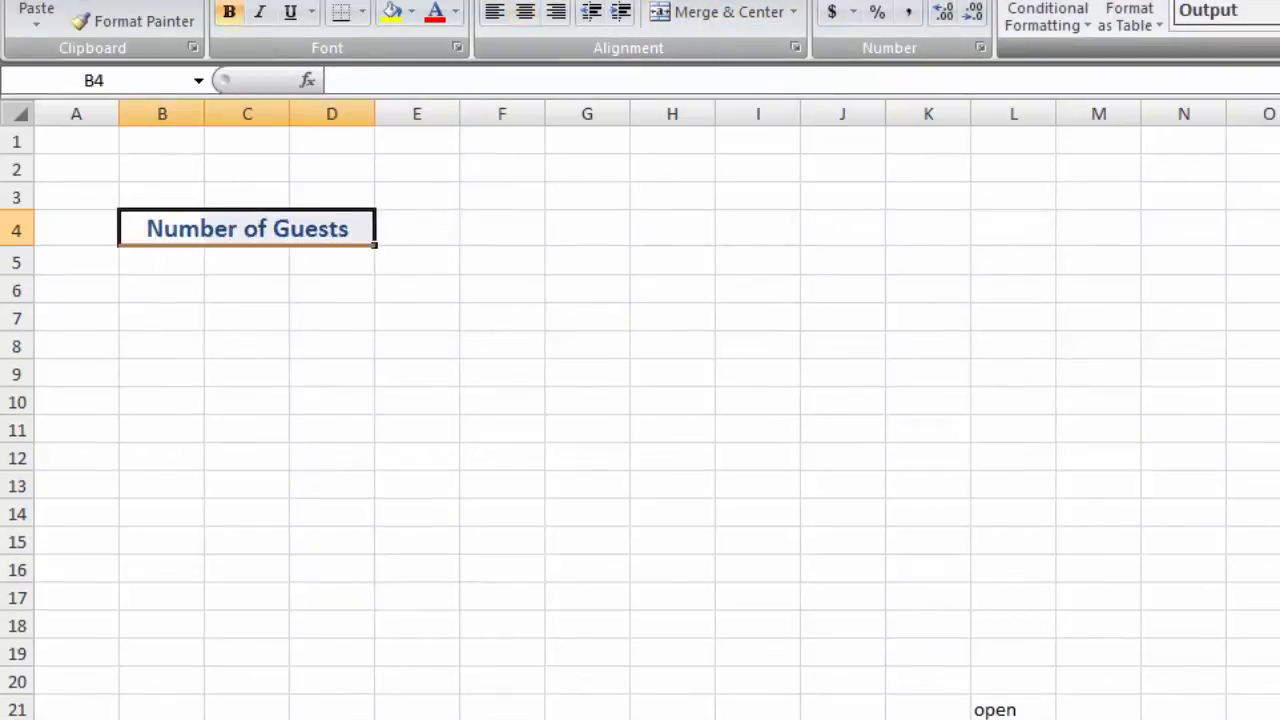
click(162, 261)
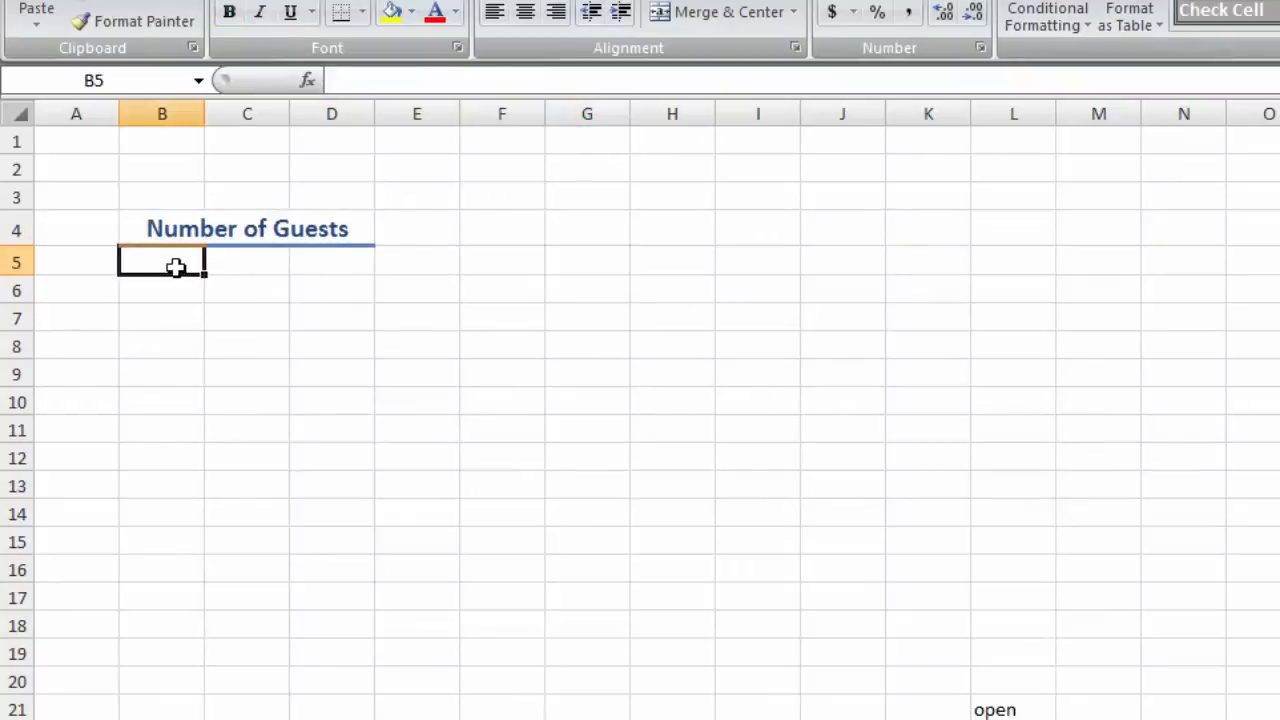
text(Max Oc)
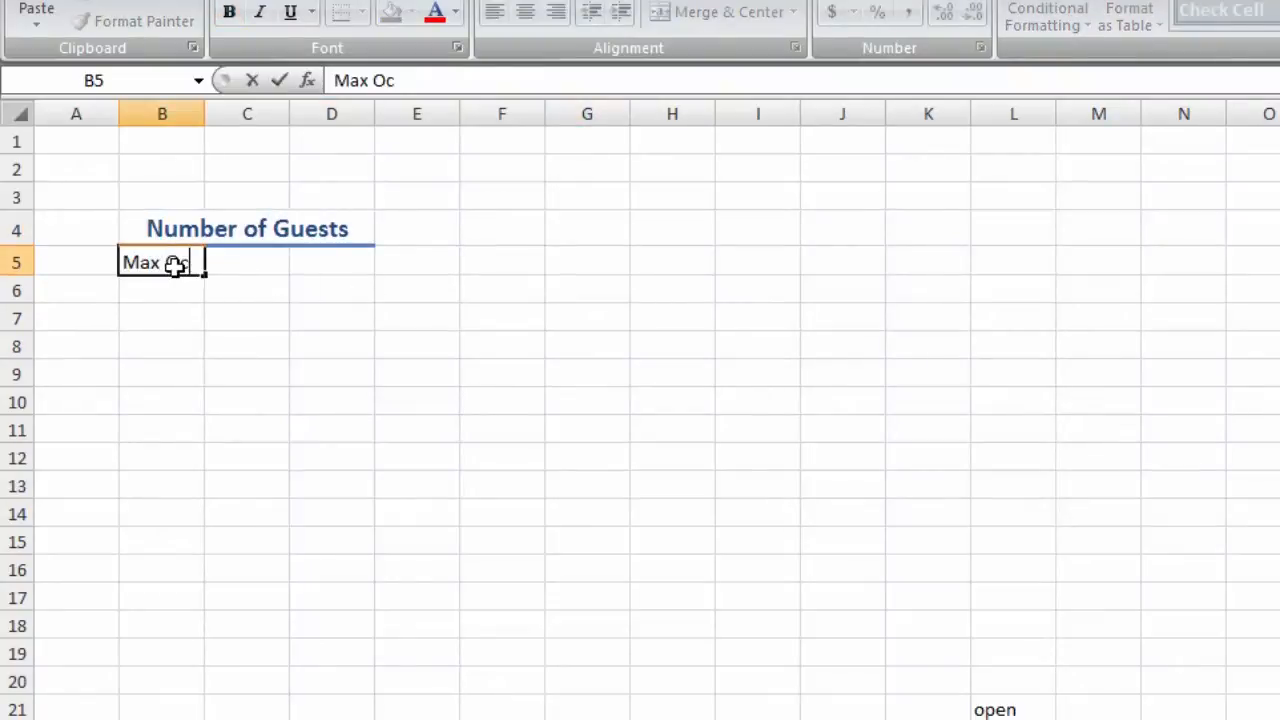
text(cupancy)
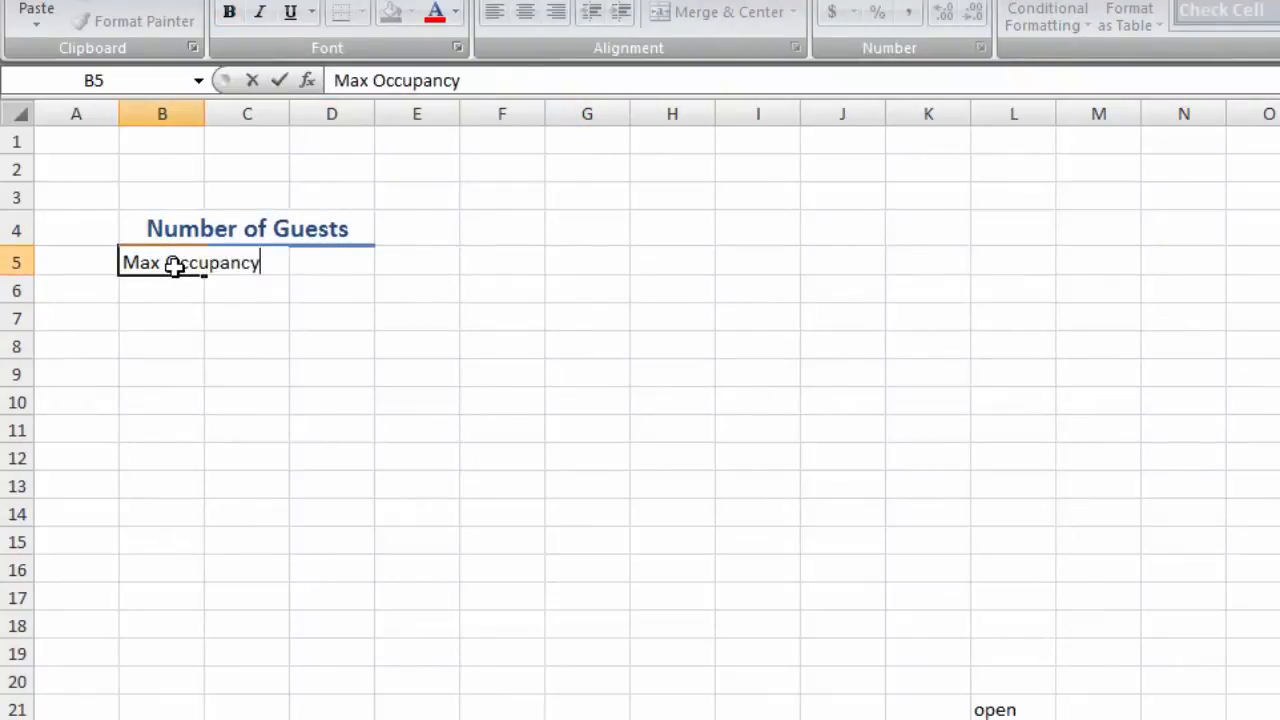
key(ctrl+b)
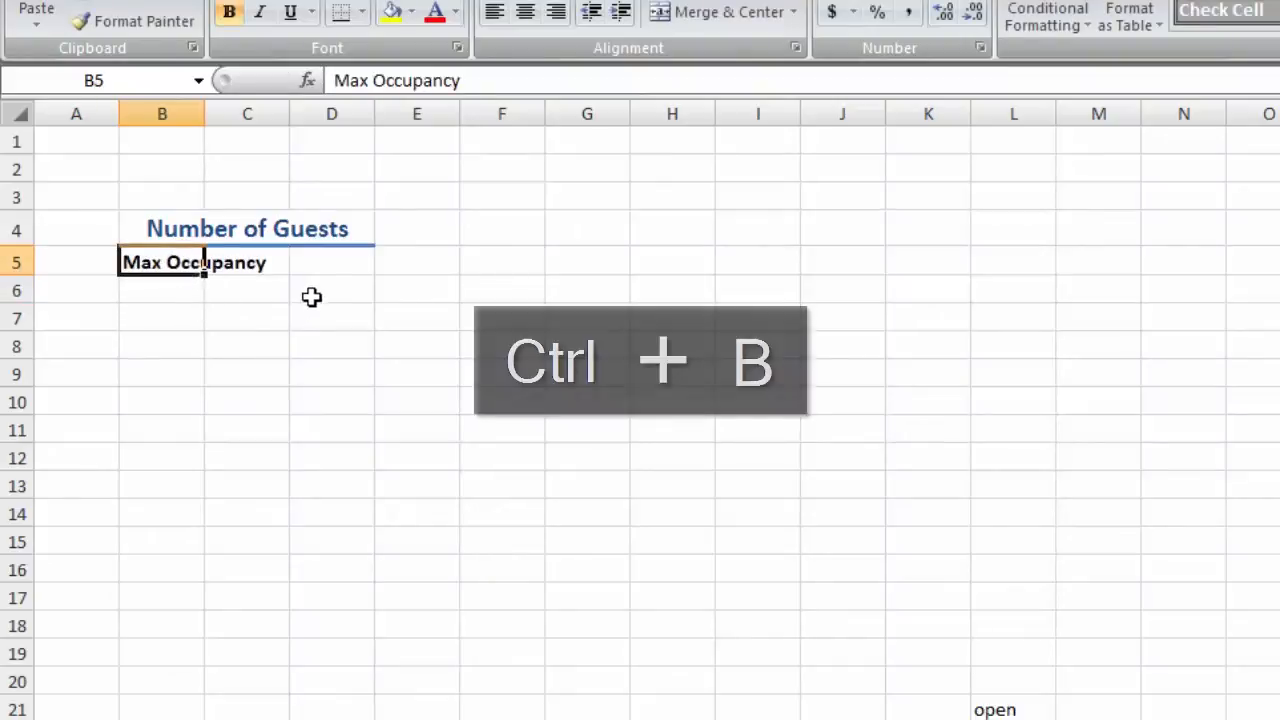
text(20)
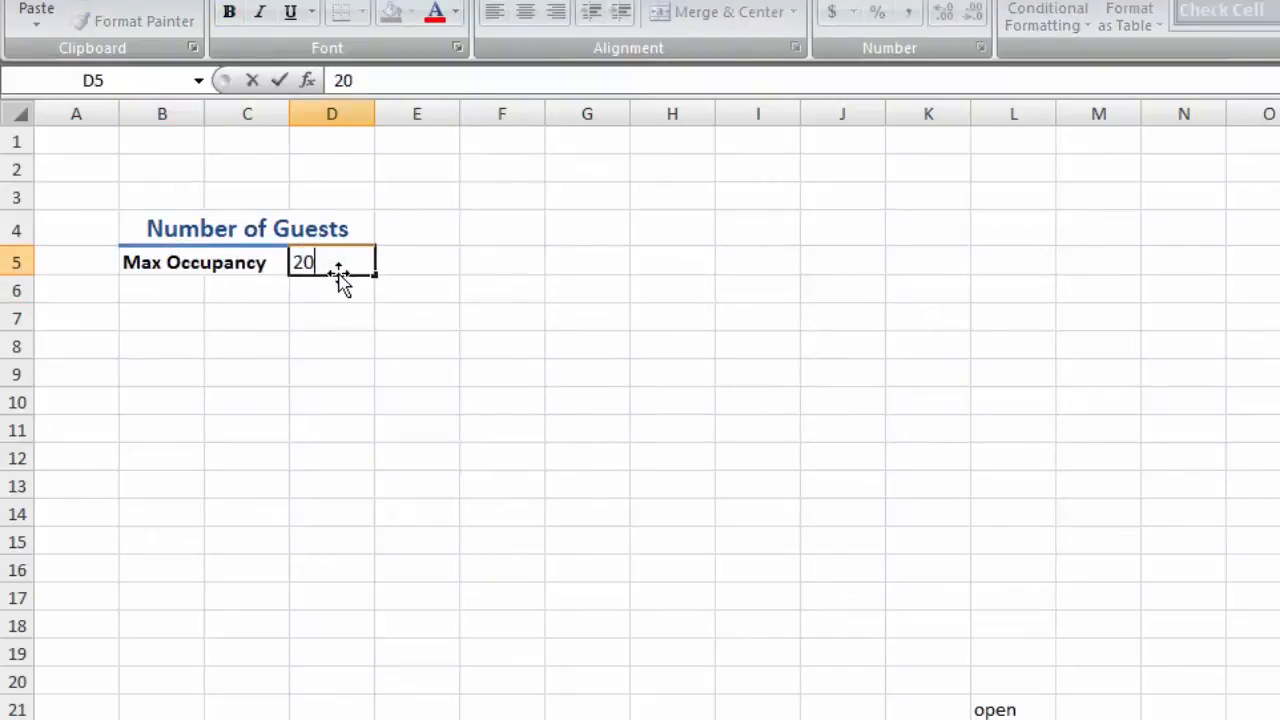
click(162, 318)
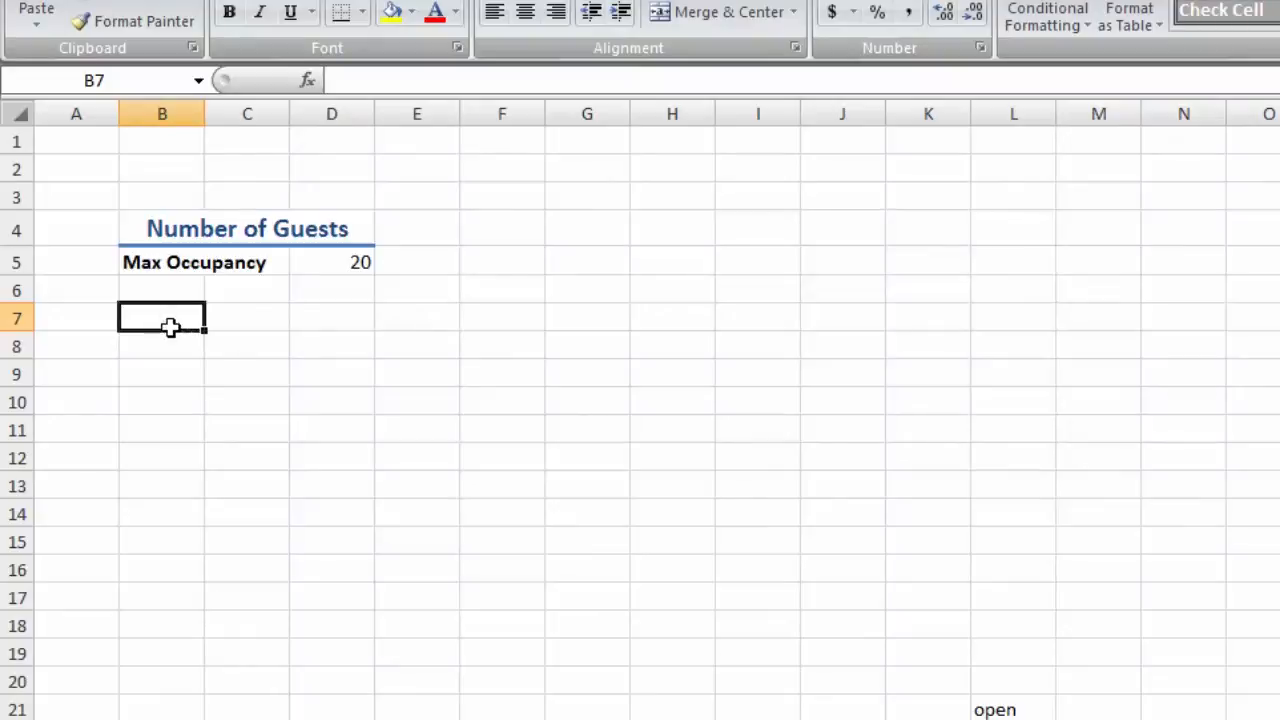
text(Occipancy Rate)
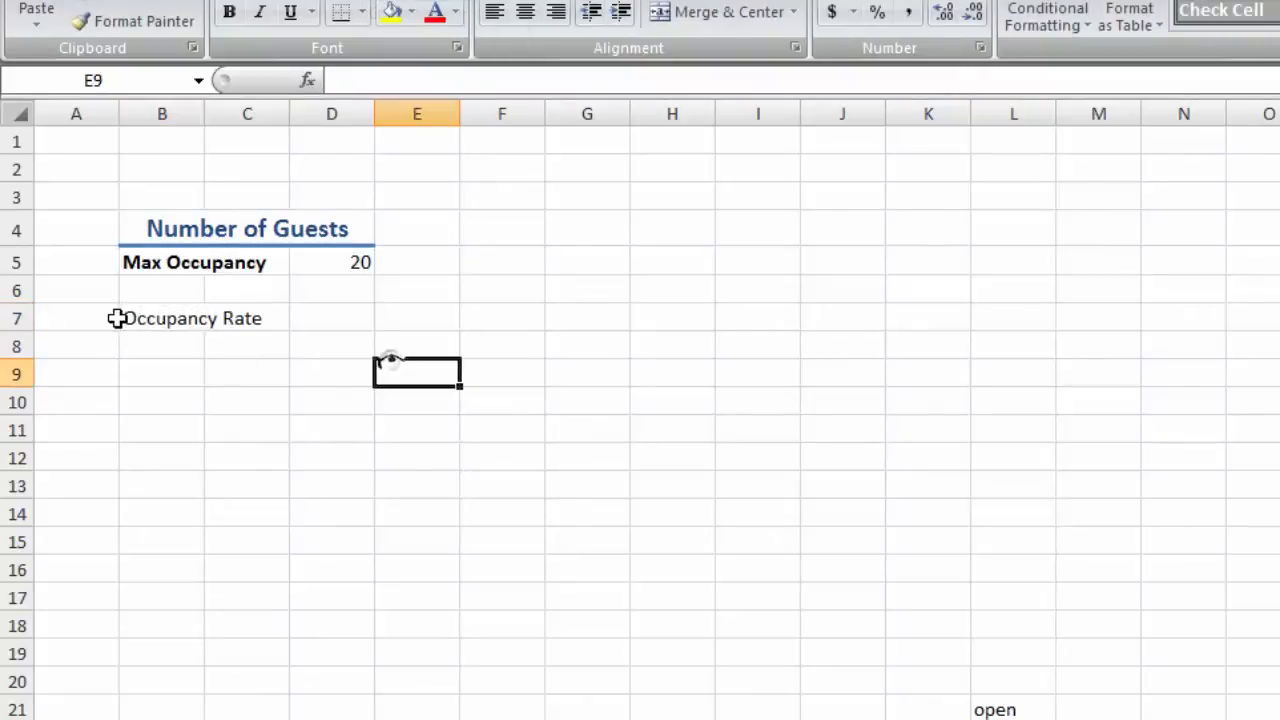
- Bold Occupancy Rate and list Years 2-4 54%, Years 5-9 56%, Years 10-16 59%
click(162, 346)
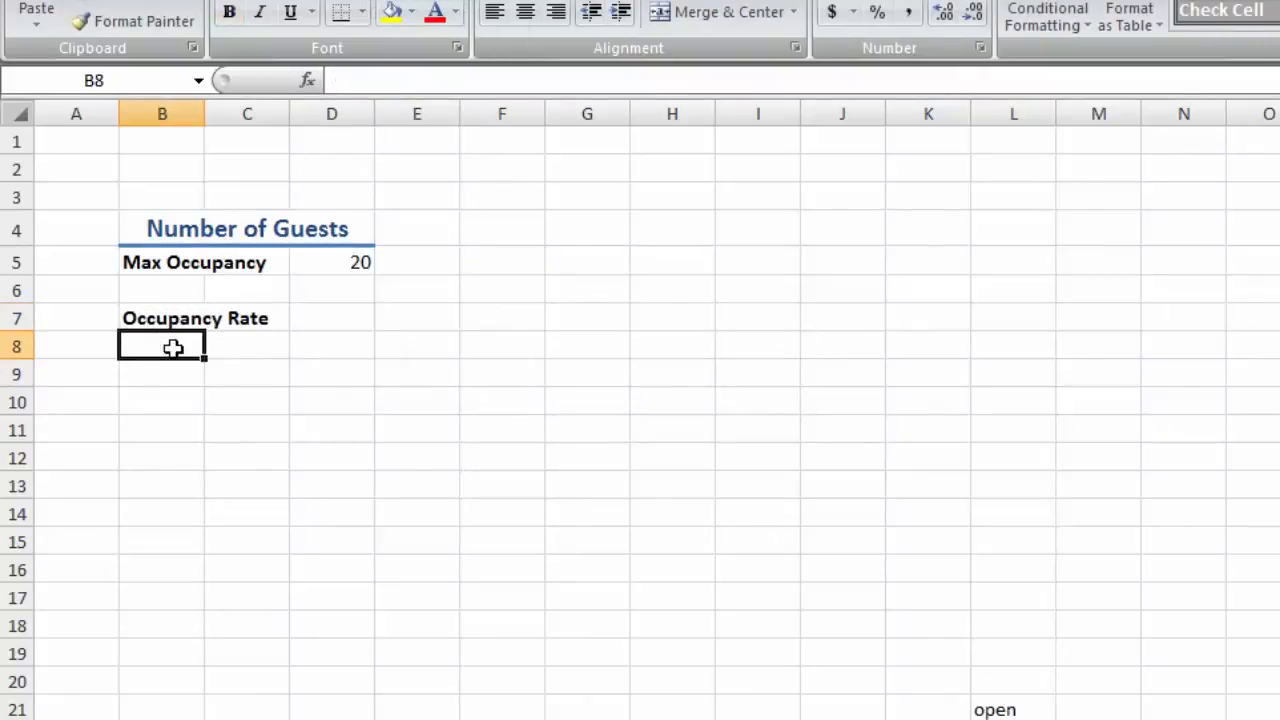
text(Years 2-4)
click(332, 346)
text(54)
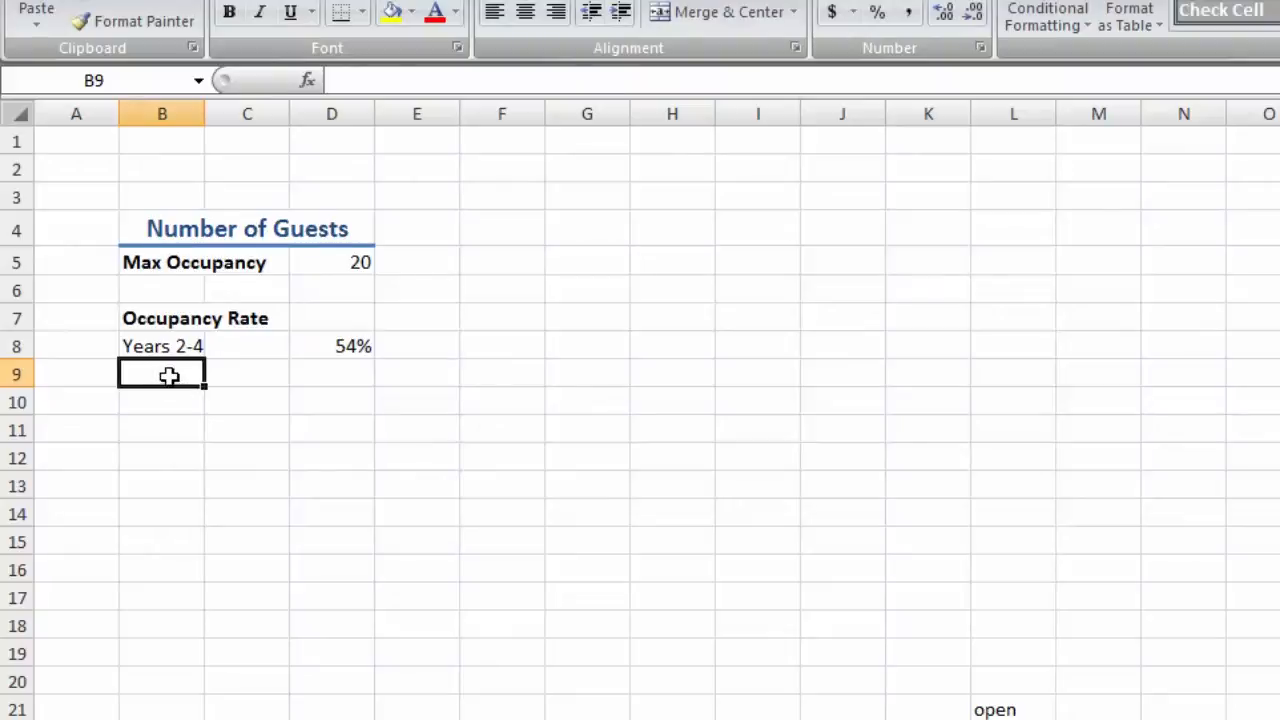
text(Years 2-4)
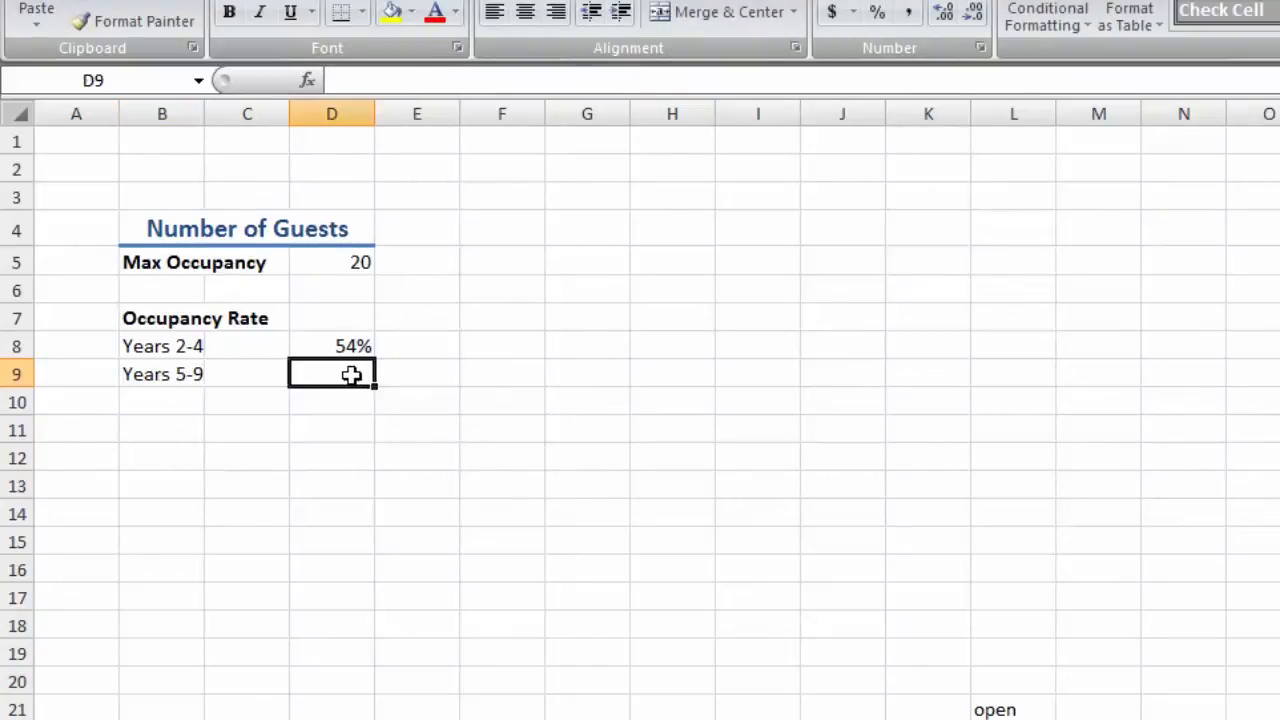
text(56%)
click(161, 402)
text(Years 10-16)
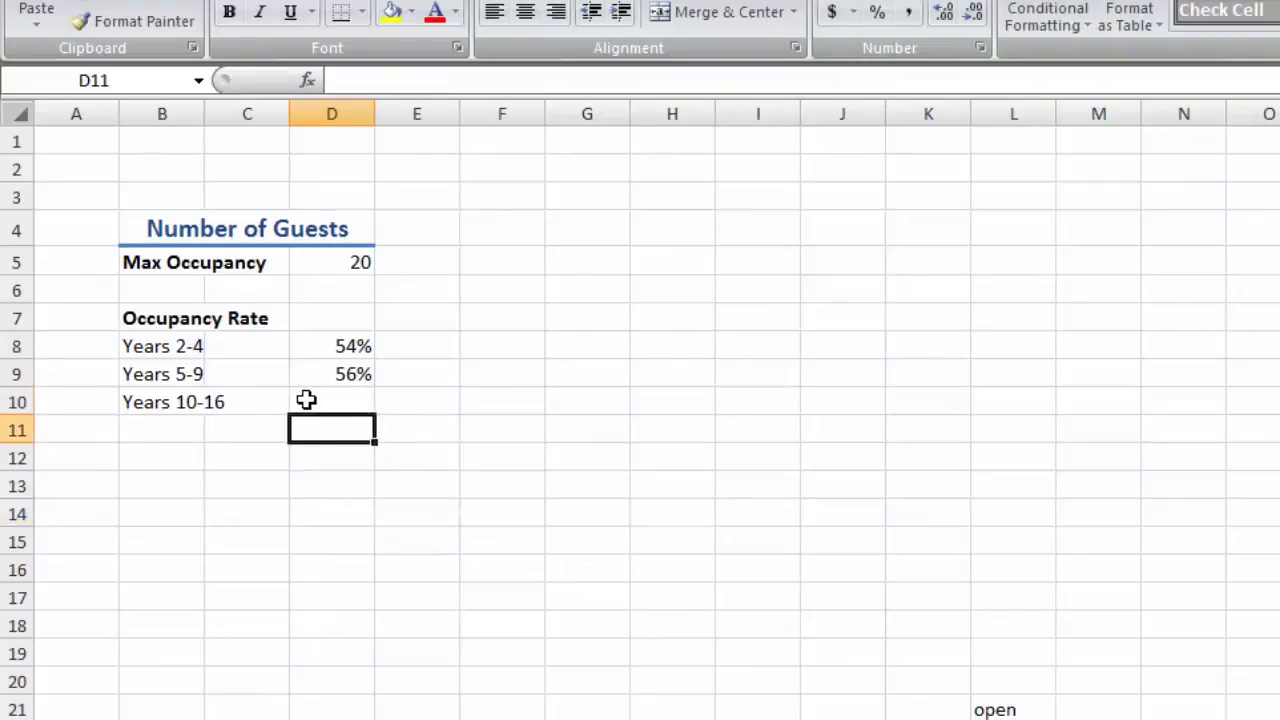
text(59%)
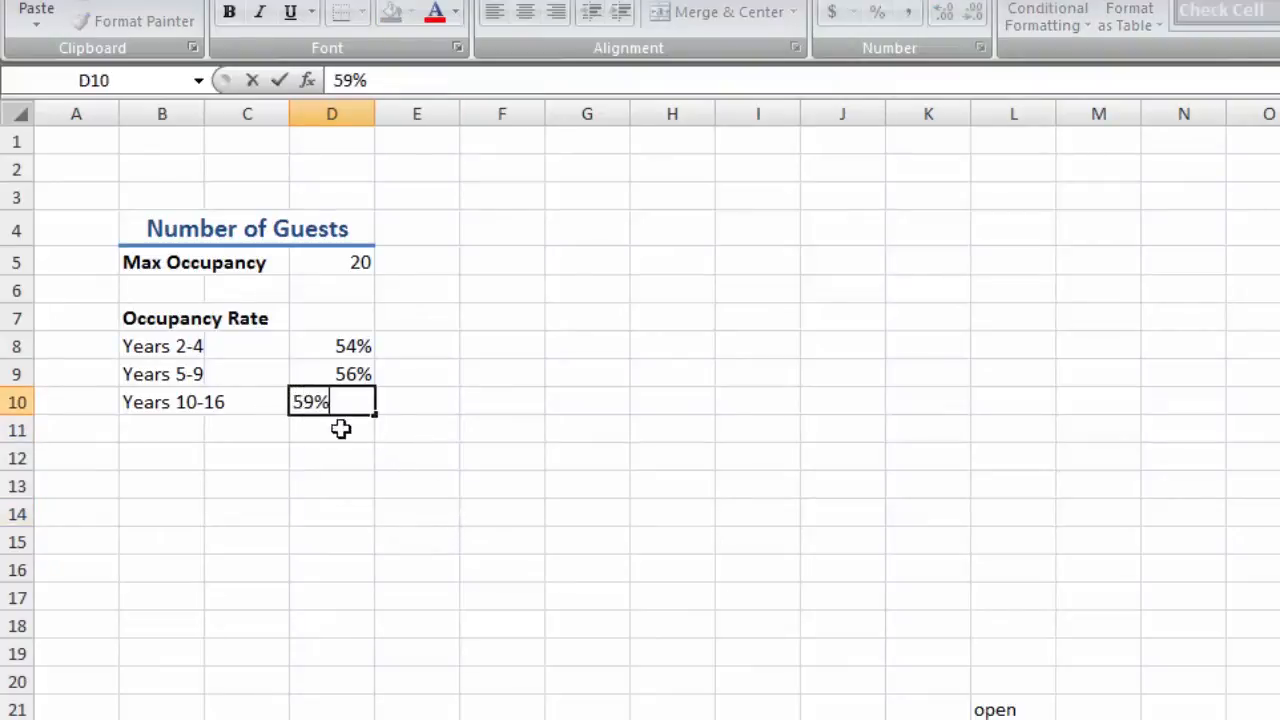
key(enter)
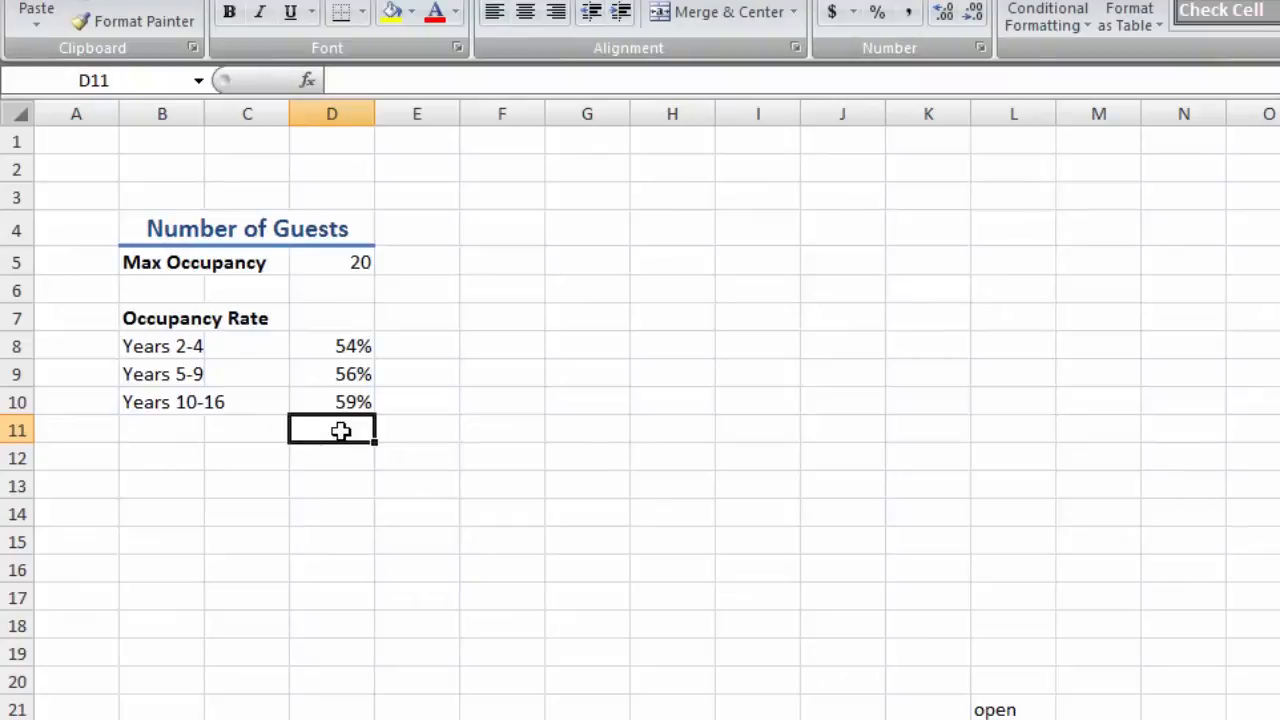
mouse_move(197, 461)
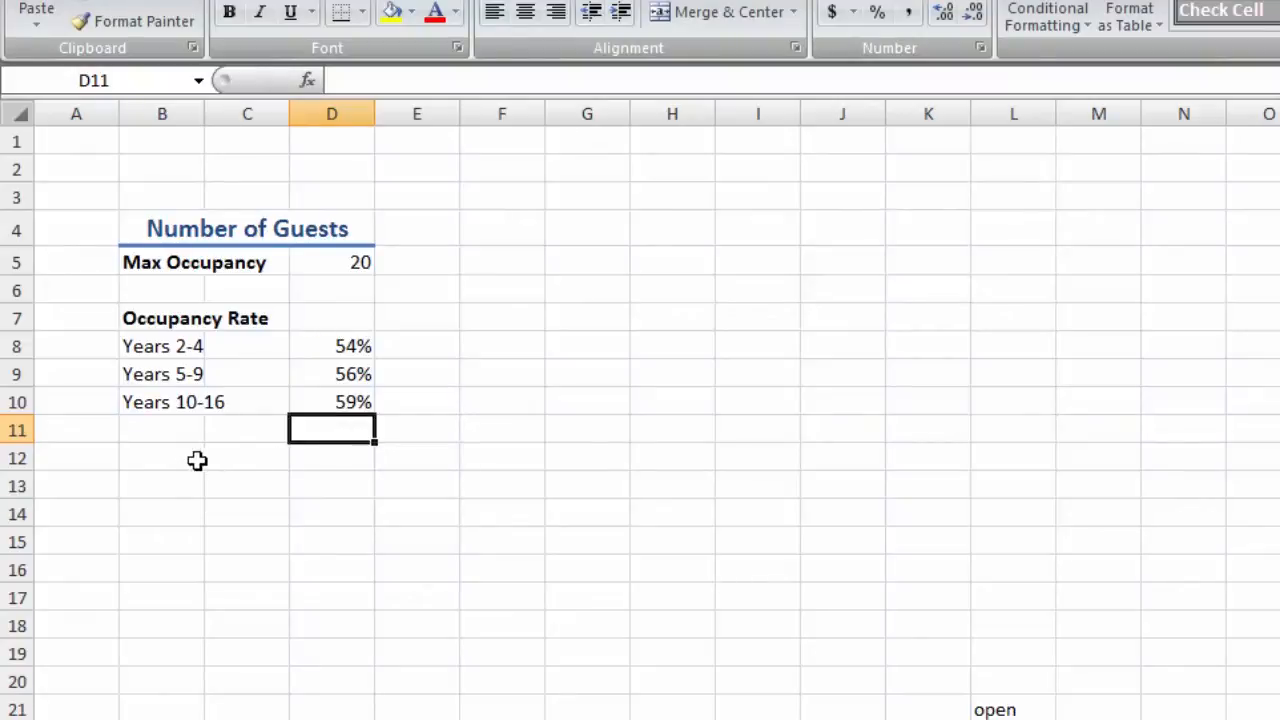
- Add a Guests / Year heading and paste the year-band labels beneath it
text(Guests)
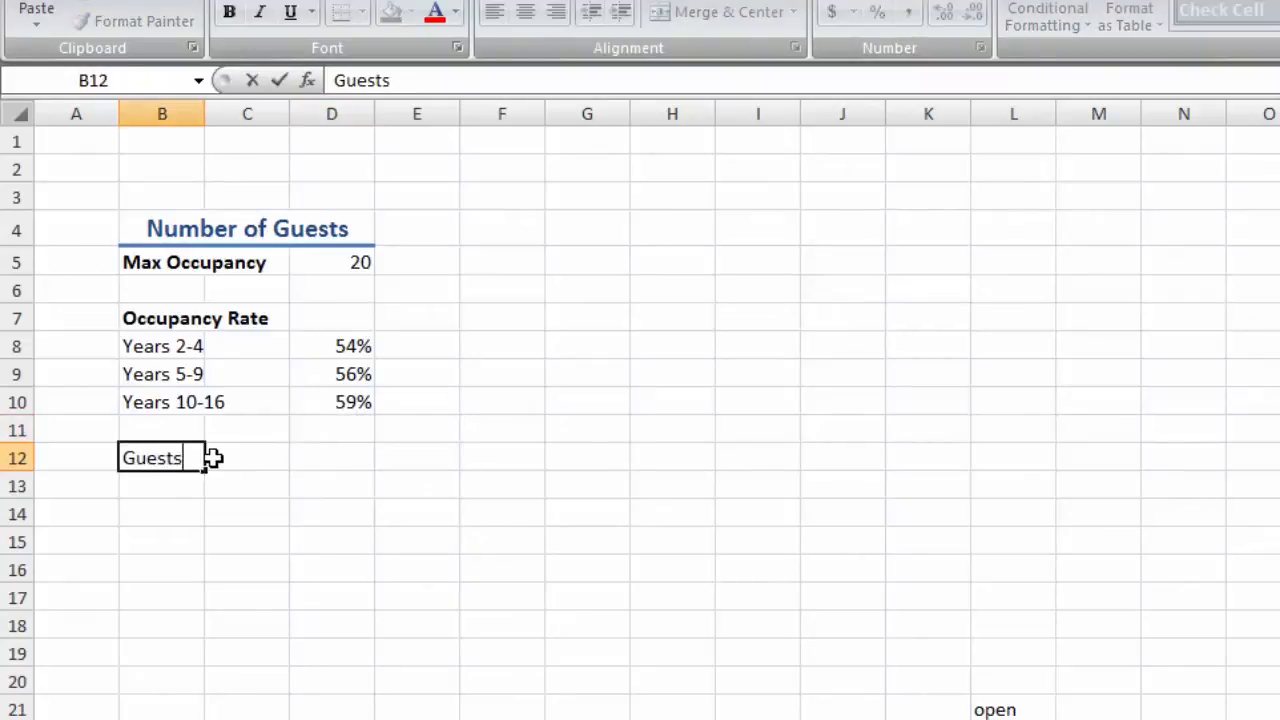
text(/ Year)
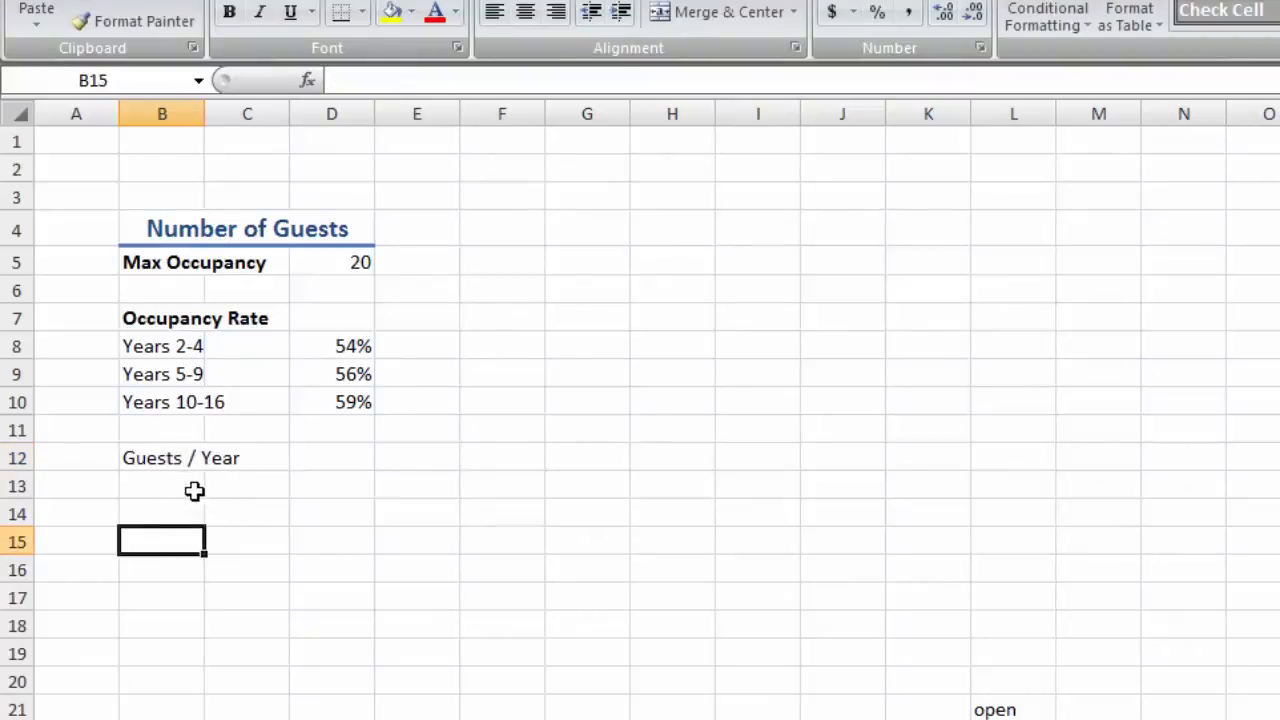
drag(162, 346, 162, 374)
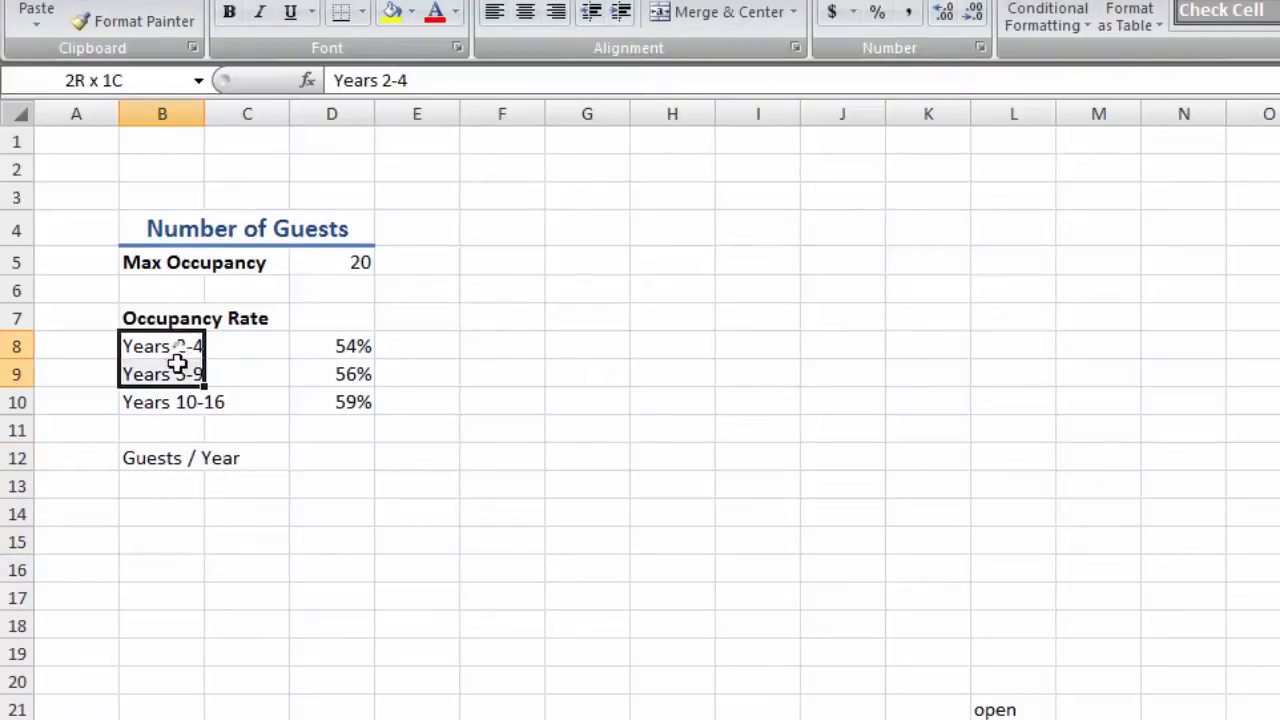
key(ctrl+v)
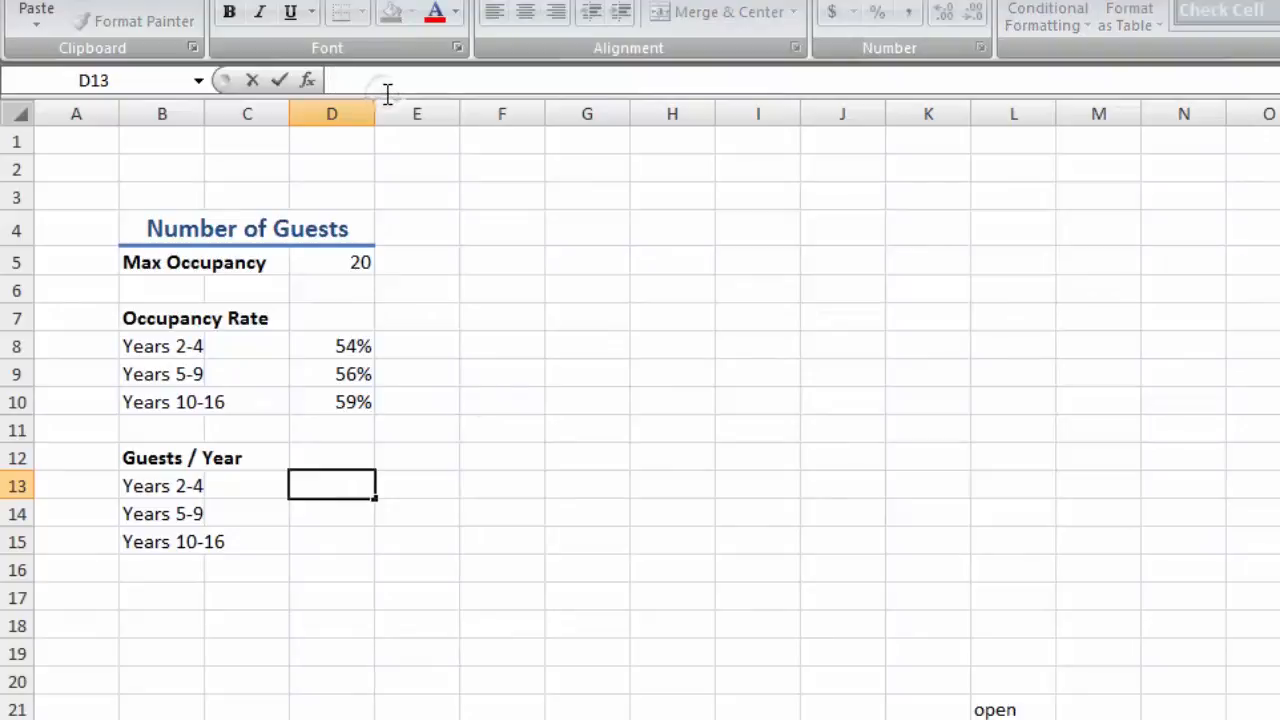
- Compute guest days per band as max occupancy × occupancy rate × 365 (=D5*D8*365 etc.)
text(=D5*)
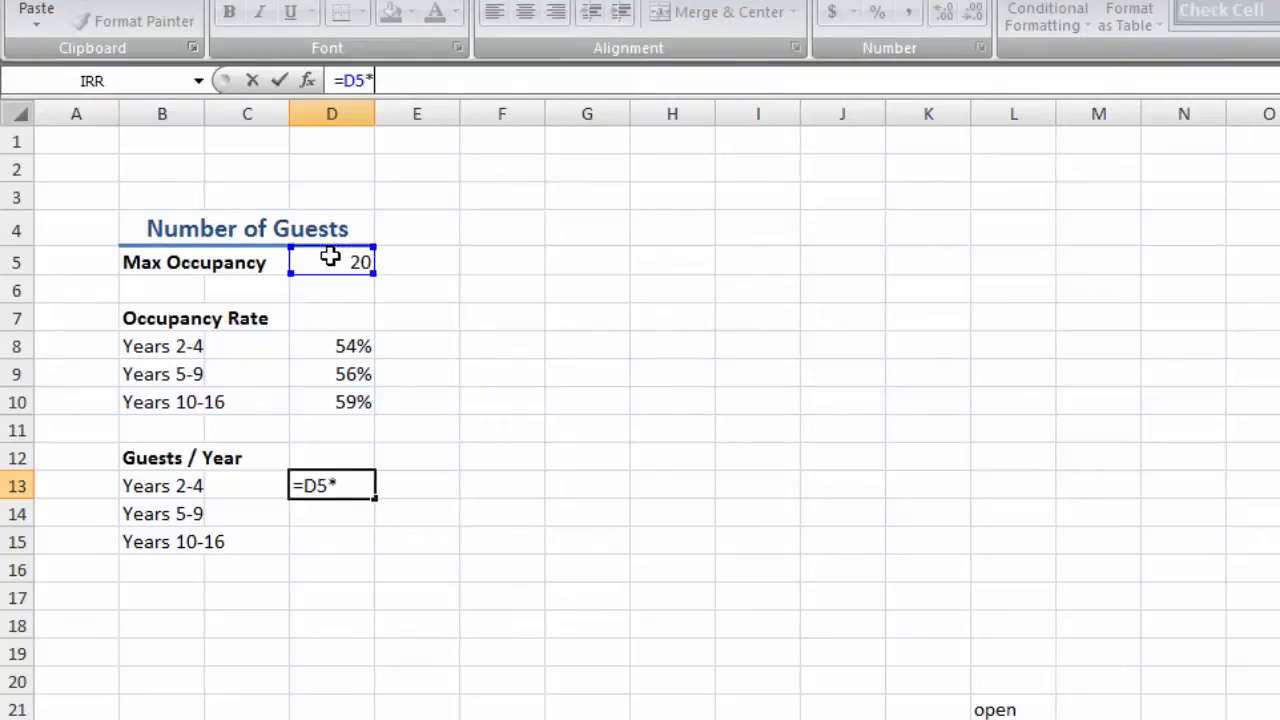
click(331, 346)
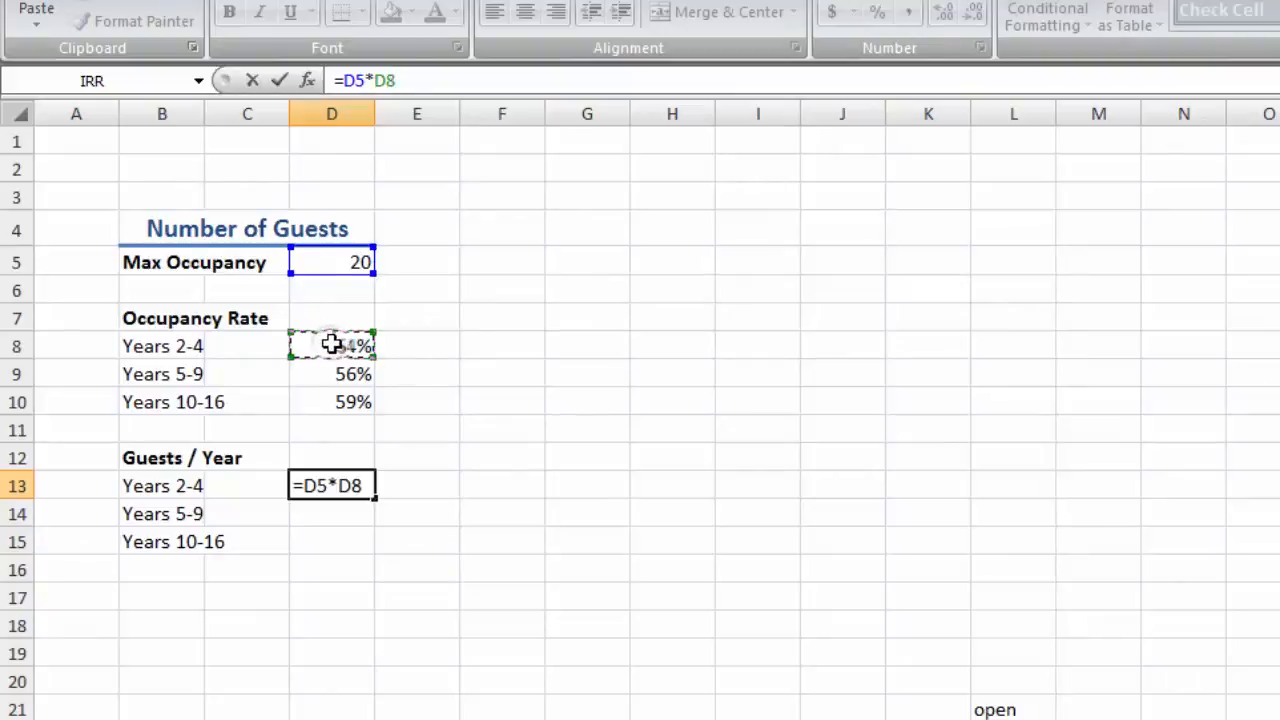
text(*)
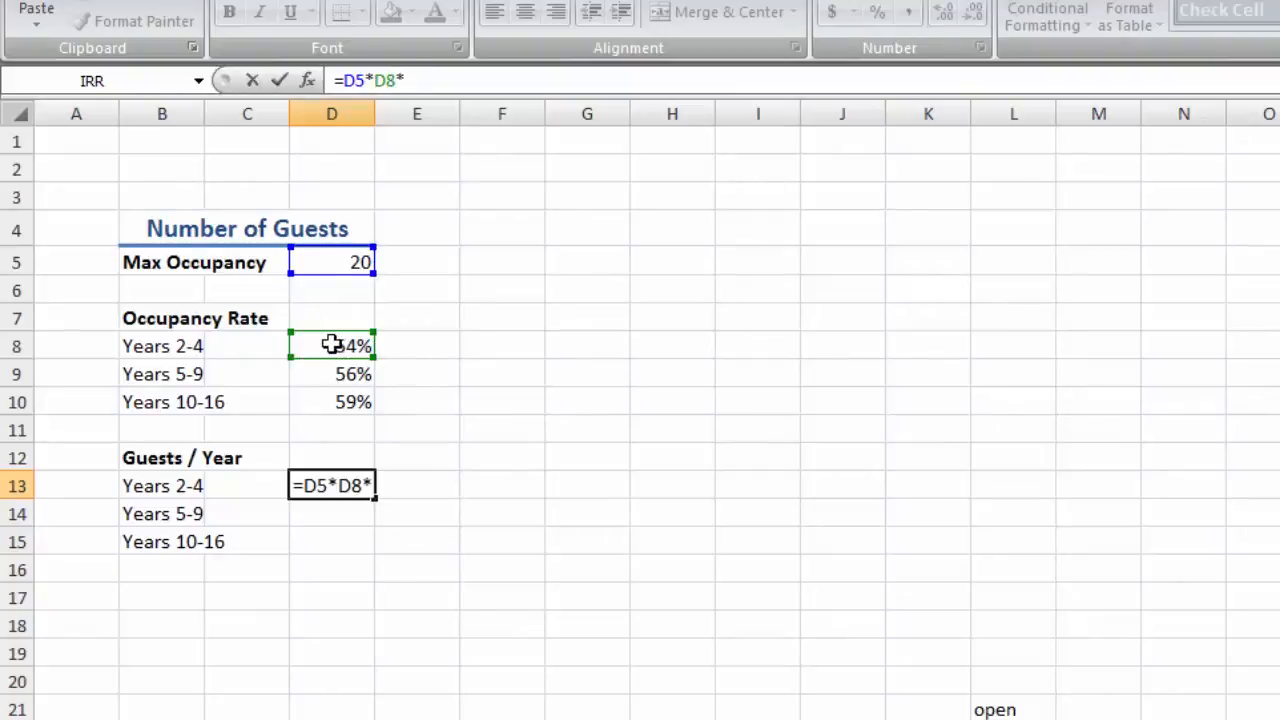
text(365)
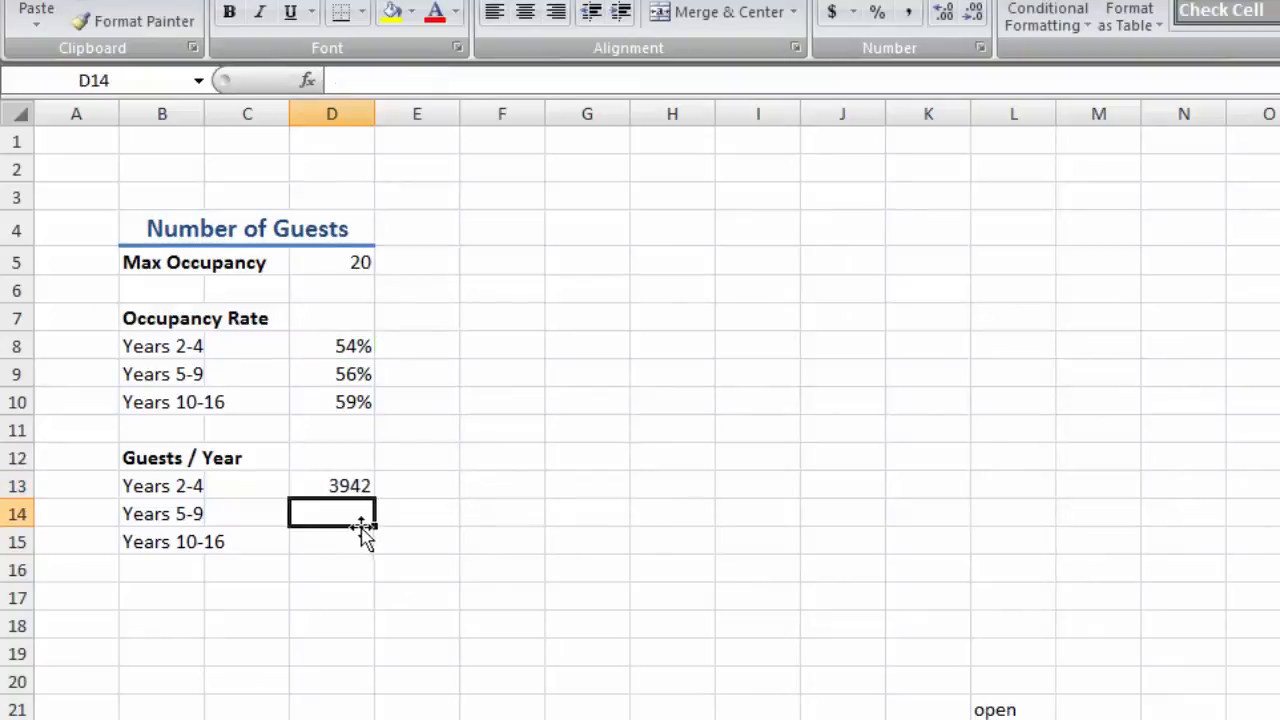
double_click(331, 513)
text(=D5*D9)
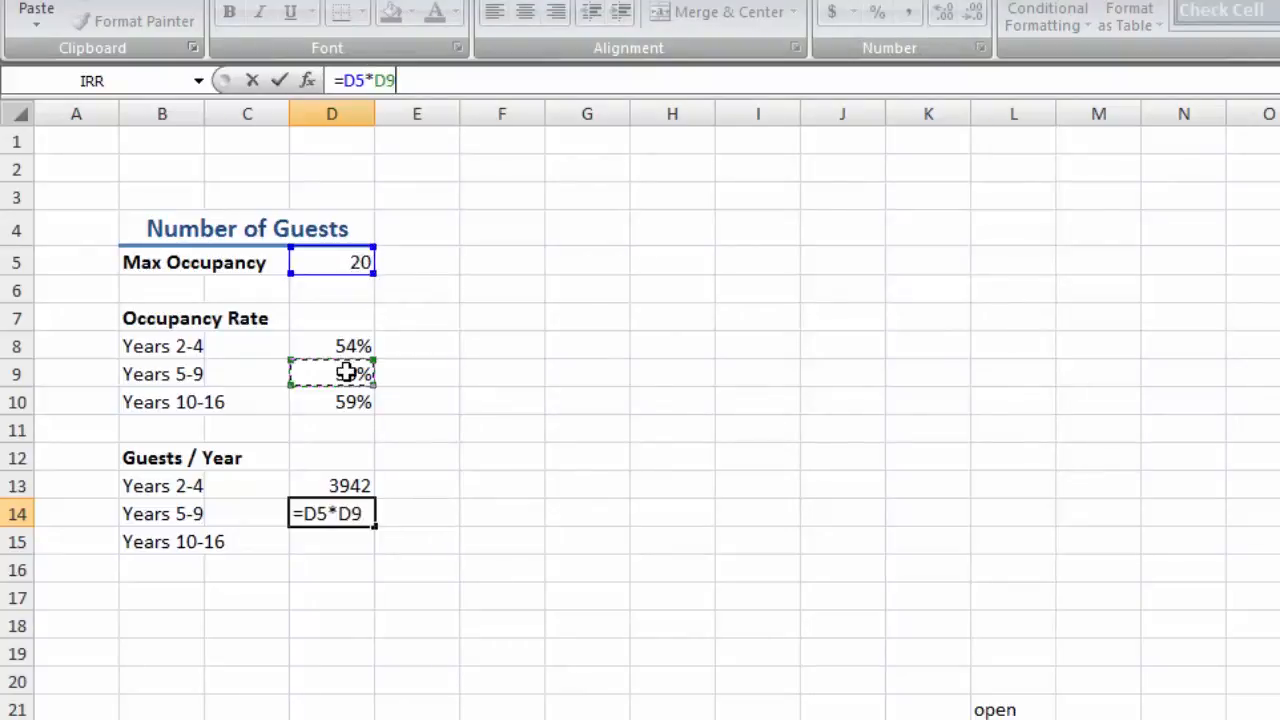
text(*365)
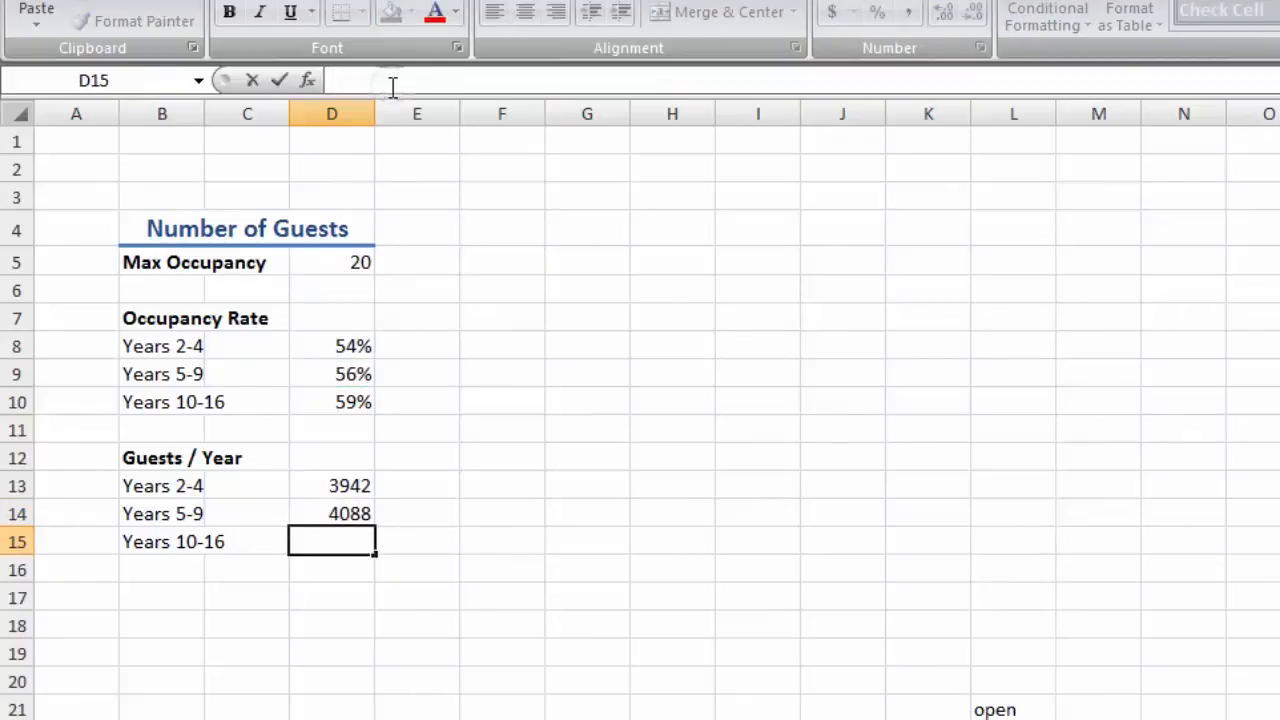
click(331, 262)
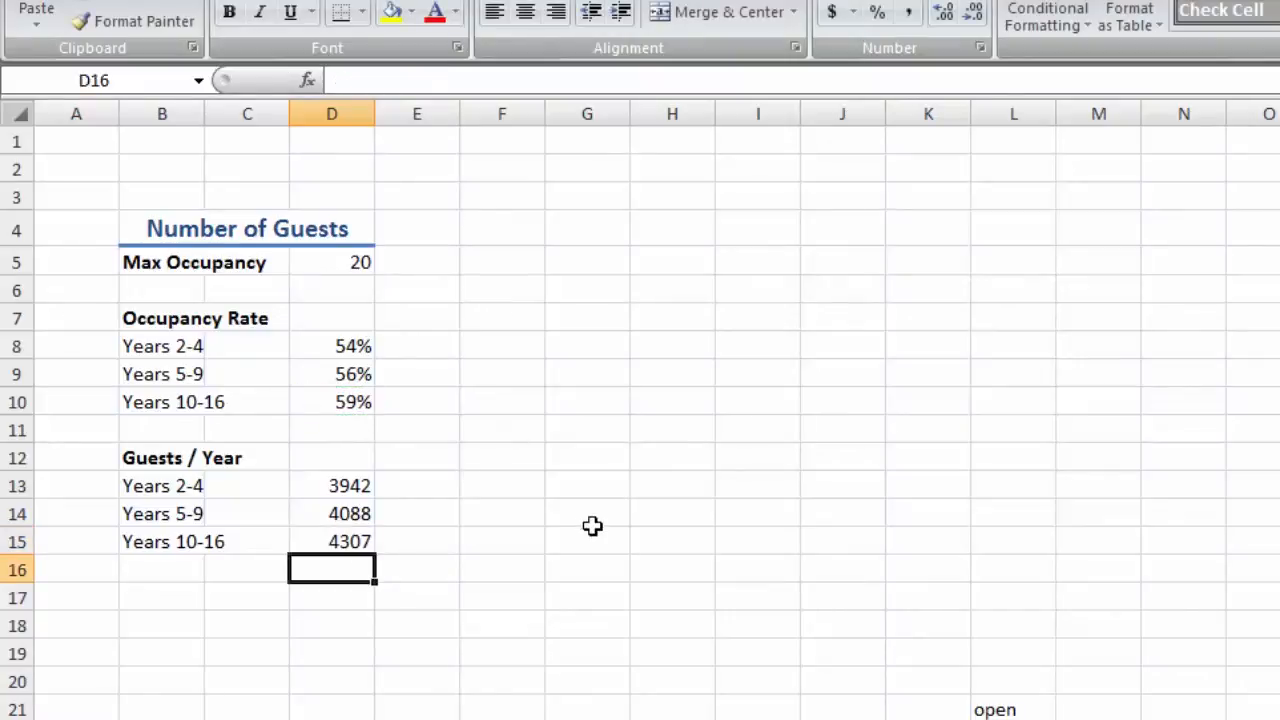
- Retitle the heading to 'Guests days / Year'
click(162, 457)
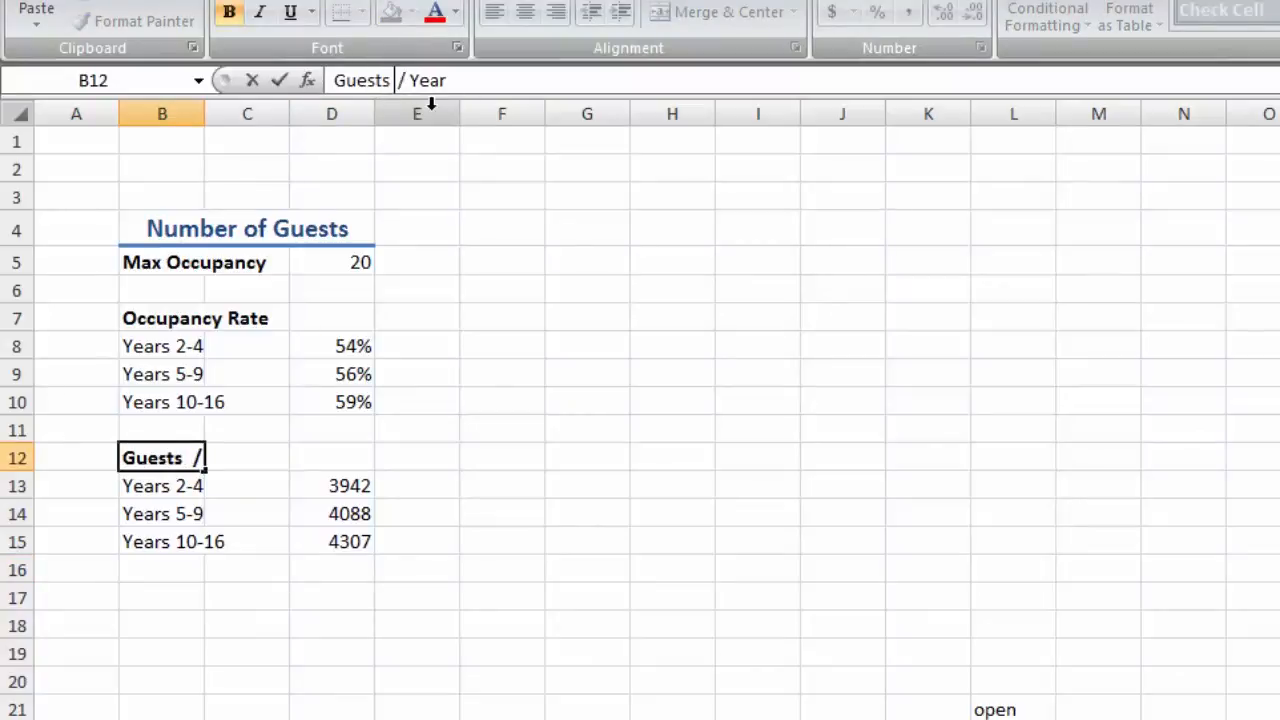
text(days)
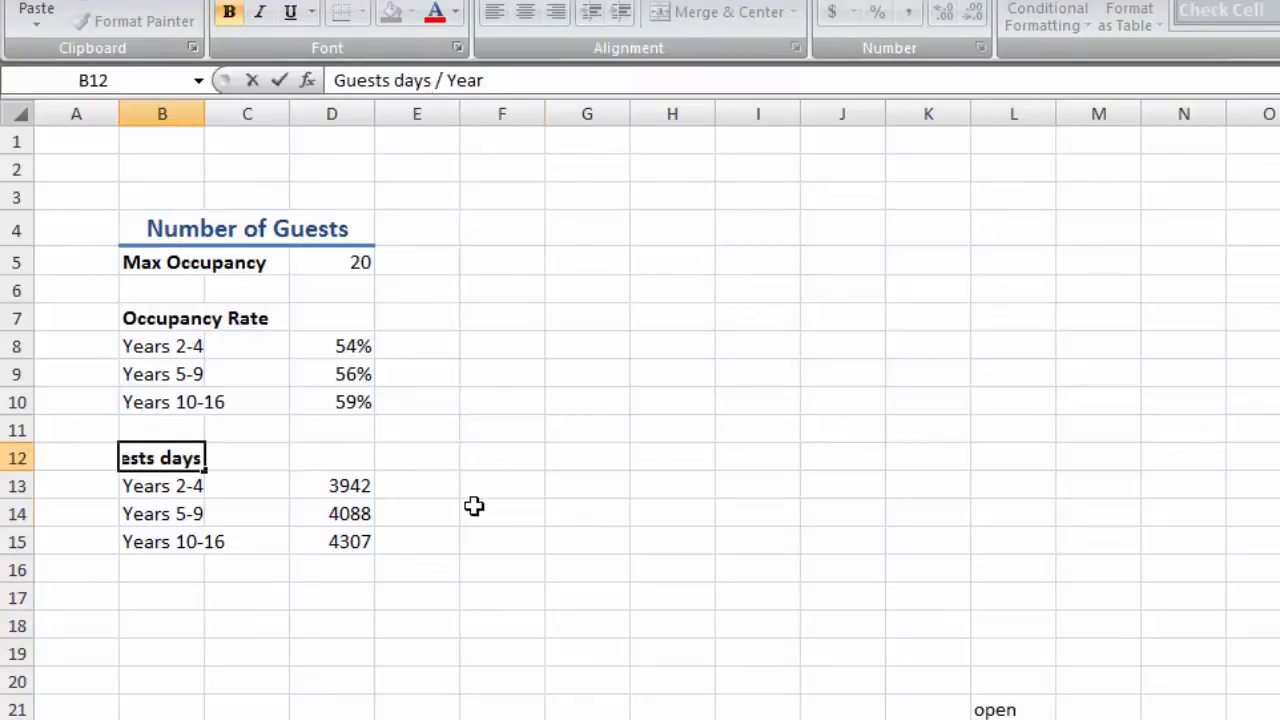
click(501, 513)
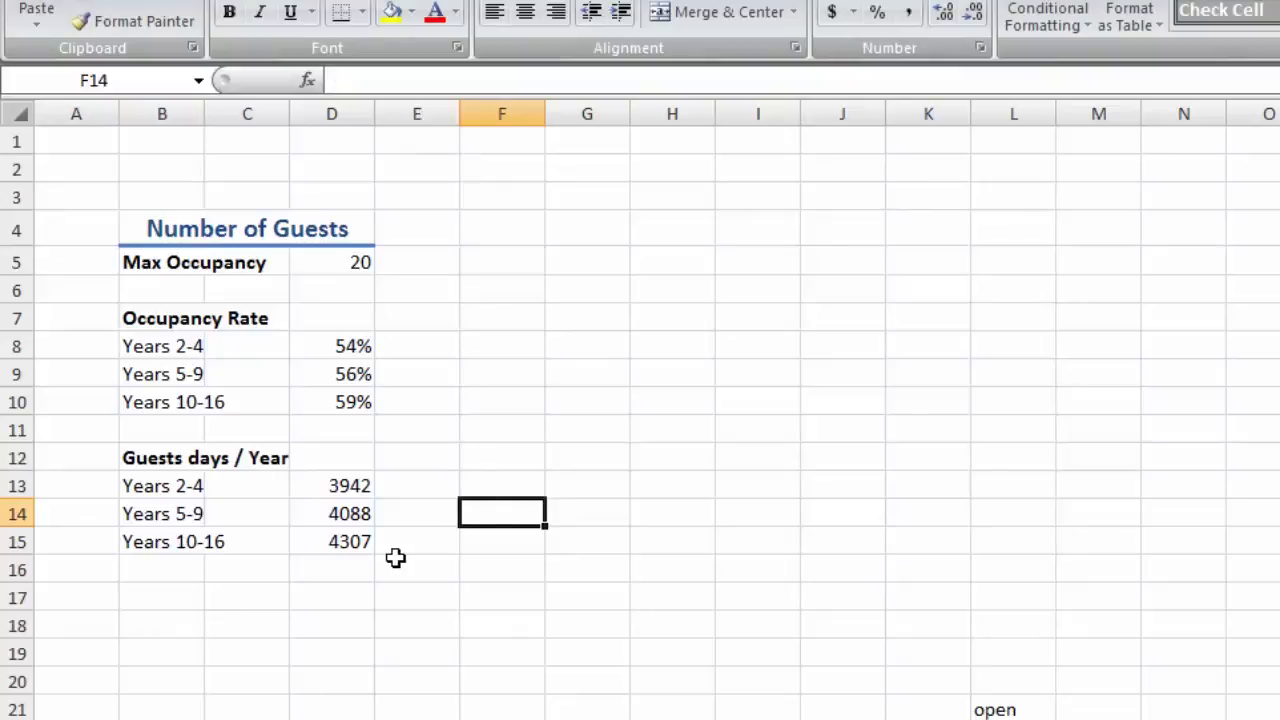
mouse_move(532, 250)
text(B)
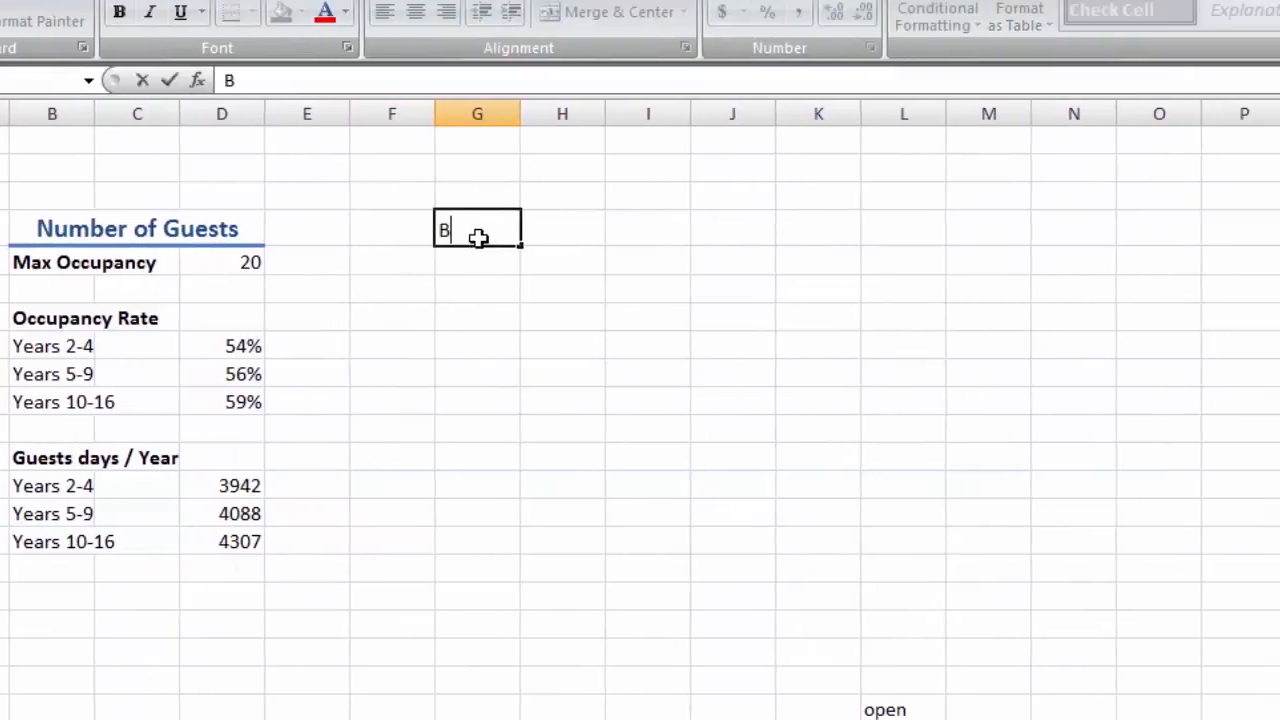
- Add a Benefits heading with Price / Guest Day labels, $200 for Year 2 and $320 for Years 3-4
text(enefits)
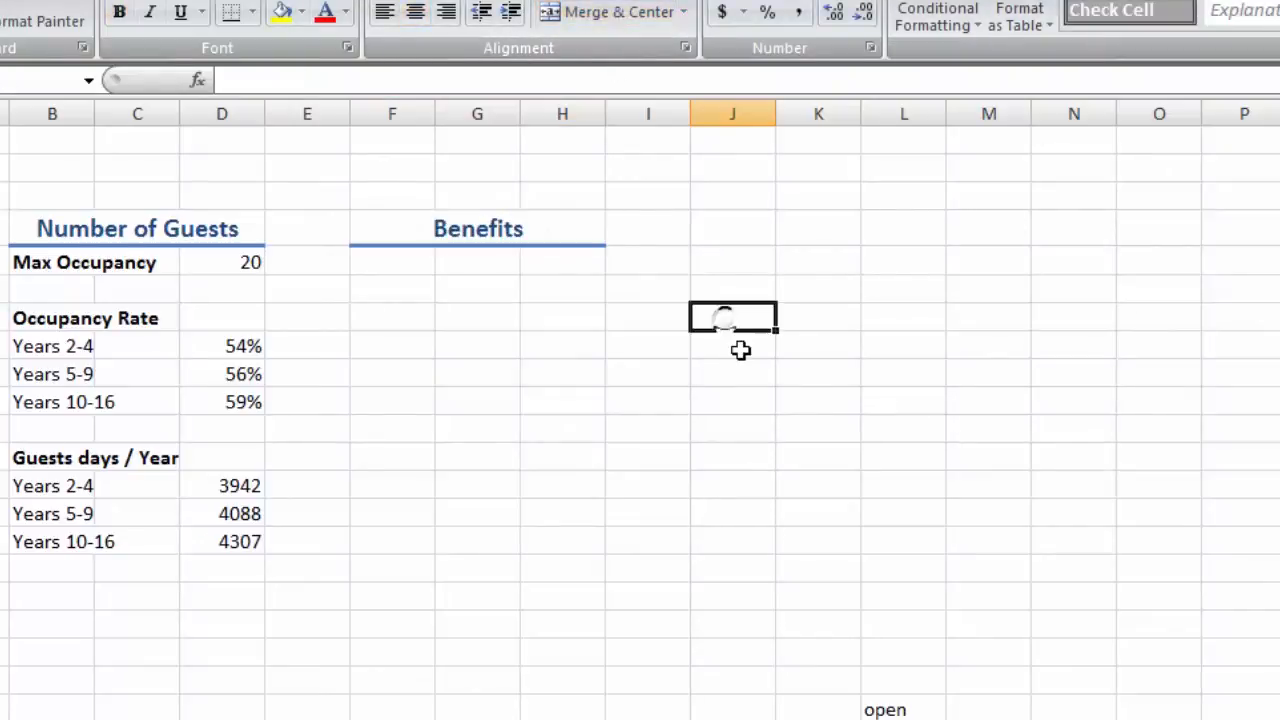
text(Price / Guest Day)
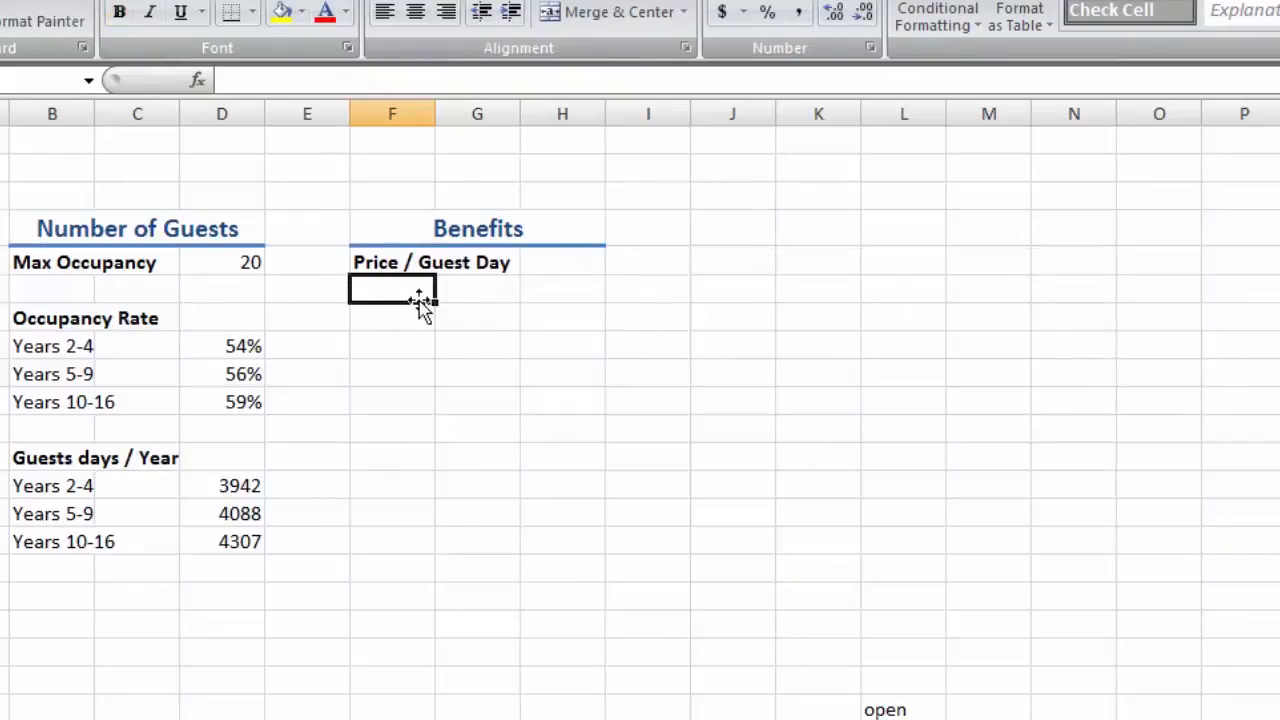
text(Year 2)
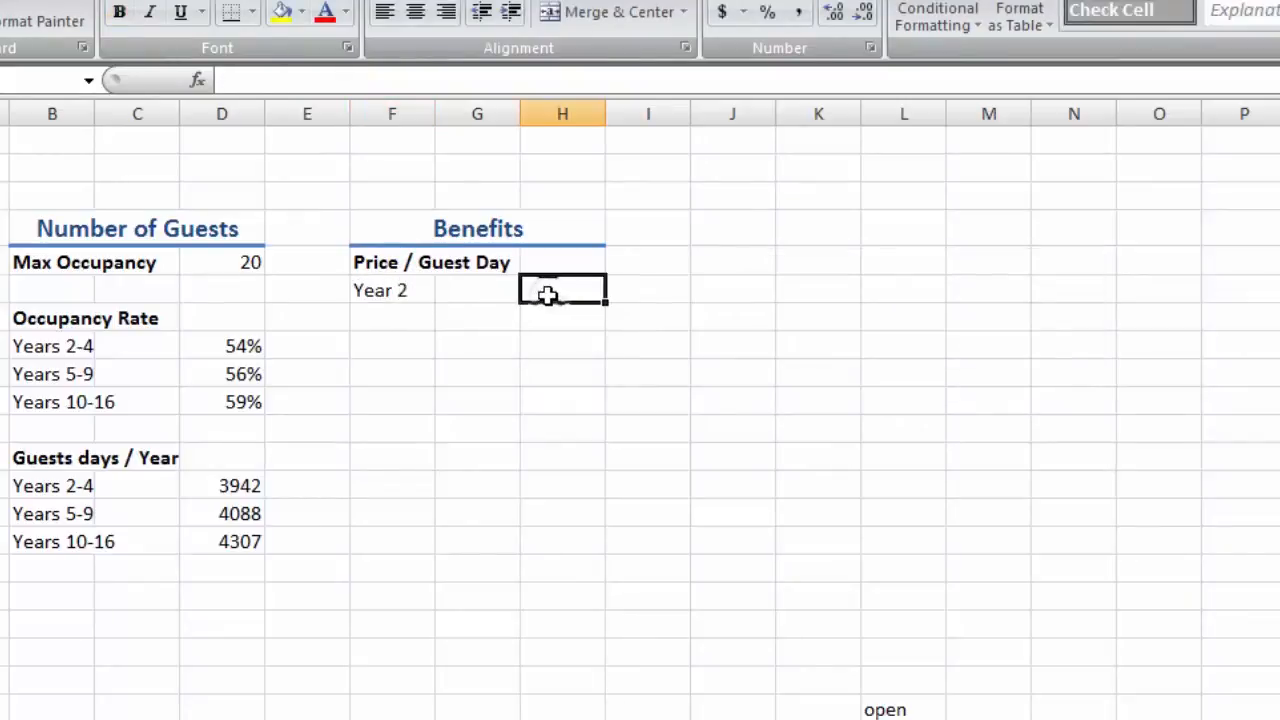
text($200)
click(435, 318)
text(Years 3-4)
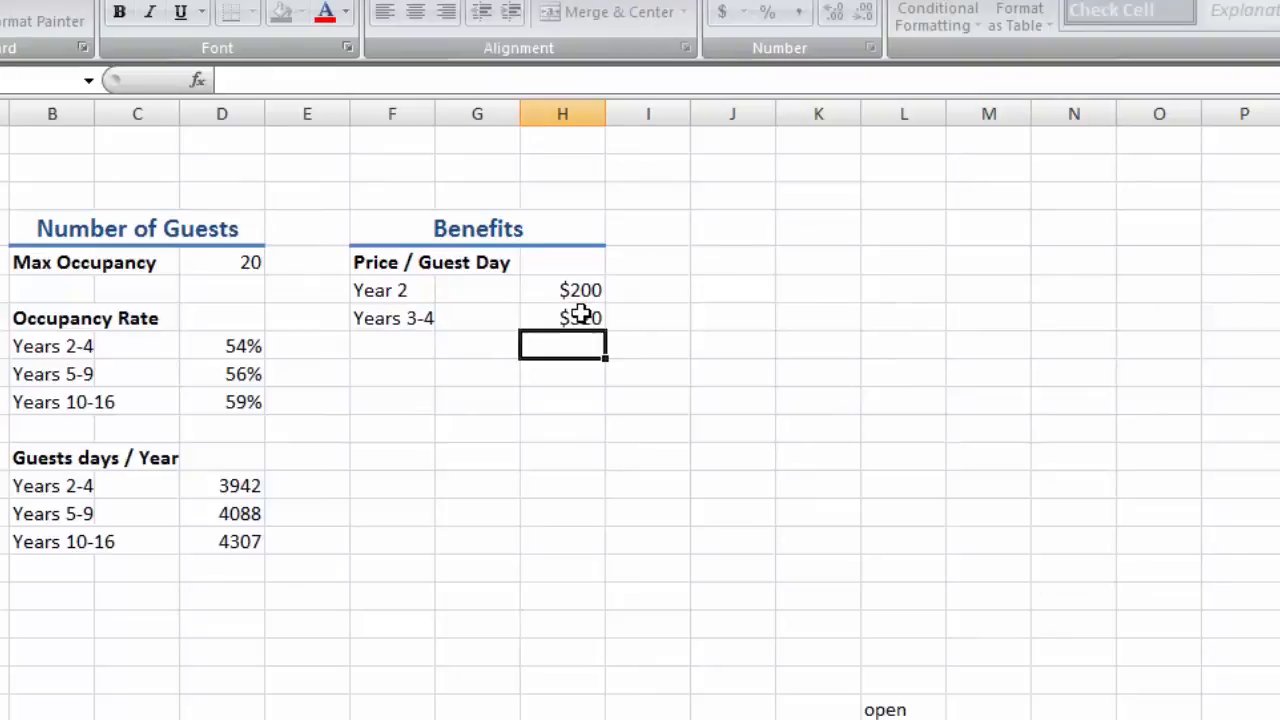
click(391, 344)
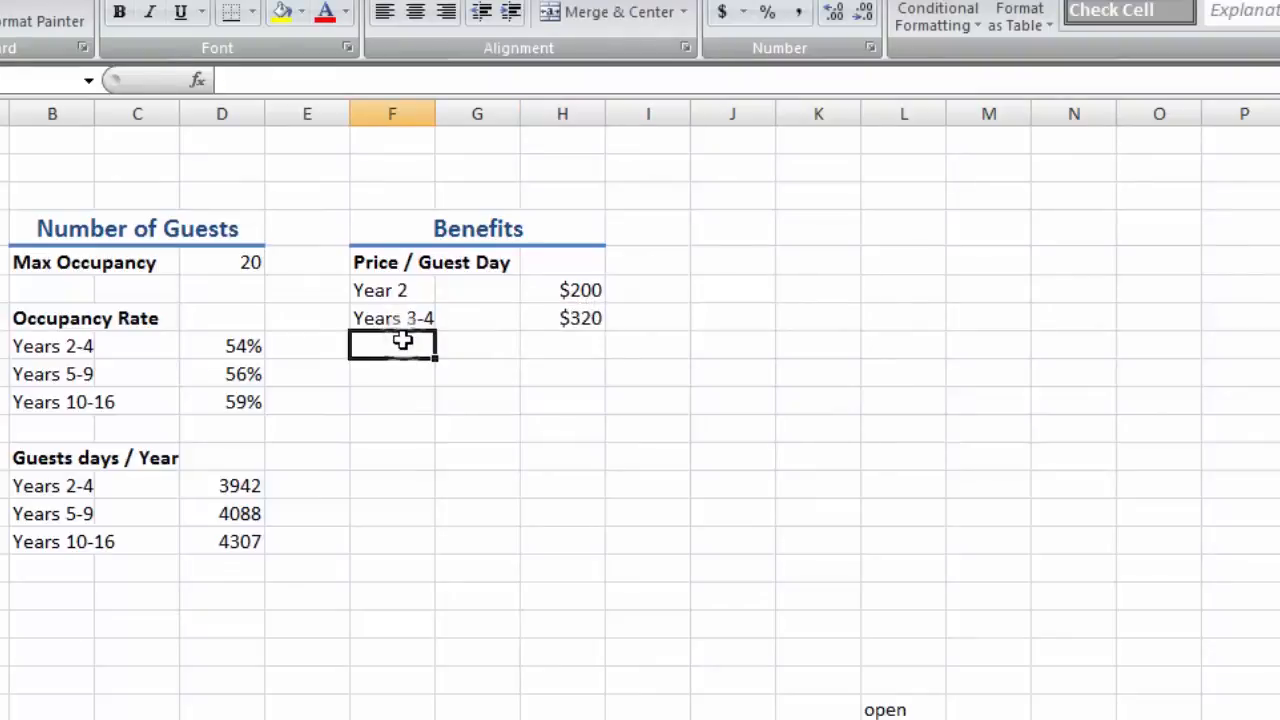
text(Years 5-9)
click(392, 374)
text(Years 10-16)
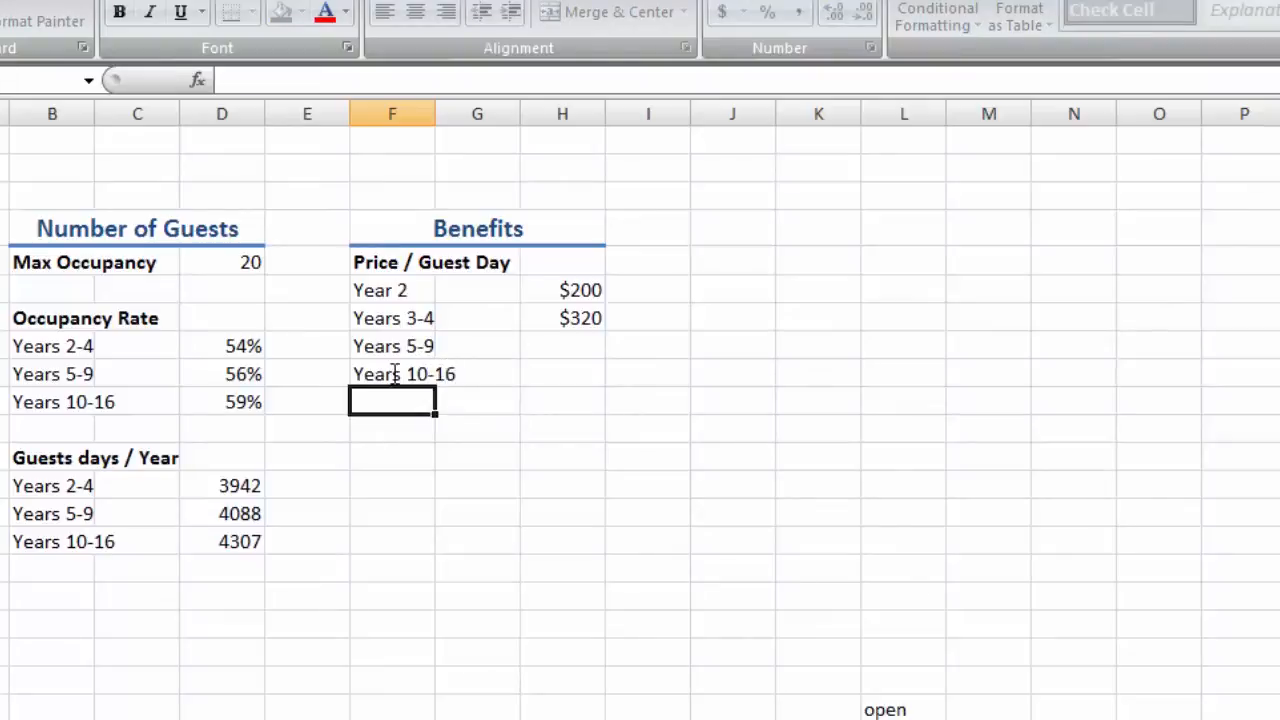
- Price Years 5-9 as =H8*115% and copy the 15% rise to Years 10-16, giving $368 and $423
click(562, 345)
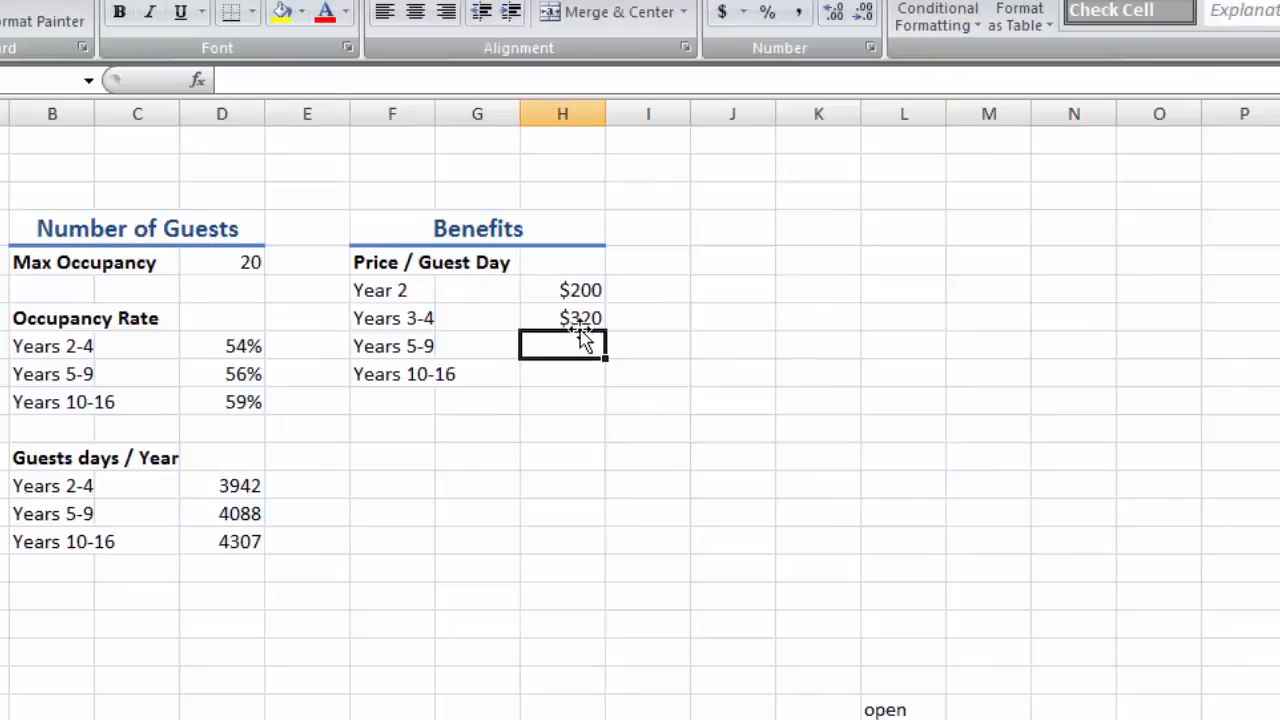
text(=)
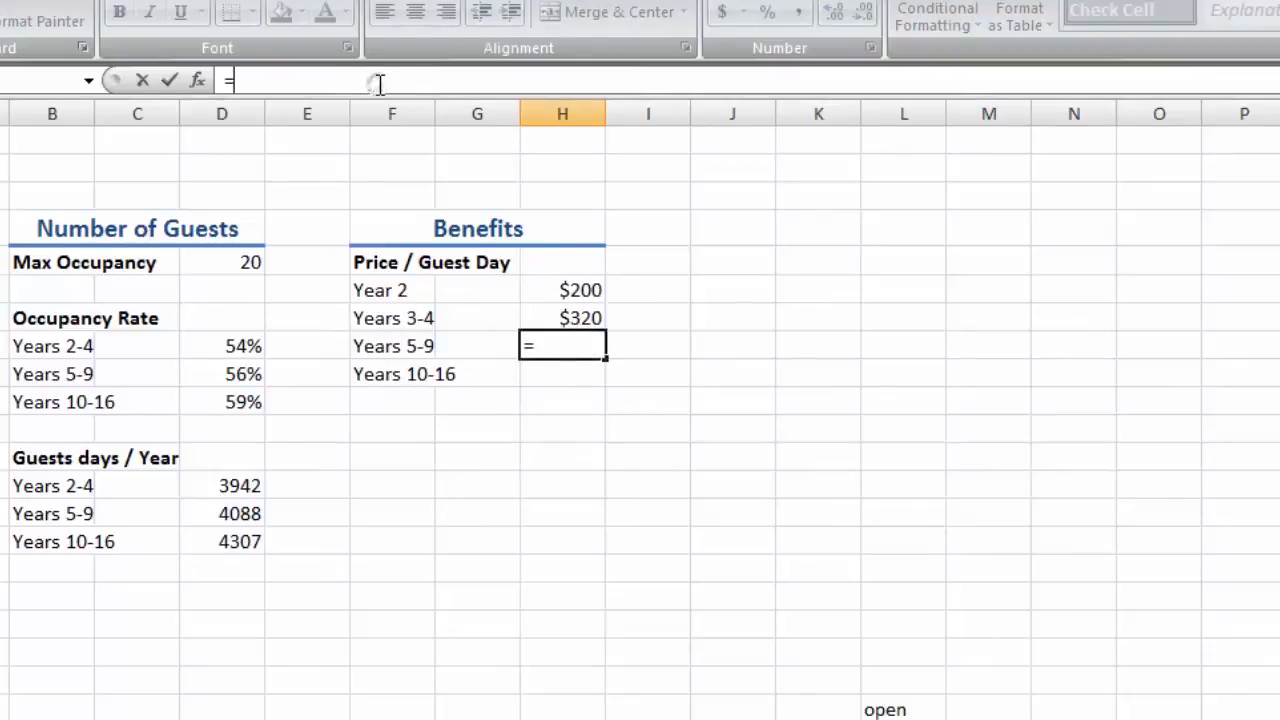
click(562, 318)
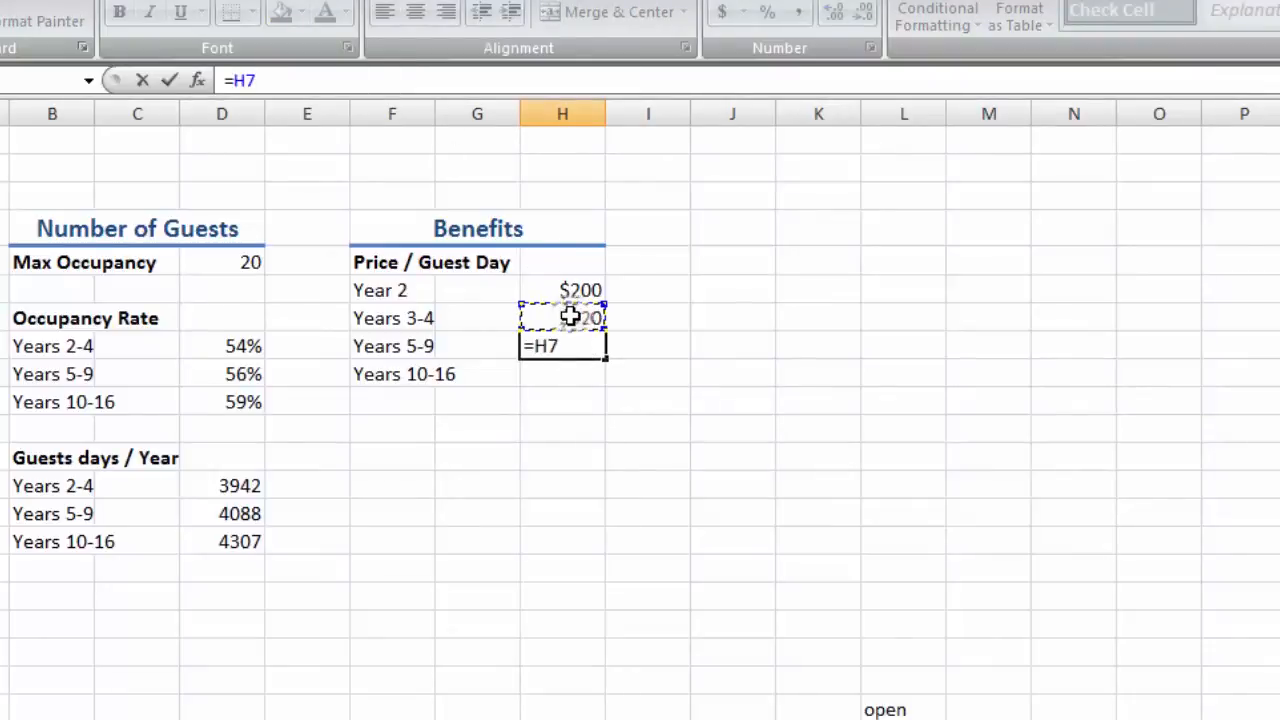
text(*115%)
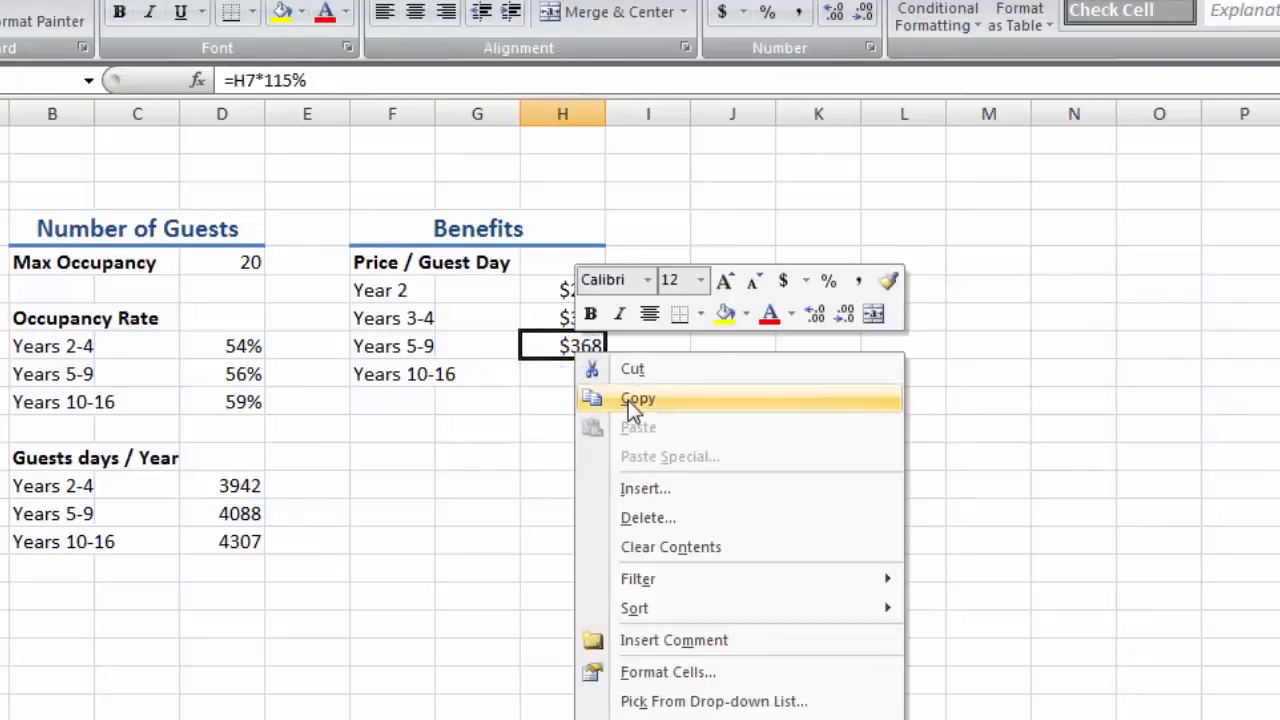
click(637, 398)
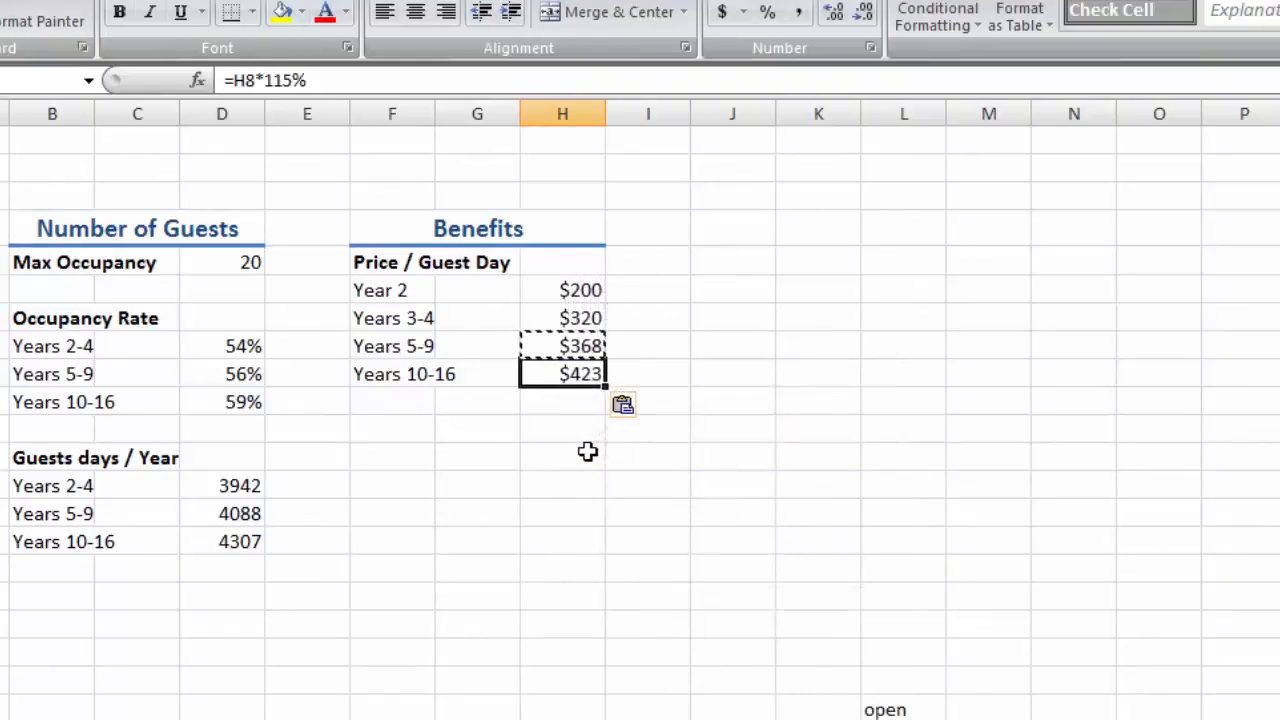
click(562, 456)
text(Costs)
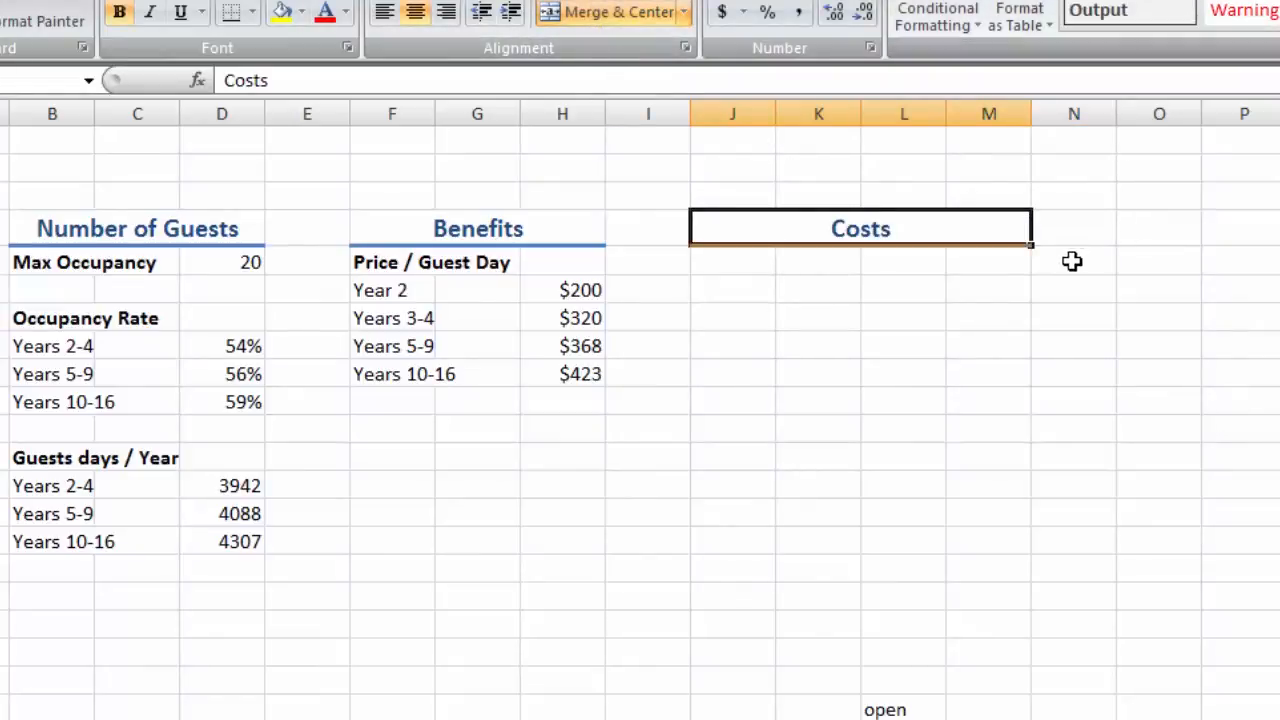
- Add bold Fixed and Variable subheadings under the Costs heading
text(F)
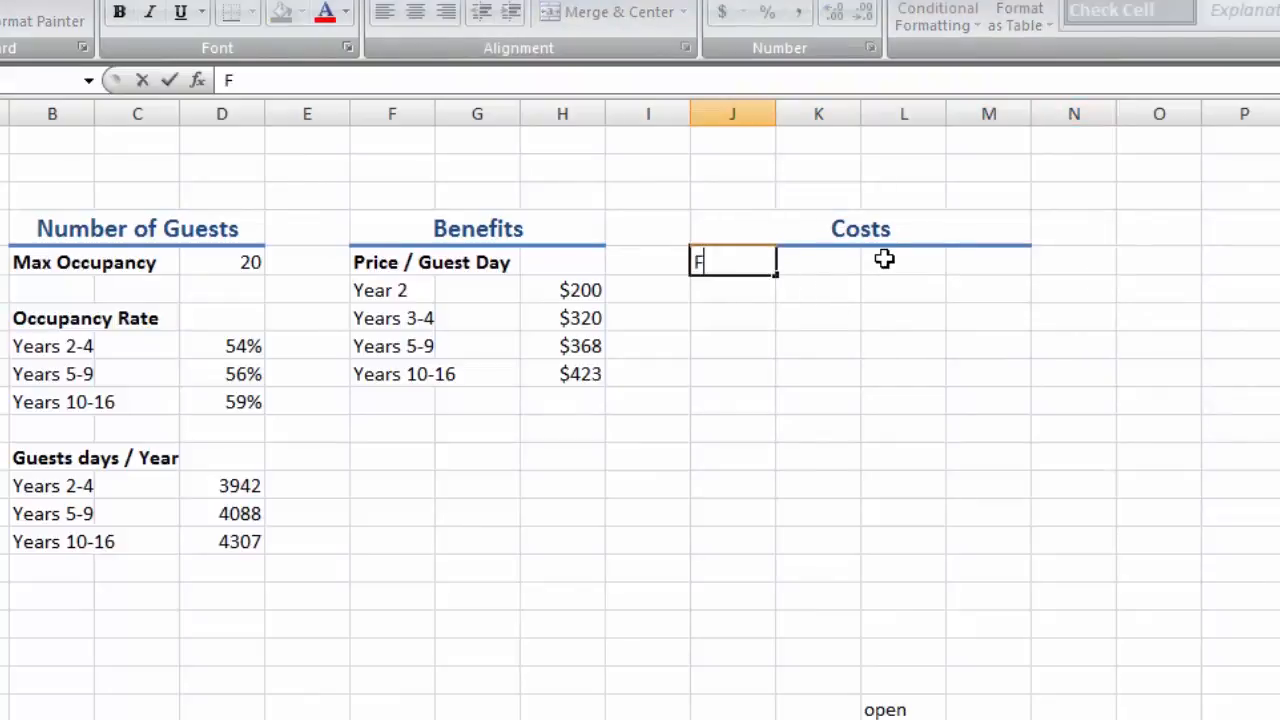
text(ixed)
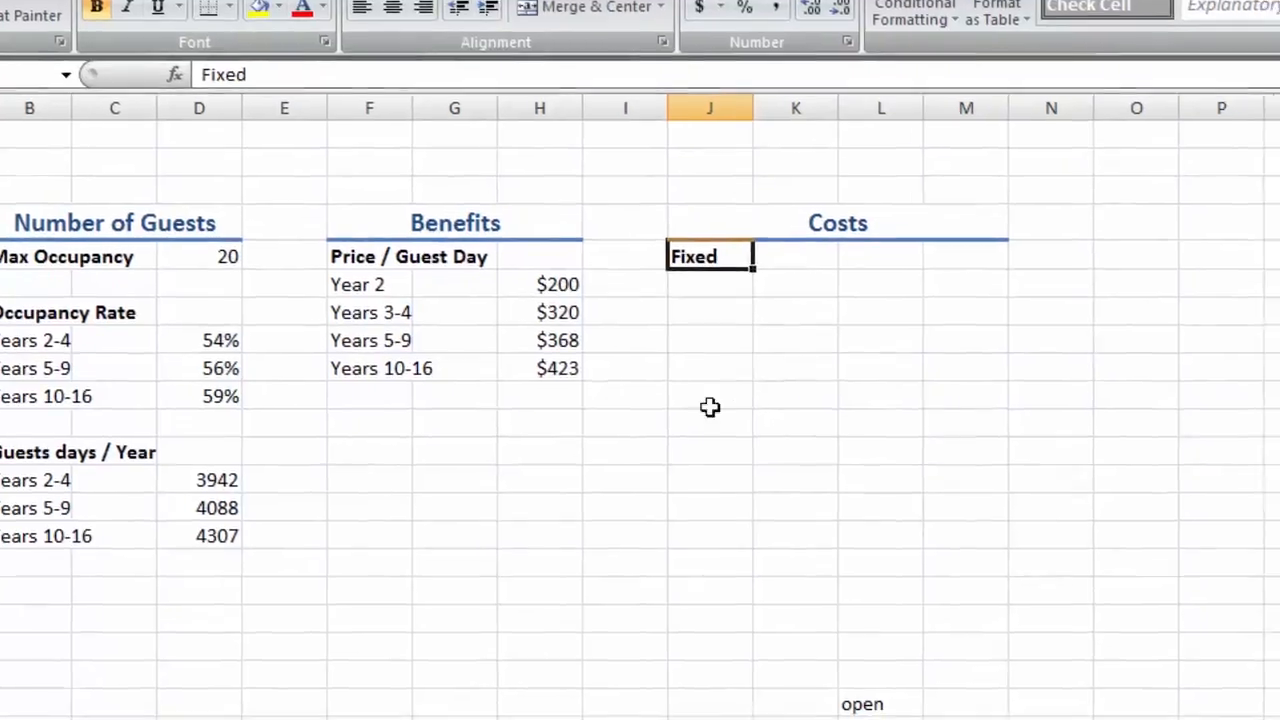
text(Variable)
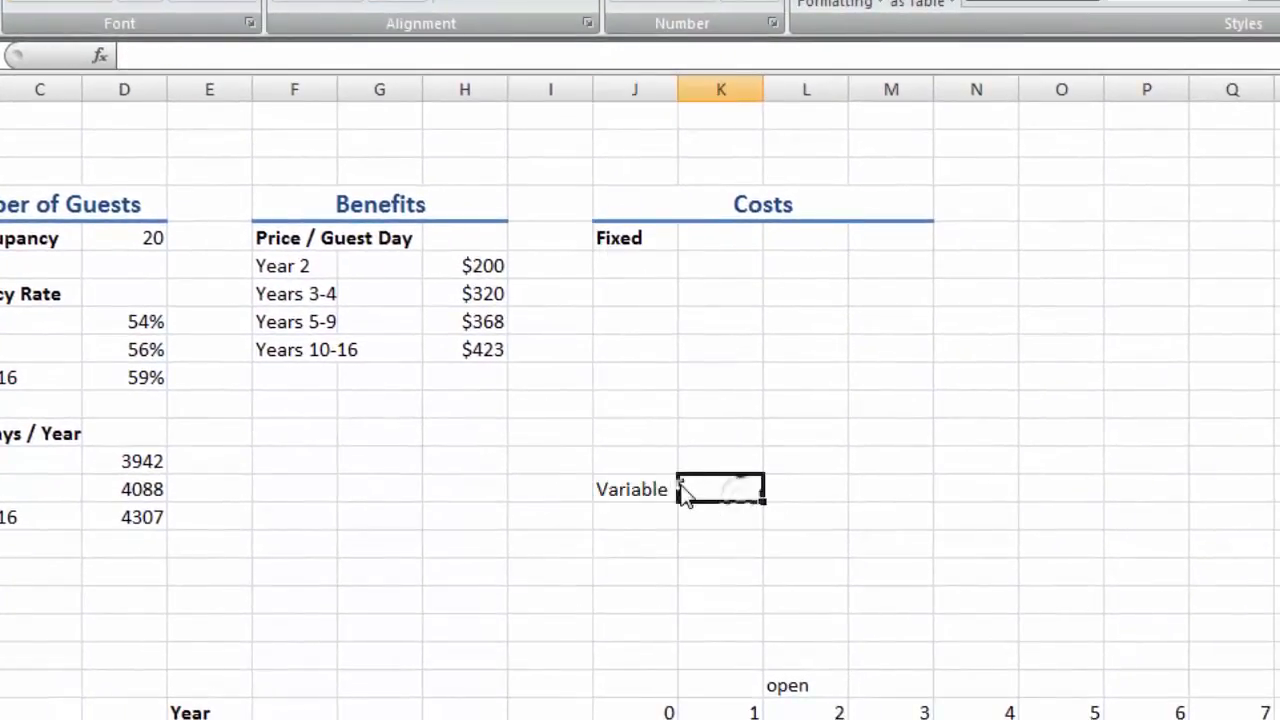
key(ctrl+b)
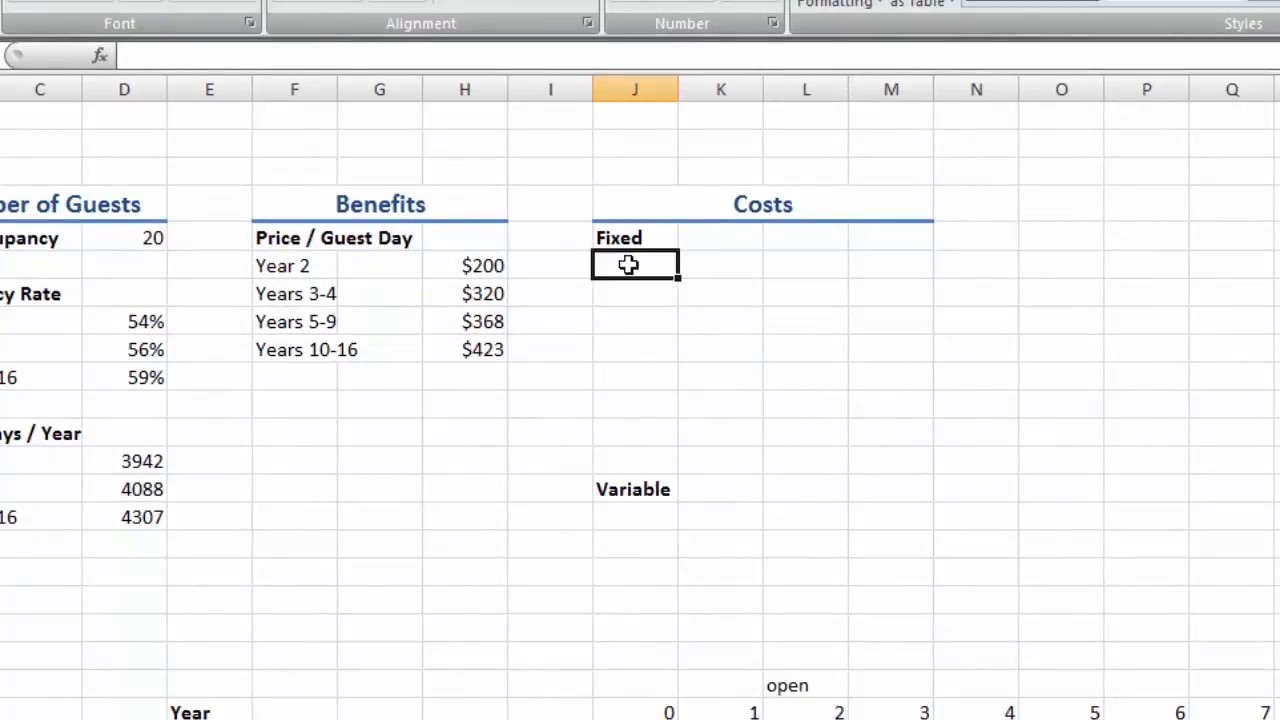
- List Construction Costs of $2,100,000 with a year note under Fixed costs
text(Consr)
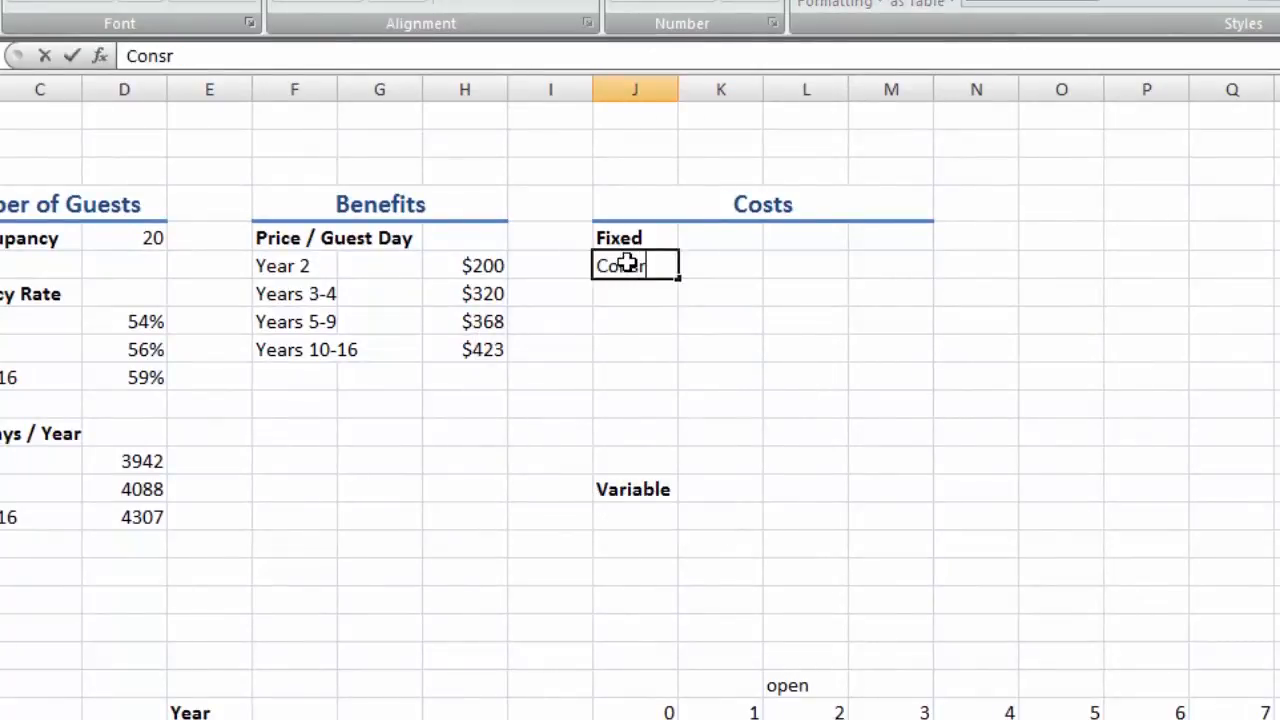
text(truction Costs)
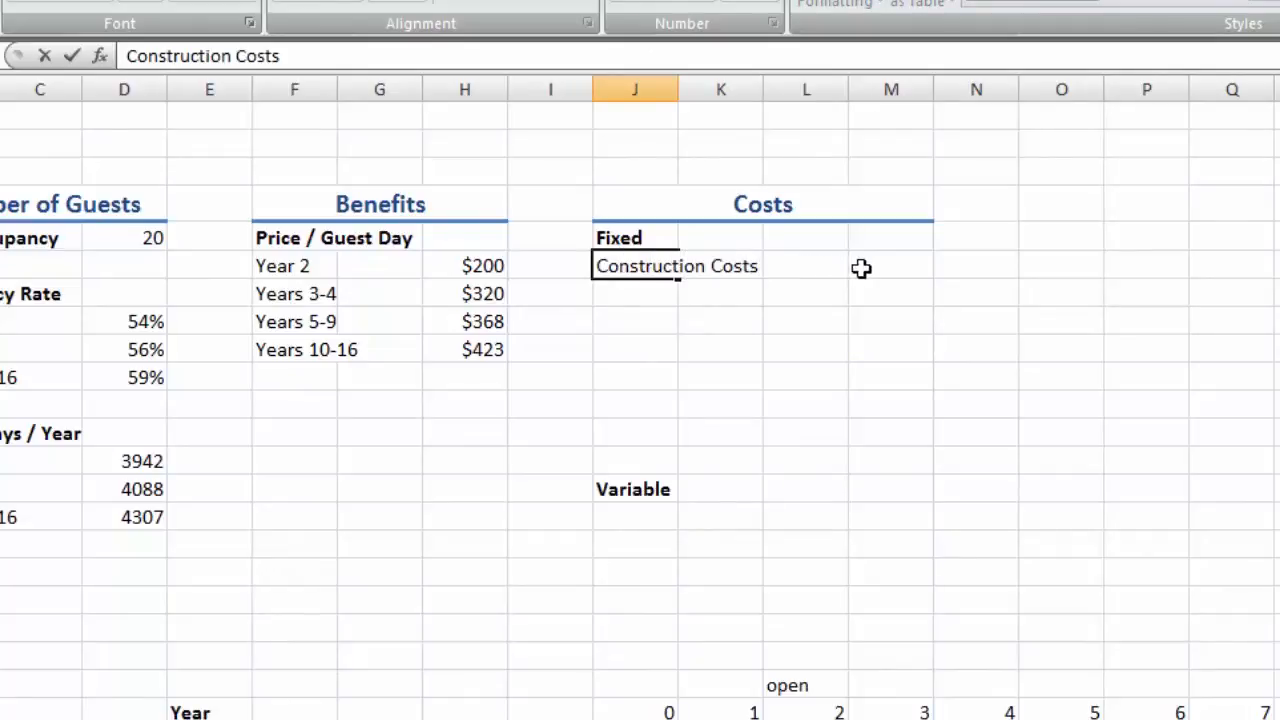
click(890, 265)
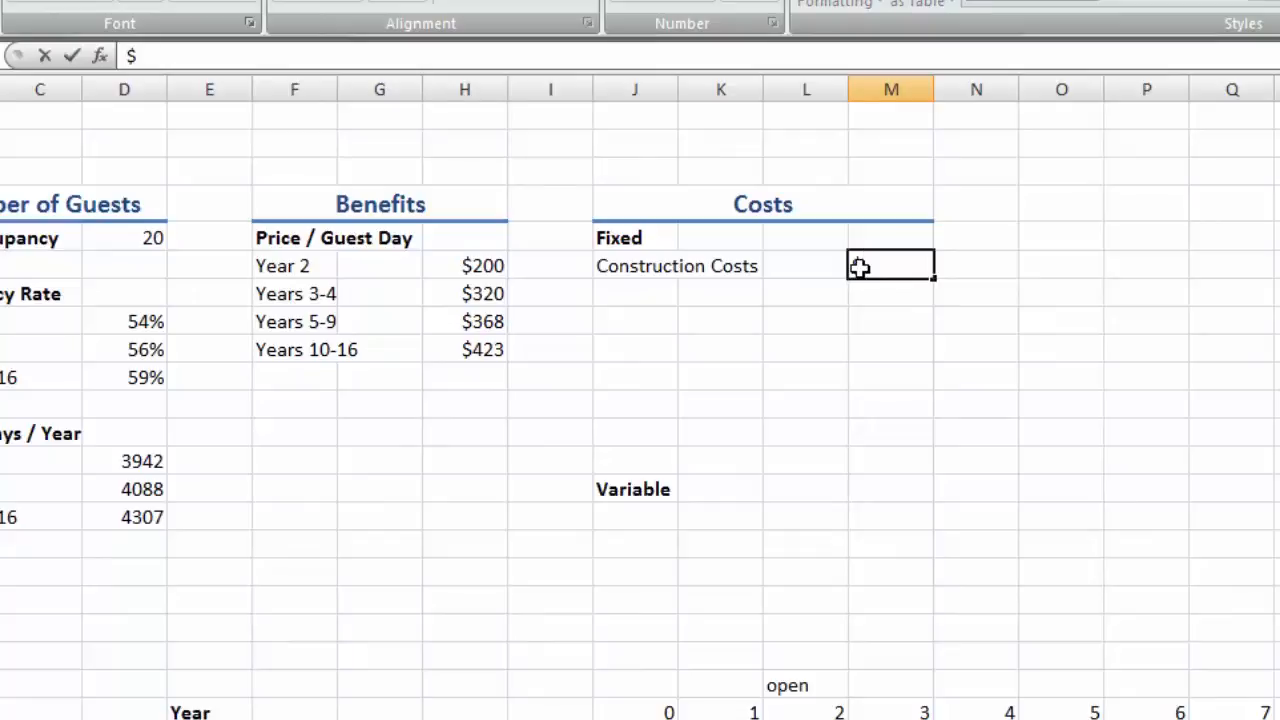
text(2,100,000)
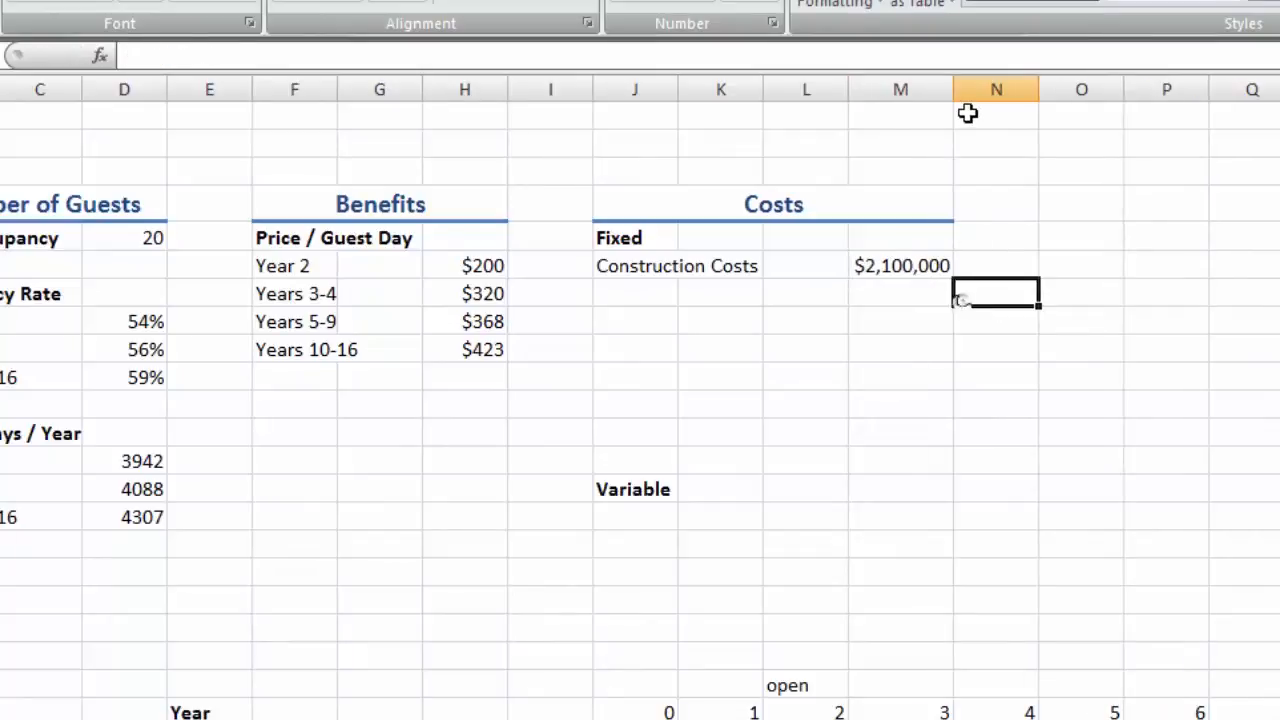
text(year 1)
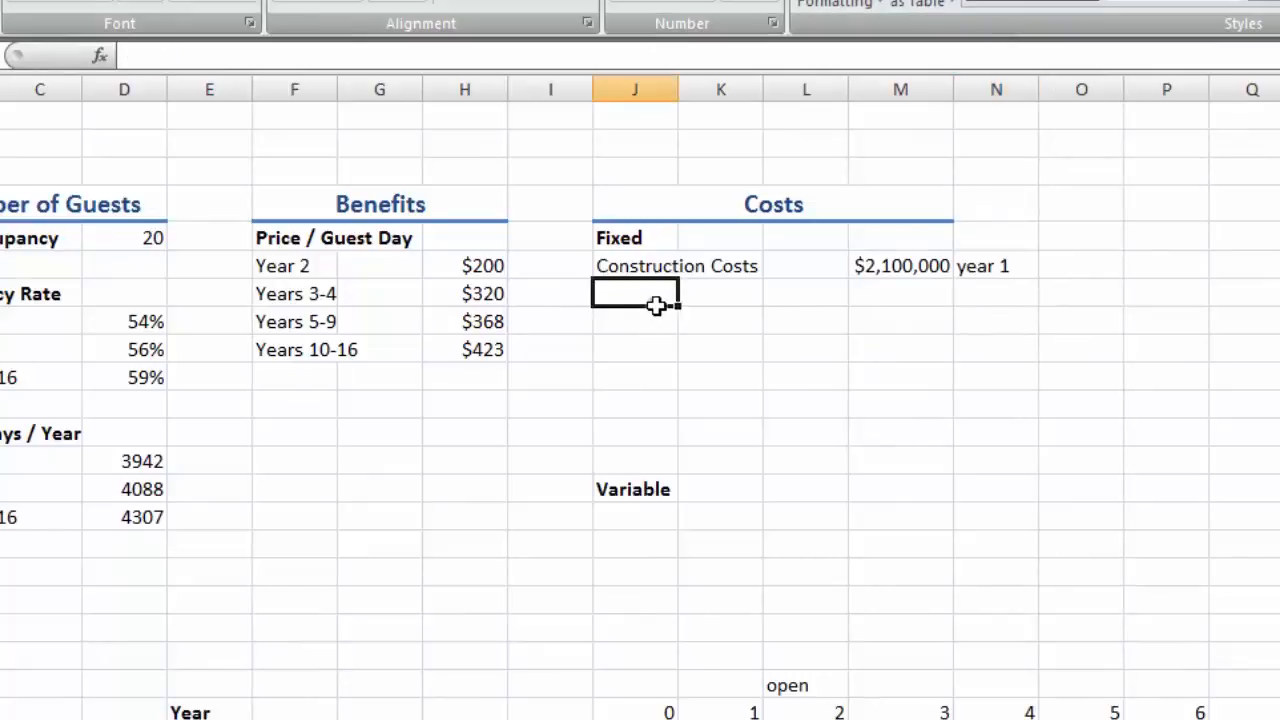
- Add Start-up Costs of $330,000 in year 1, correct Construction to year 0, and start an Equipment row
text(Start-up Costs)
click(901, 294)
text($)
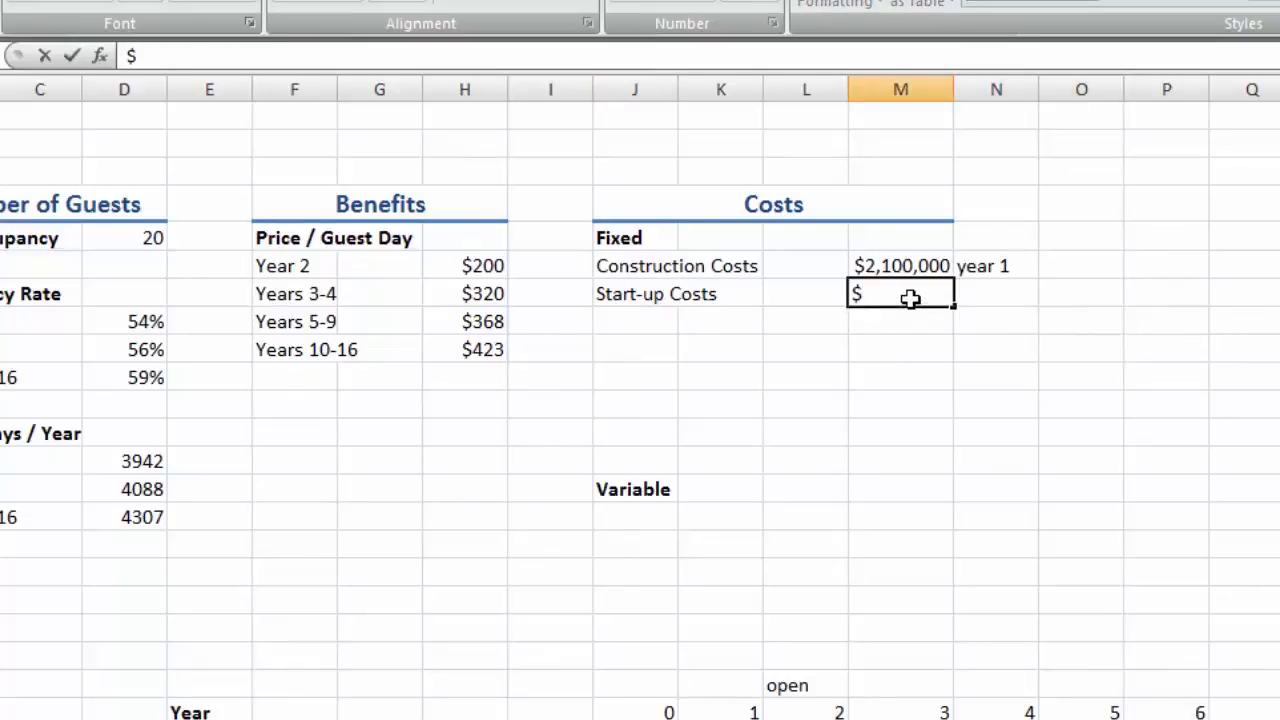
text(330)
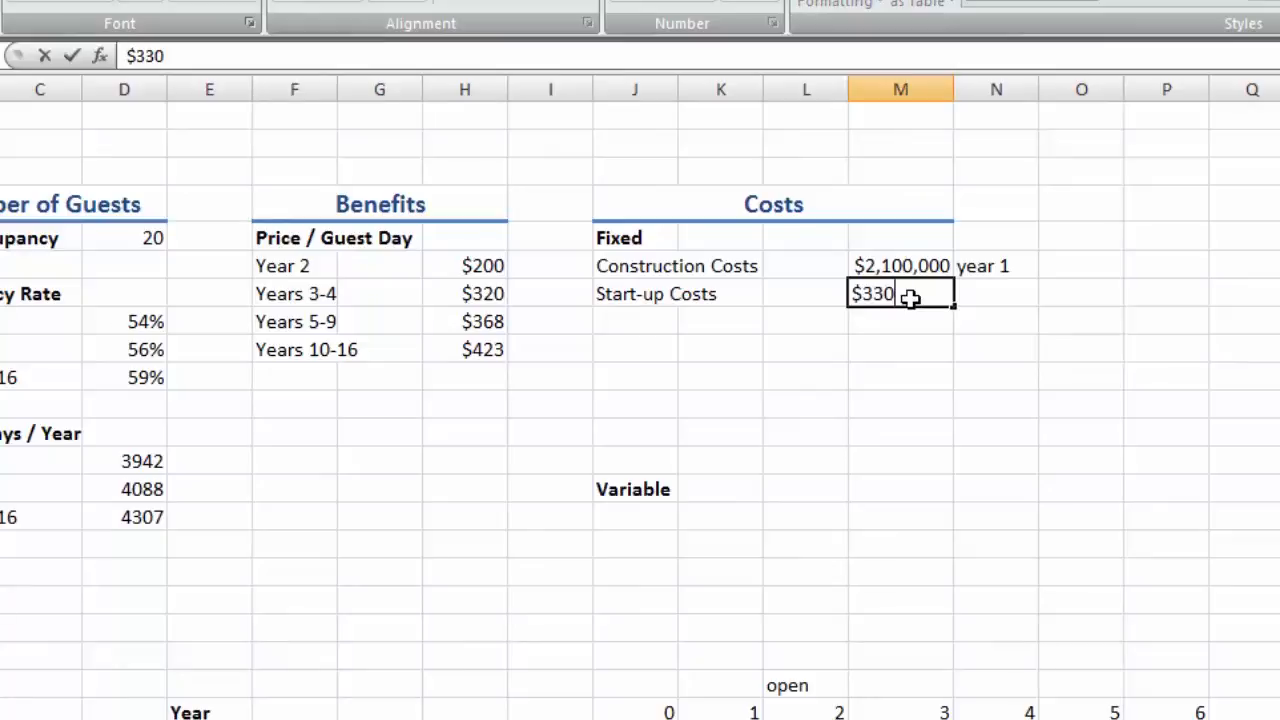
text(000)
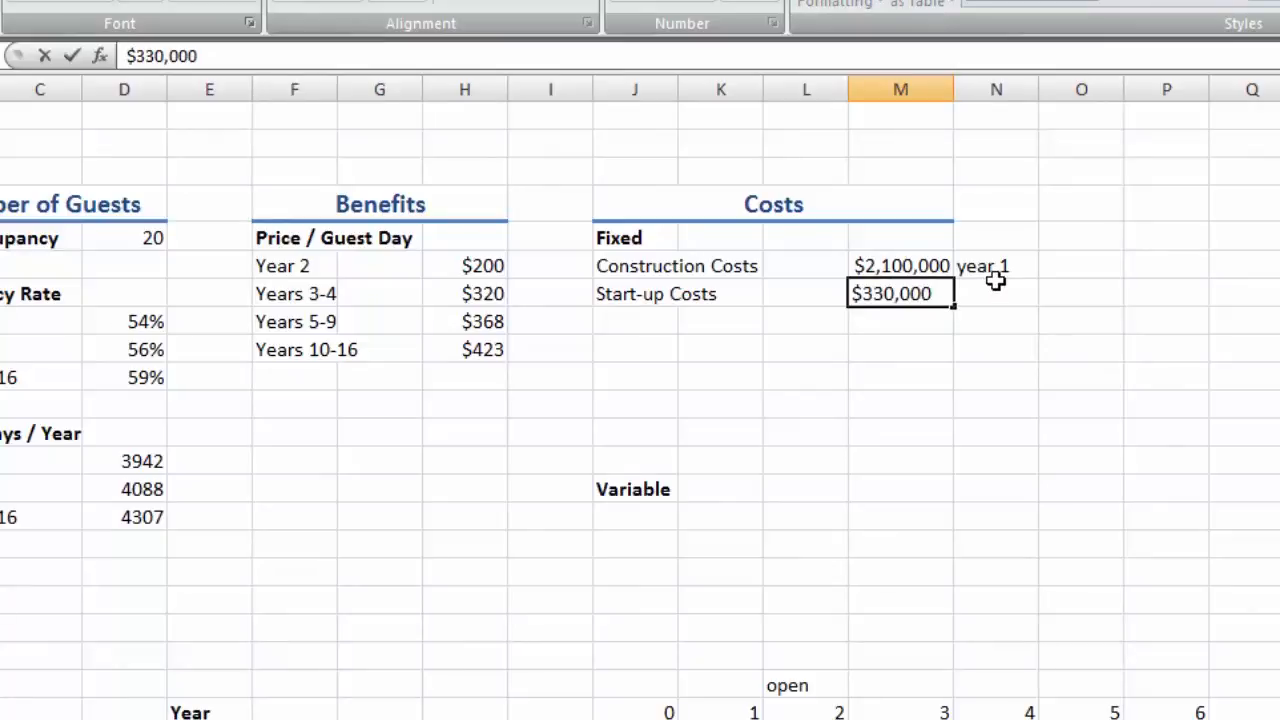
click(997, 265)
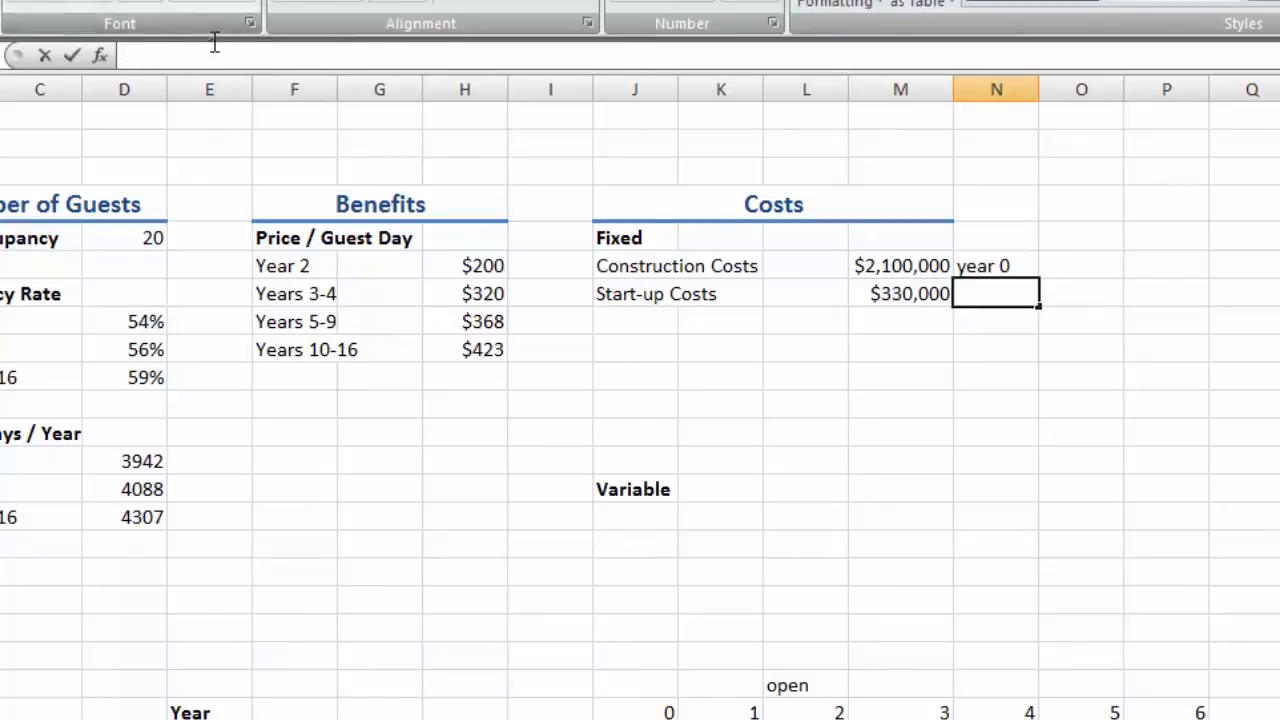
text(year 0)
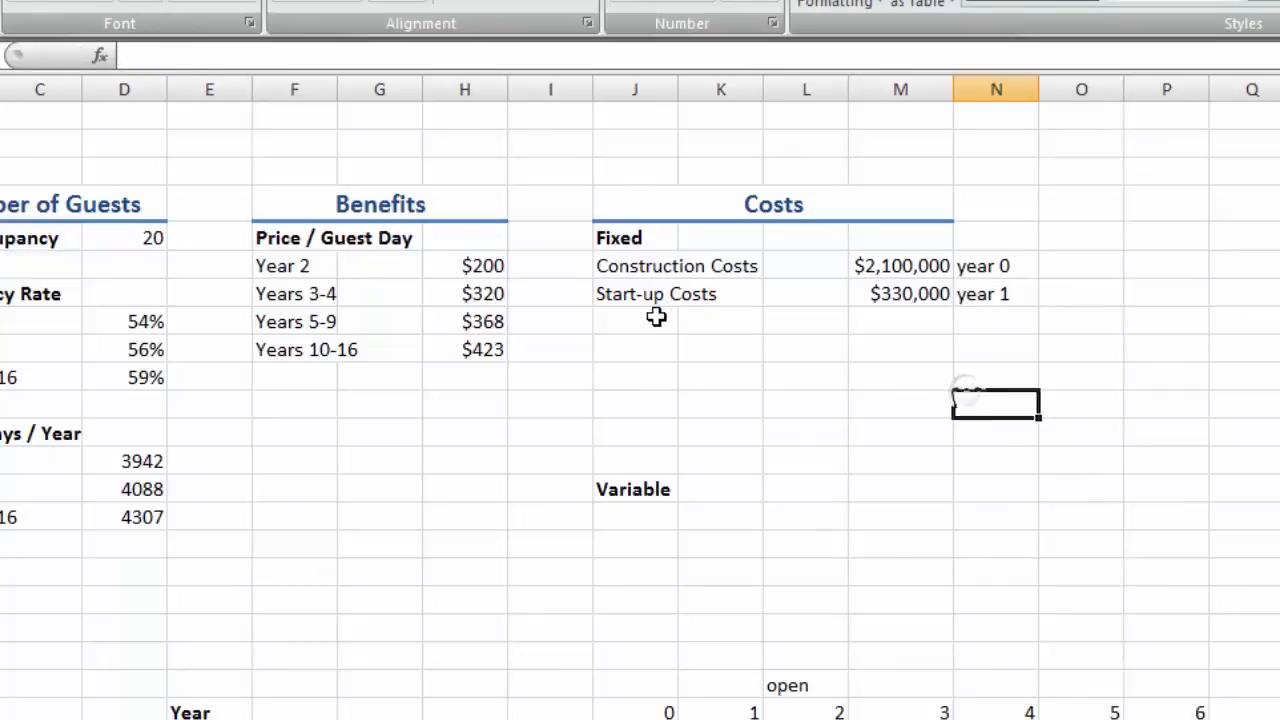
click(635, 320)
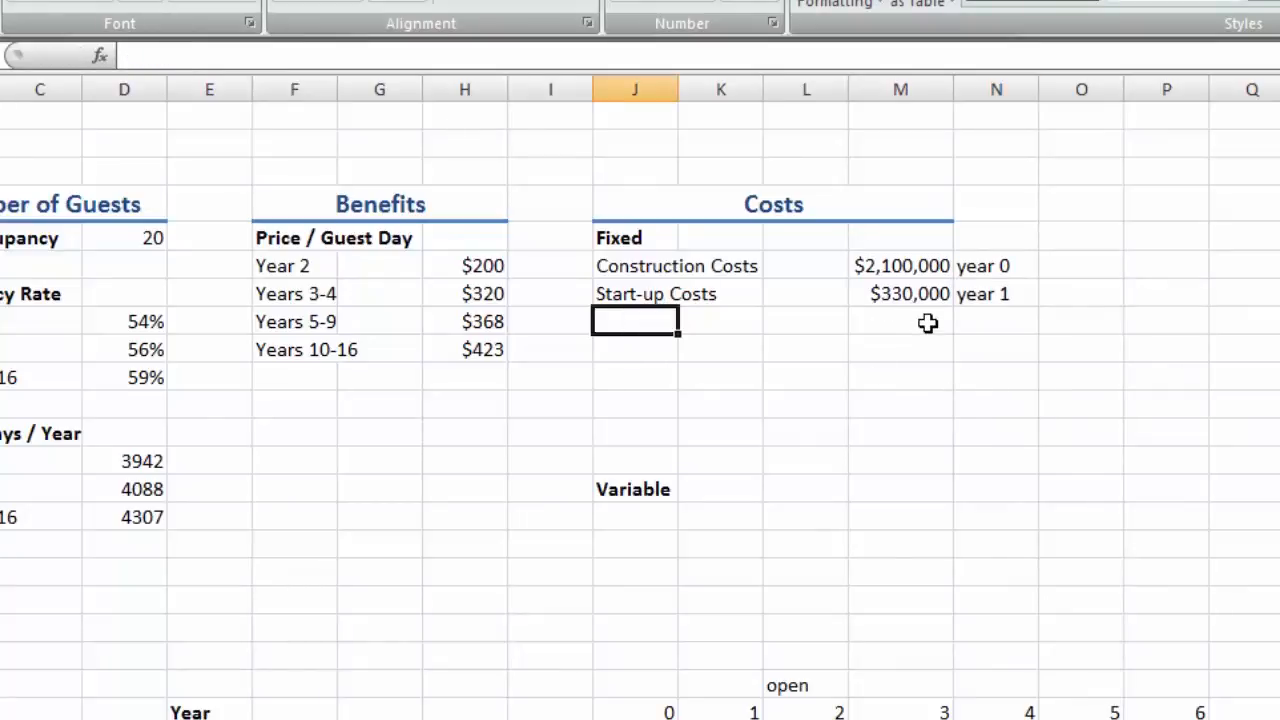
text(Equp)
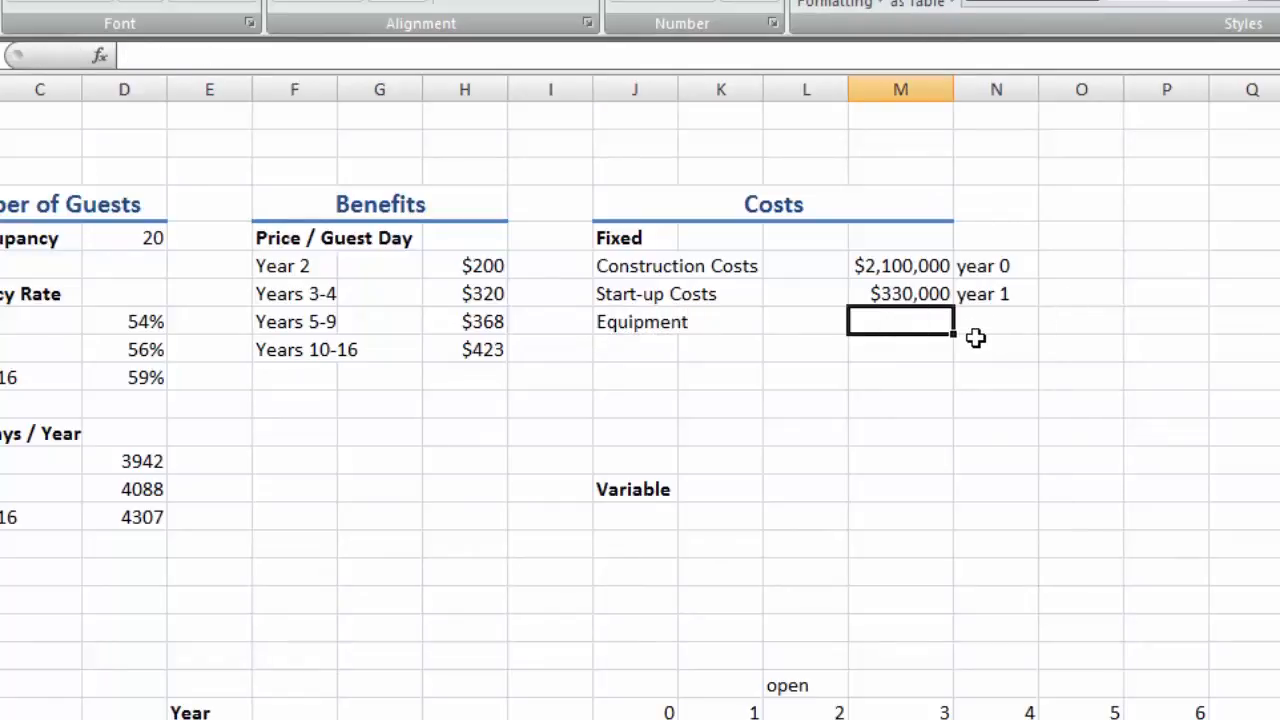
- Enter Equipment at $66,000 with a 5 years note and copy the equipment label
text($66,0)
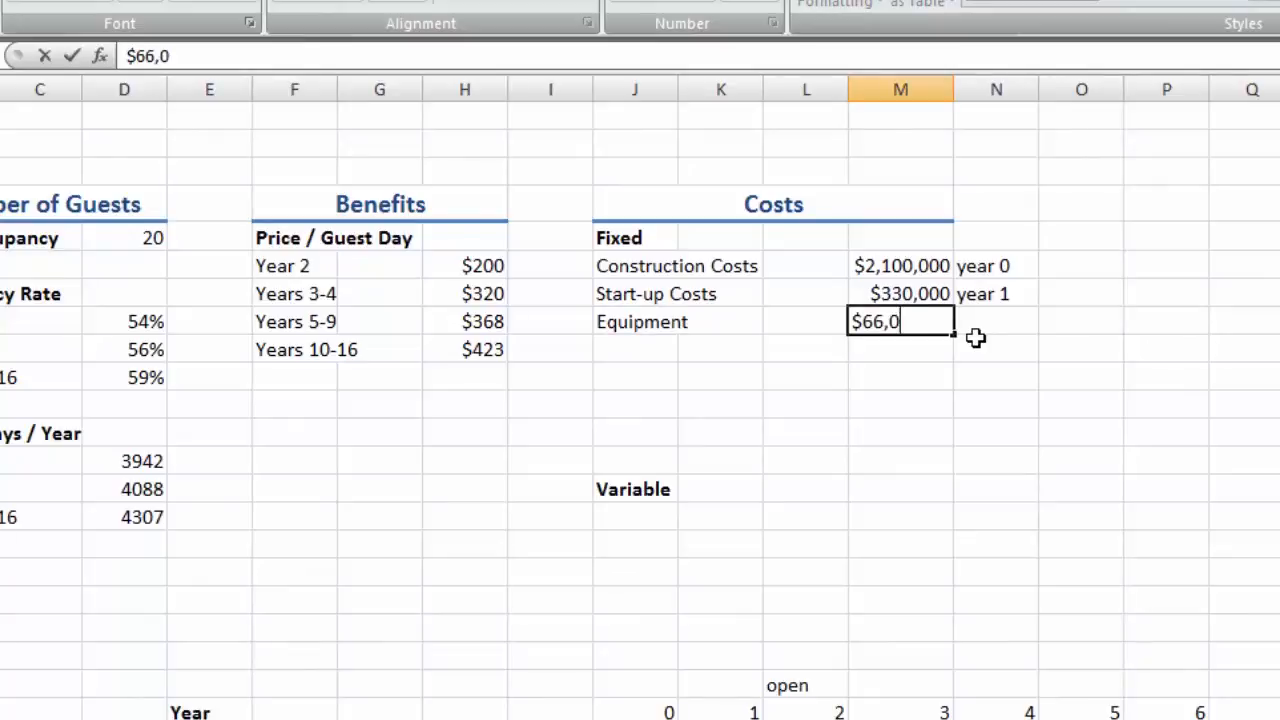
text(00)
click(995, 322)
text(year 2, and every)
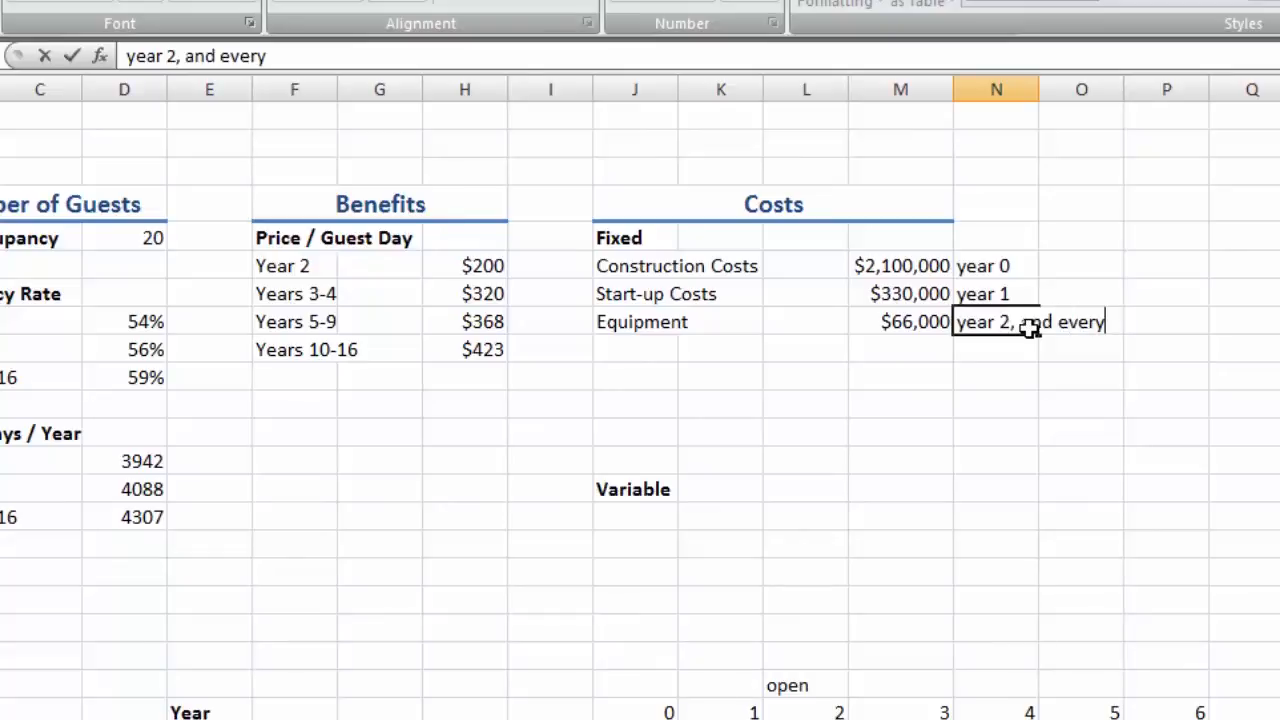
text(5 years)
click(806, 657)
text(new)
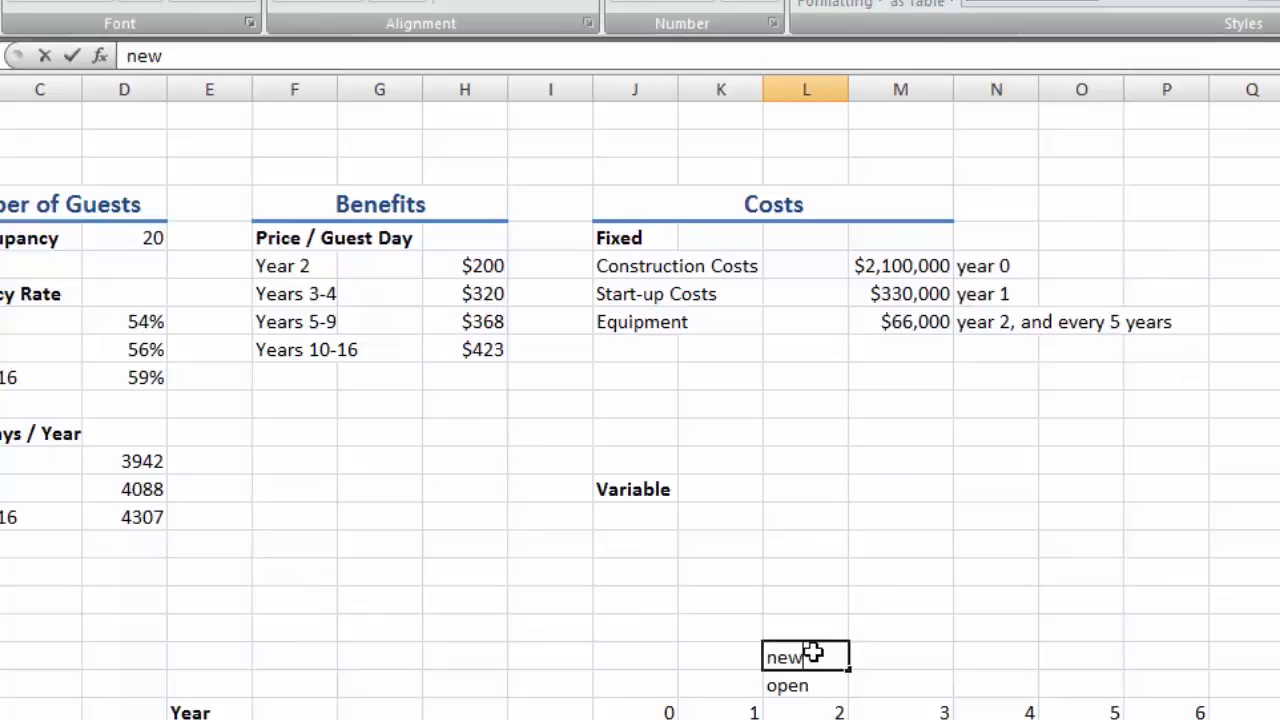
text(equpment)
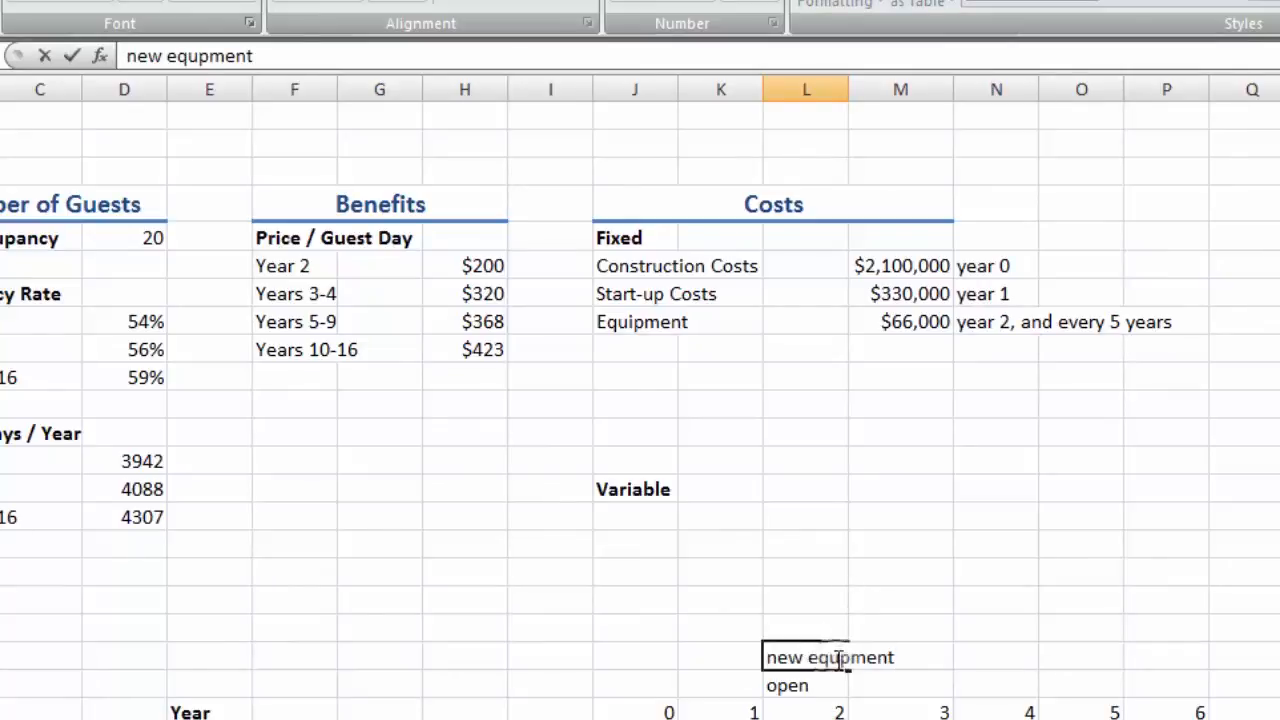
right_click(806, 657)
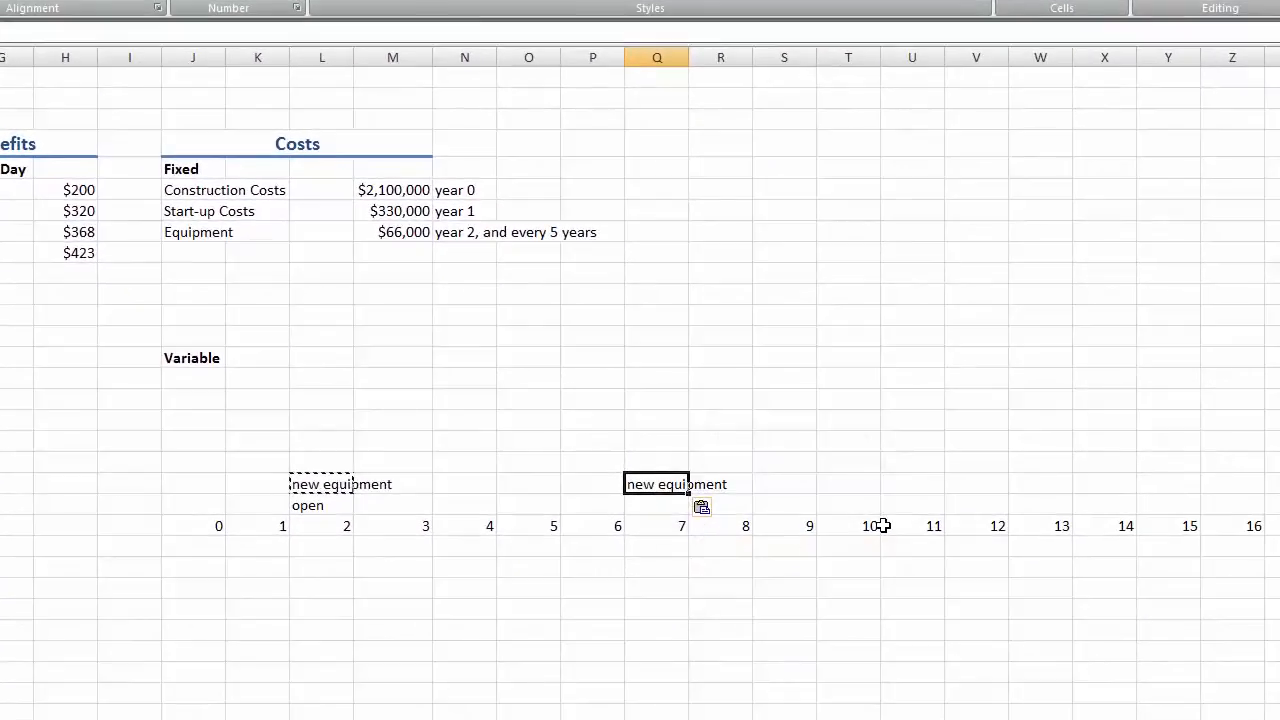
mouse_move(982, 488)
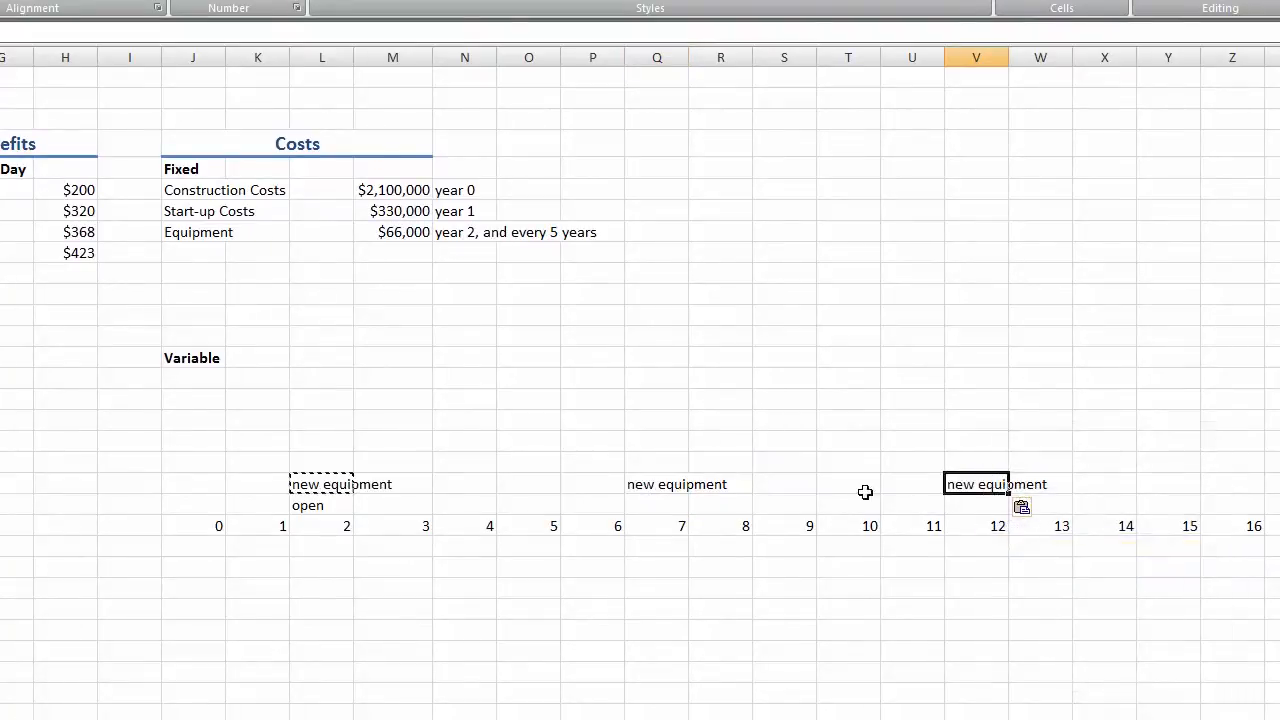
- Add Annual Rent on Land $275,000 and Insurance $75,000
text(Annual Rent on L)
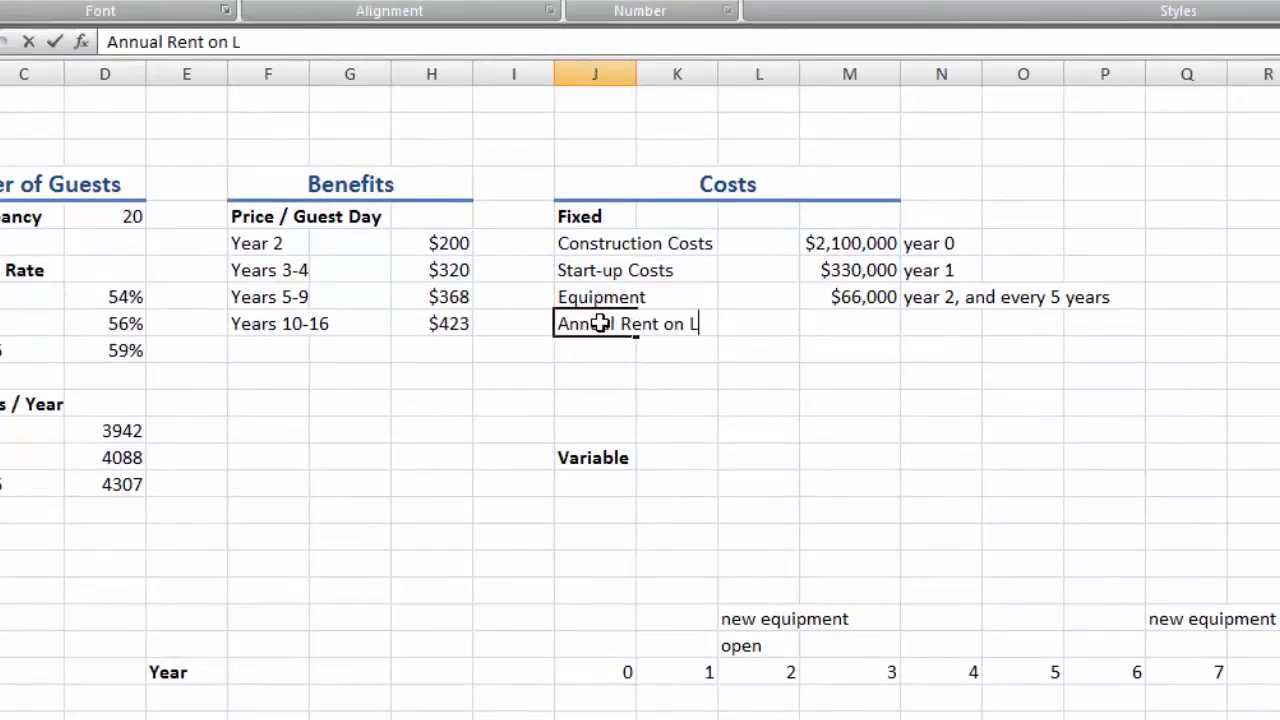
click(849, 323)
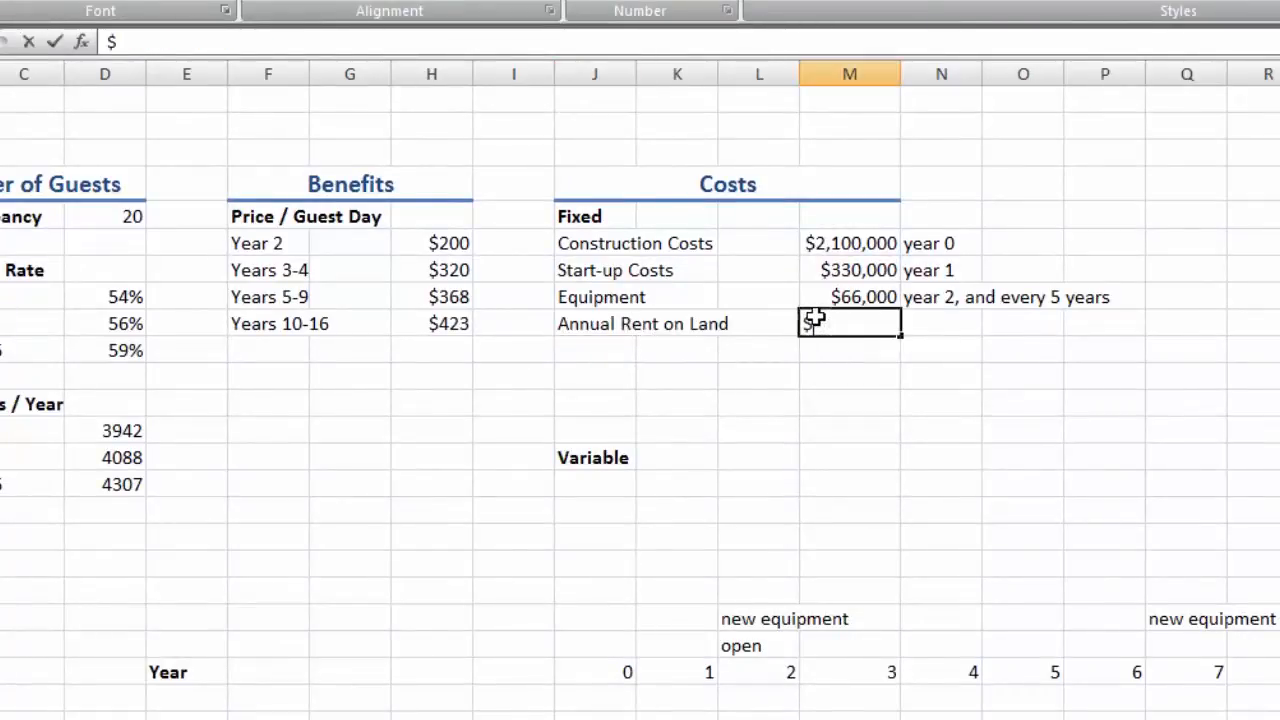
text(275,000)
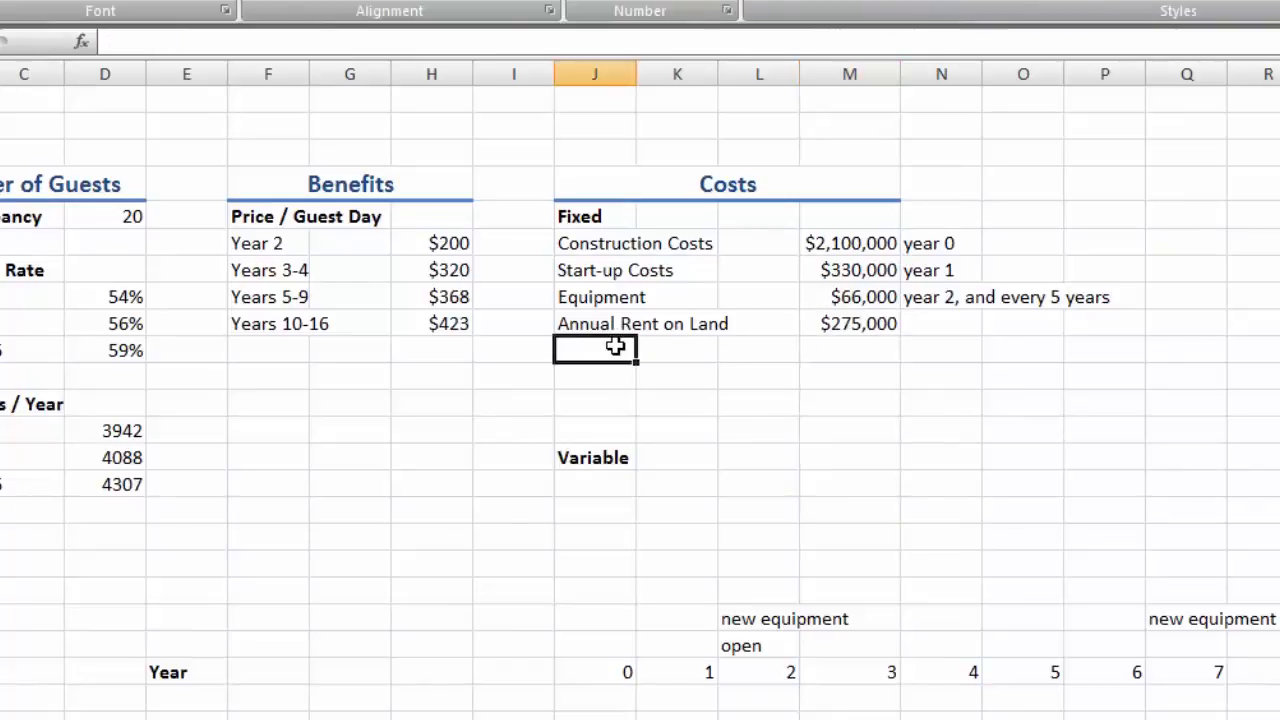
text(Insurance)
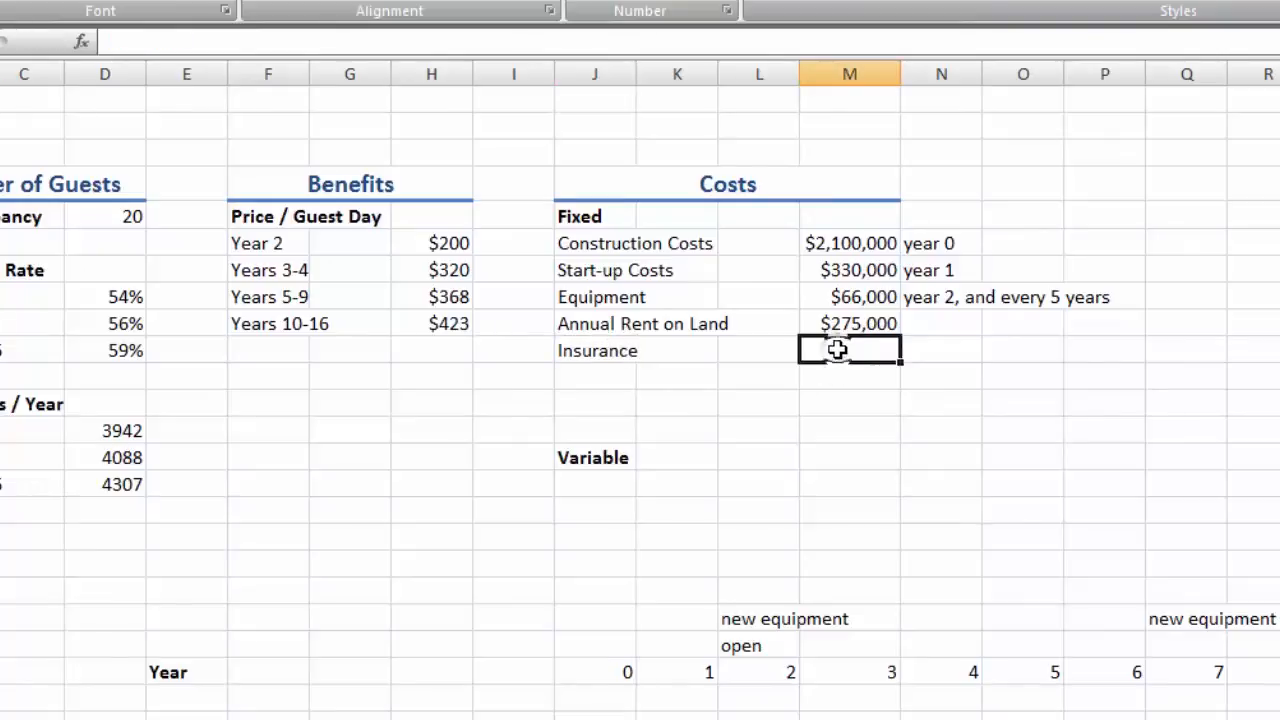
text($75,000)
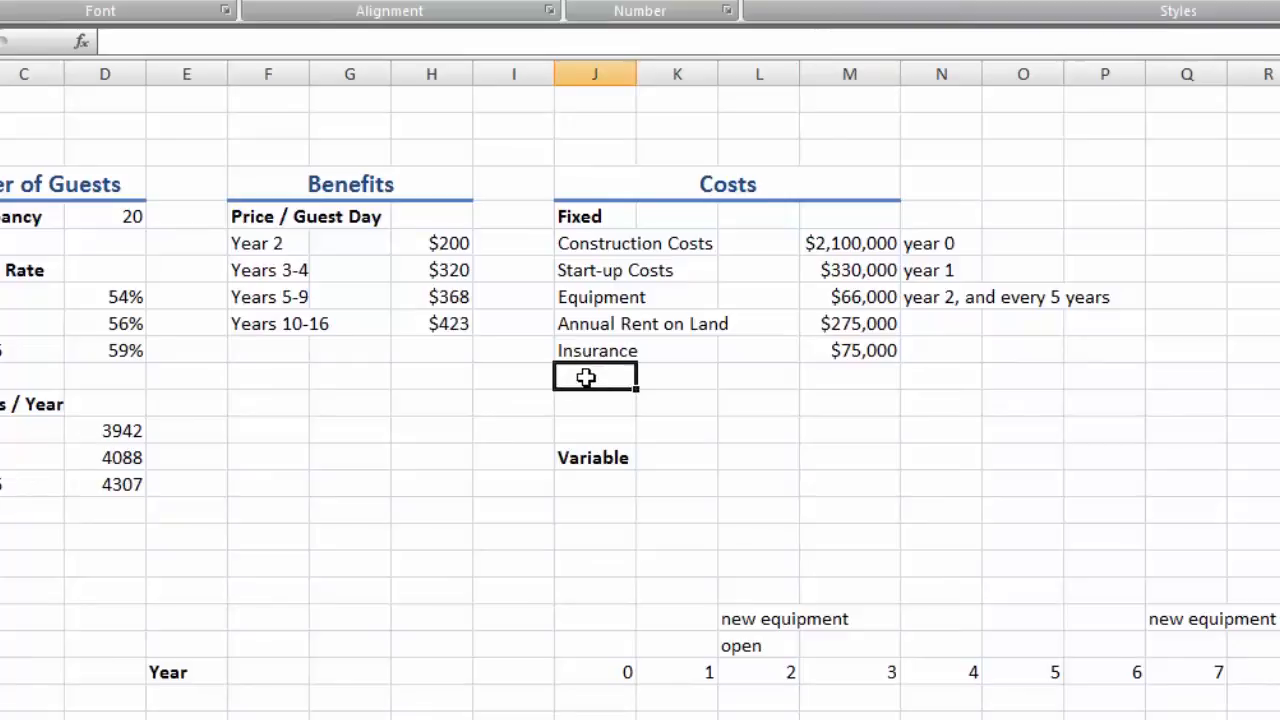
- Add Property Tax $50,000 and Wages and salaries $105,000
text(Property Tax)
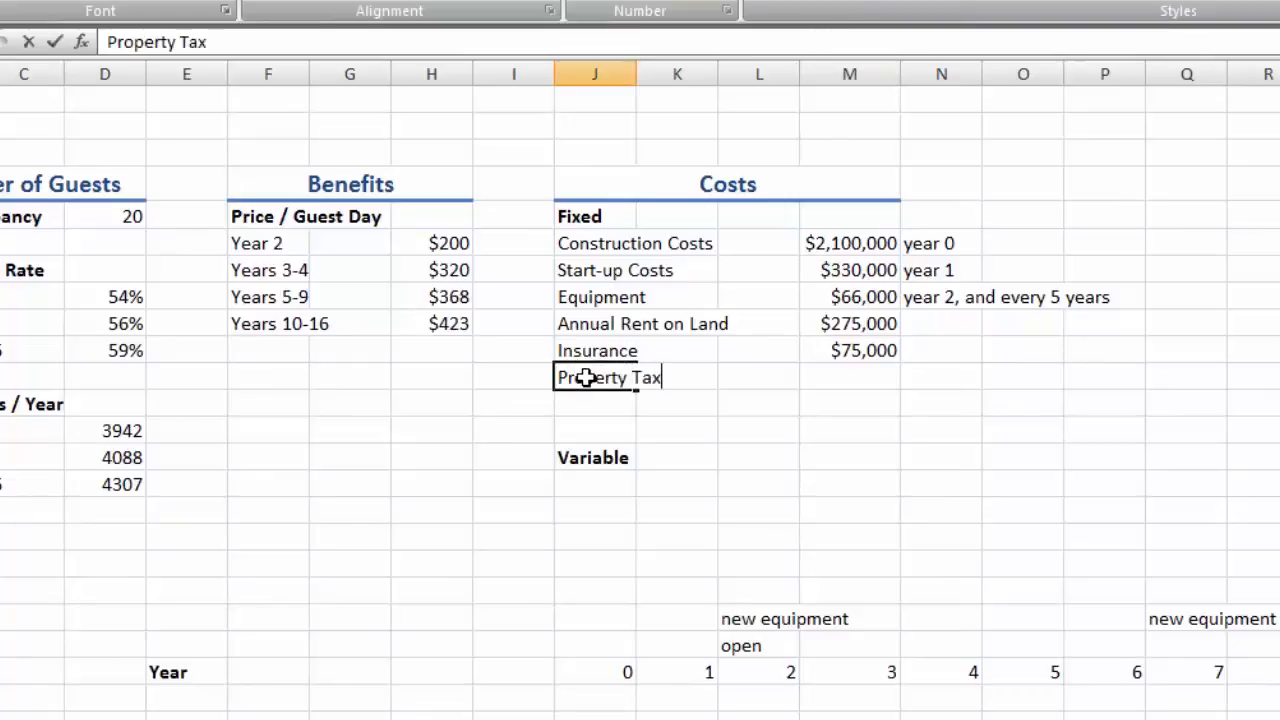
click(849, 377)
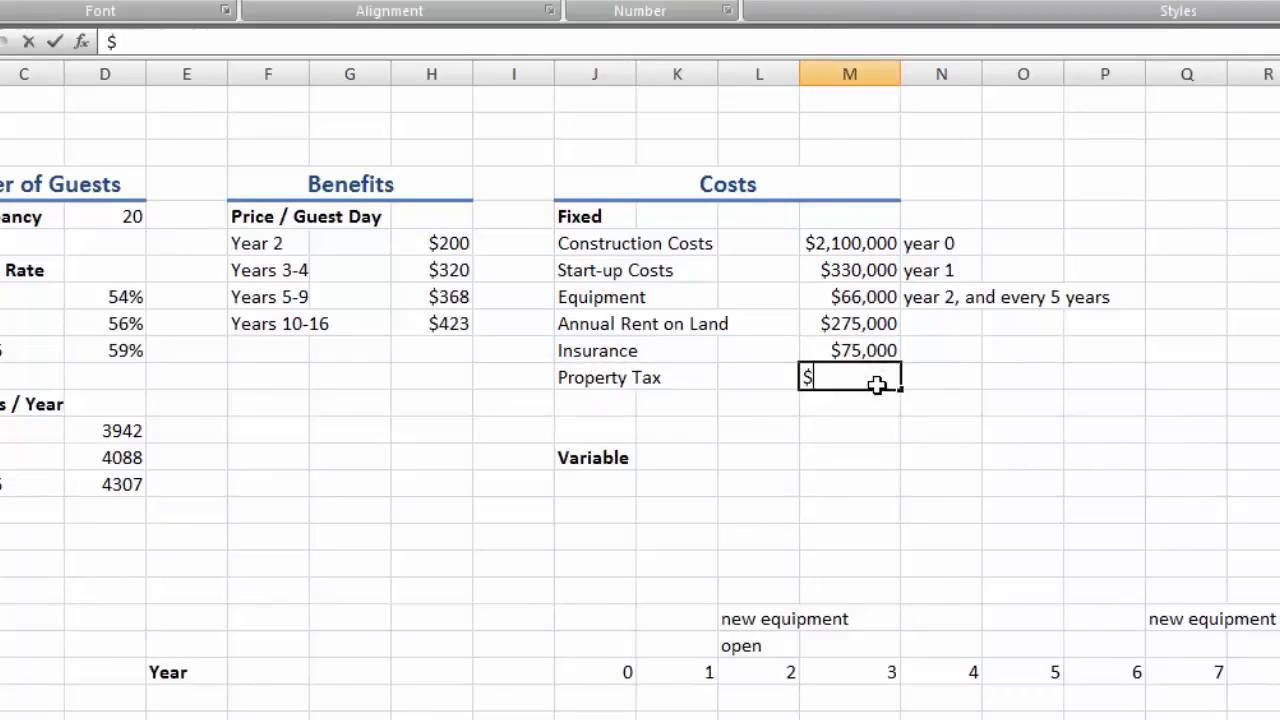
text(50,00)
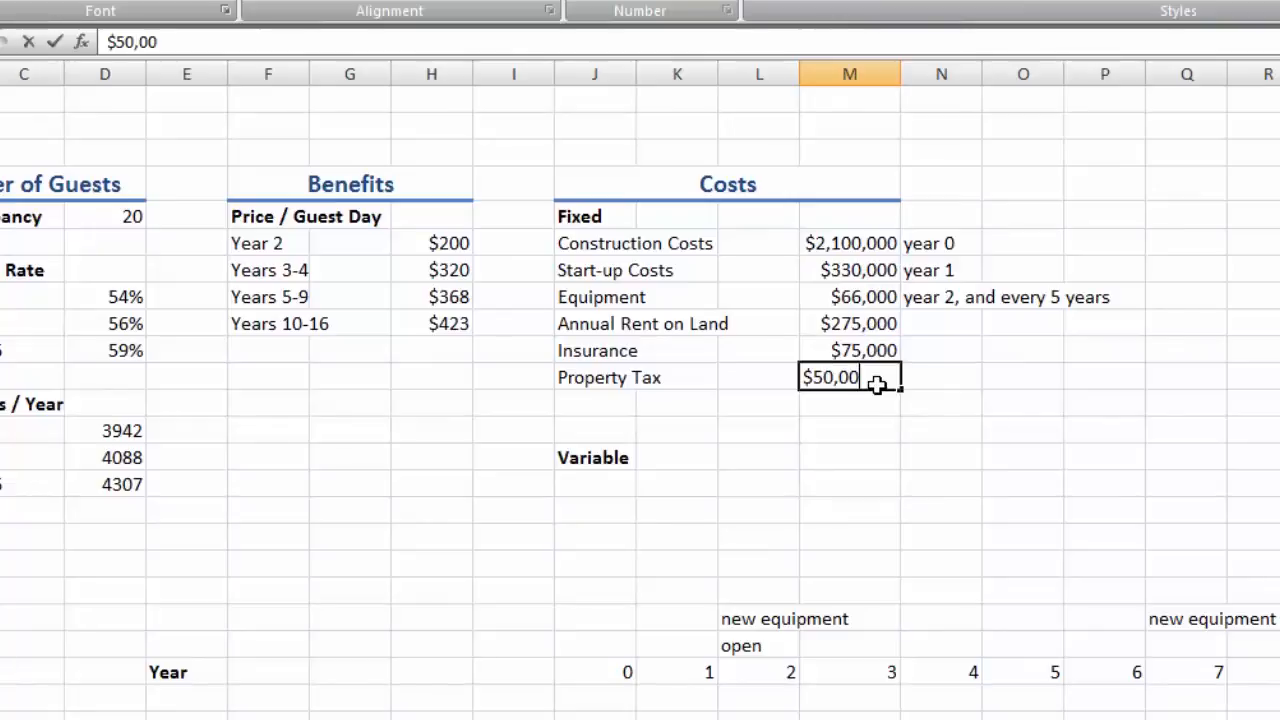
key(enter)
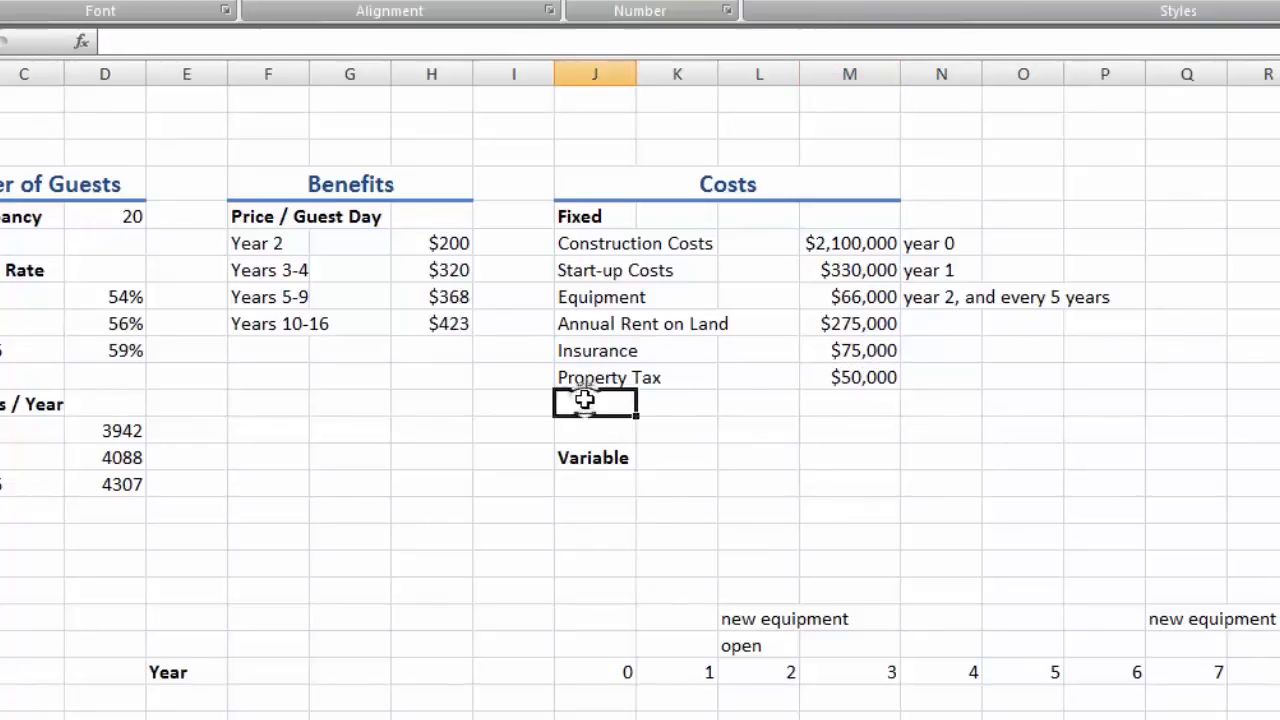
text(Wages and as)
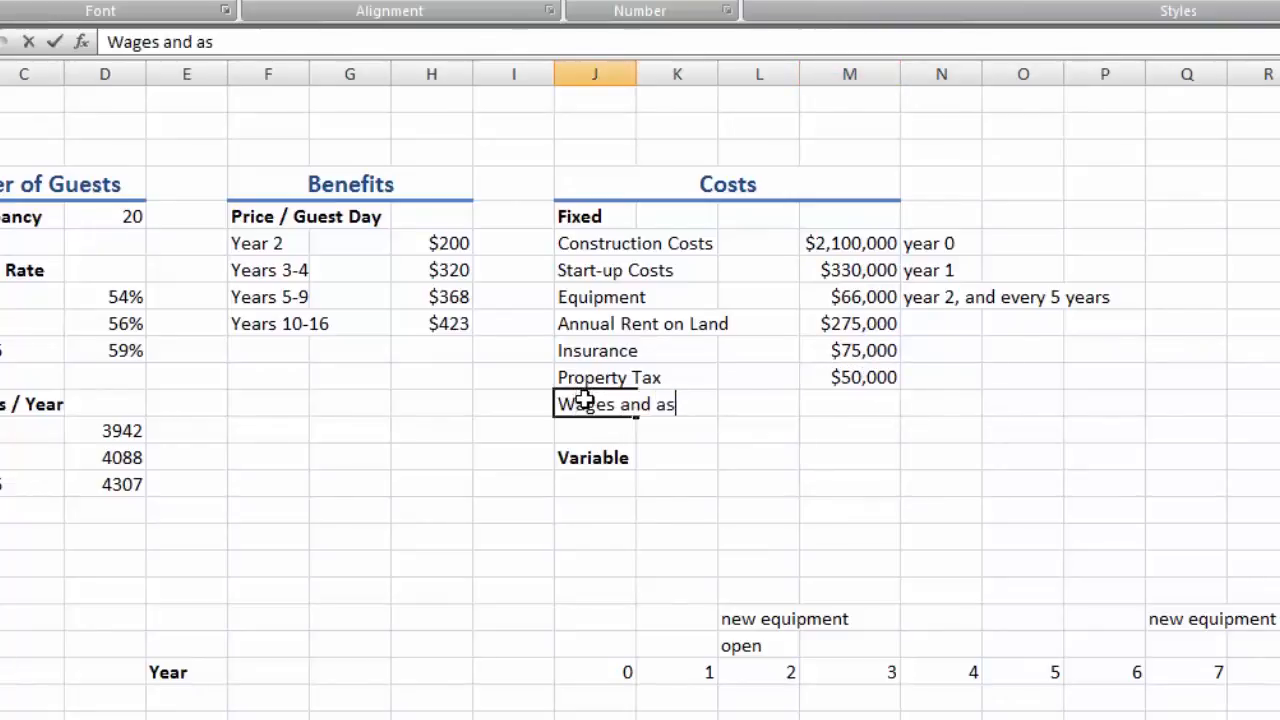
text(salaries)
click(850, 404)
text($)
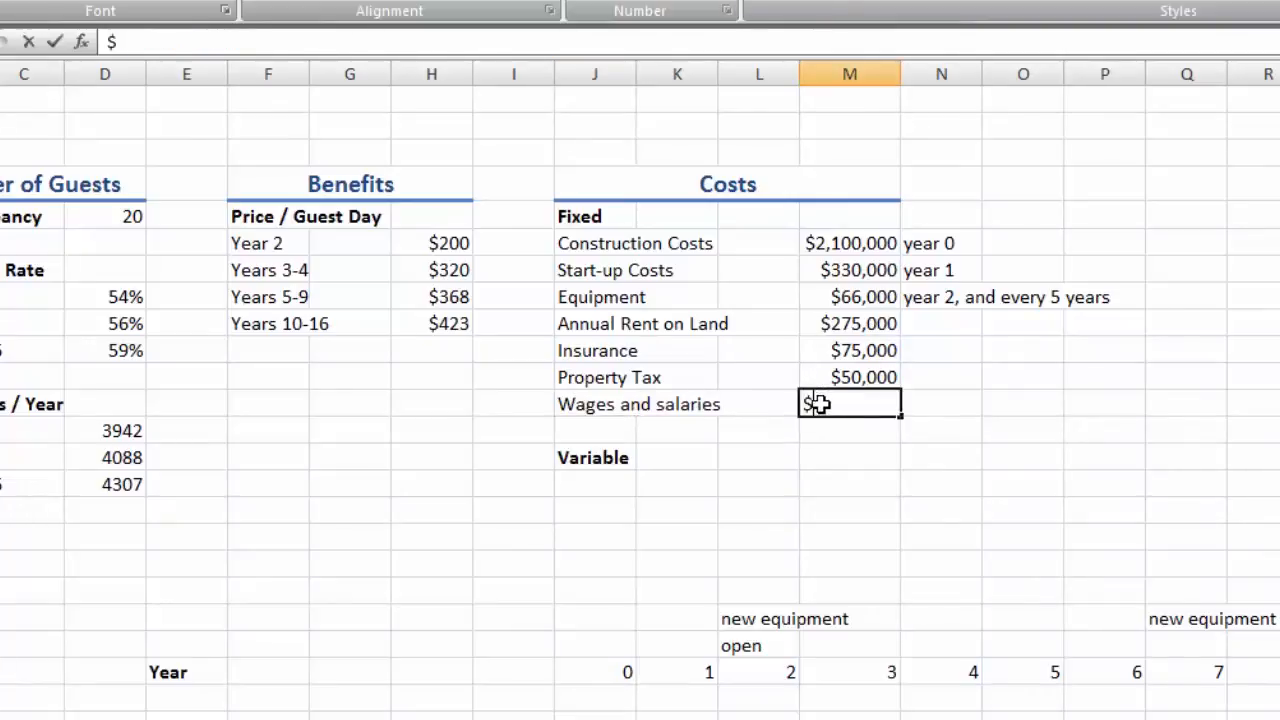
text(105,000)
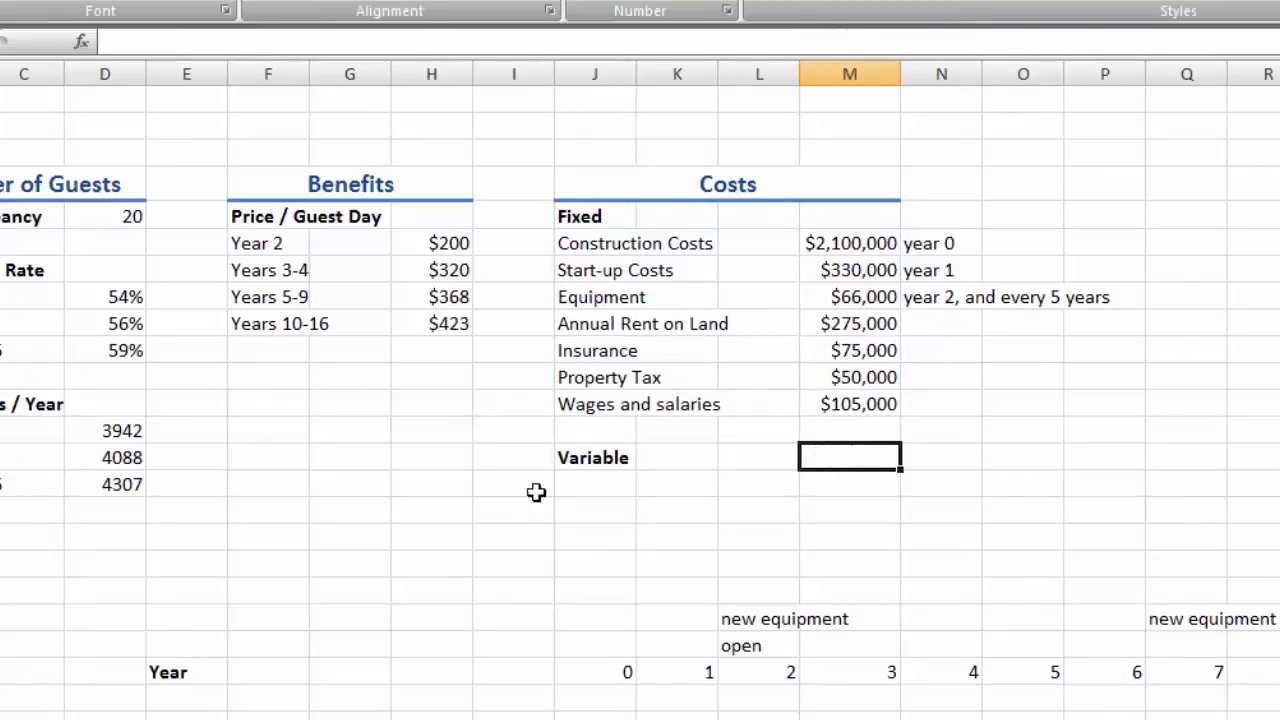
- List Operating and Maintenance at $19 per guest/day under Variable costs
text(Oper)
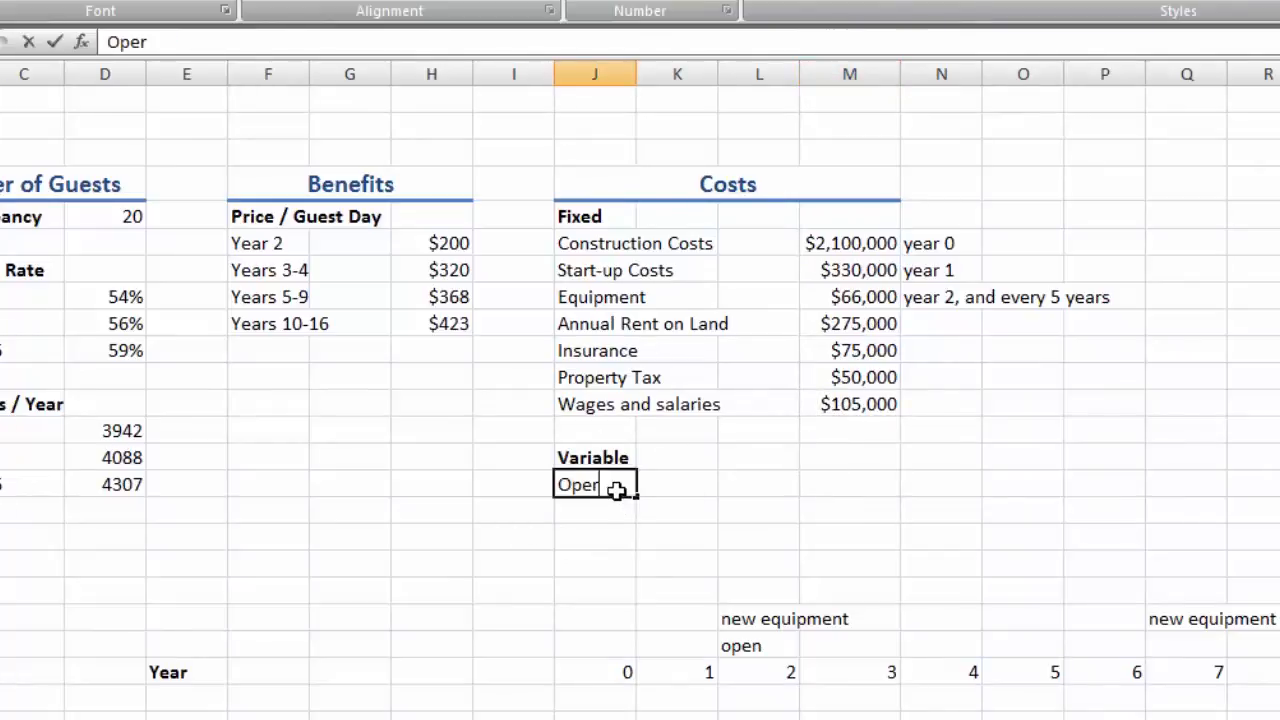
text(ating and Main)
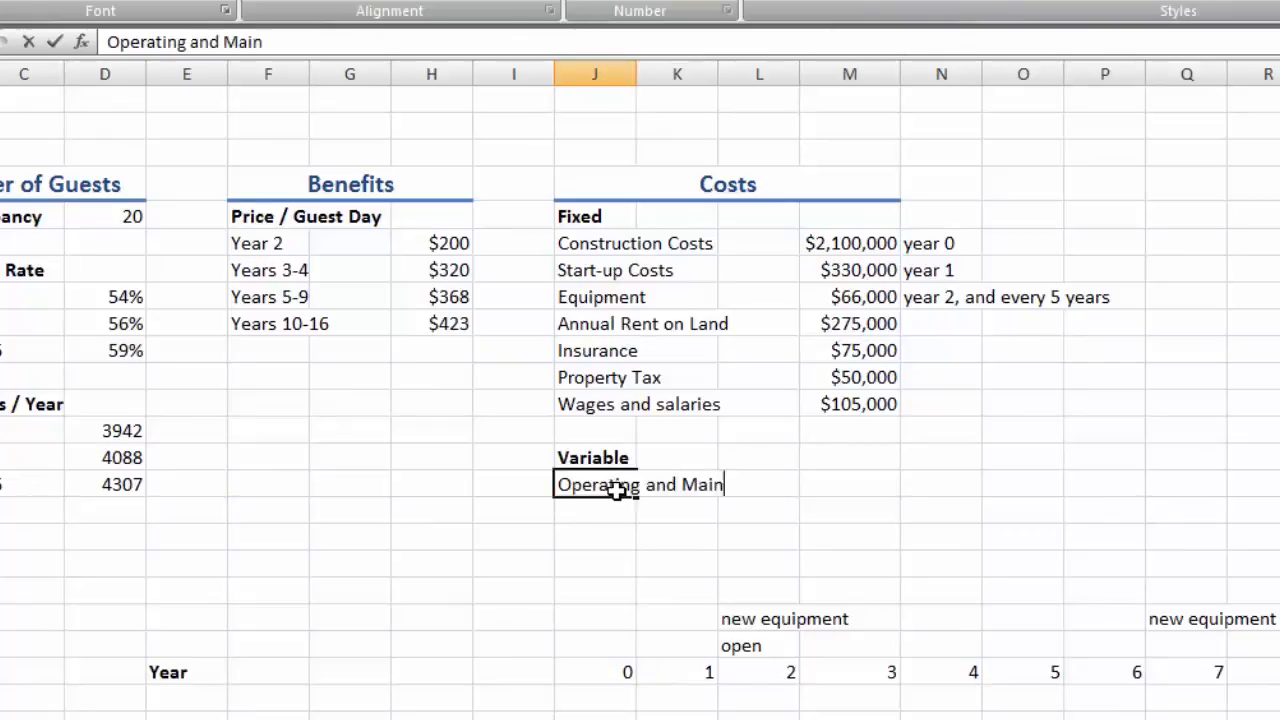
text(tenance)
click(941, 484)
text(per)
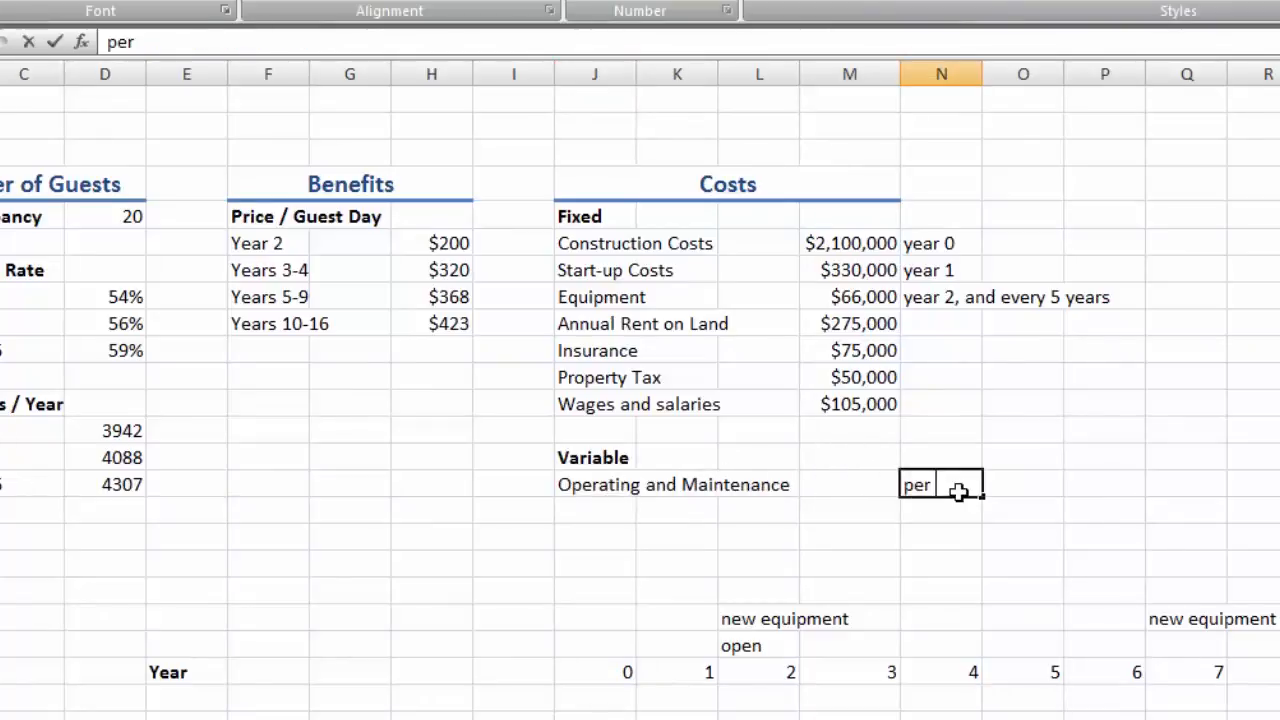
text(guest/day)
click(850, 485)
text($19)
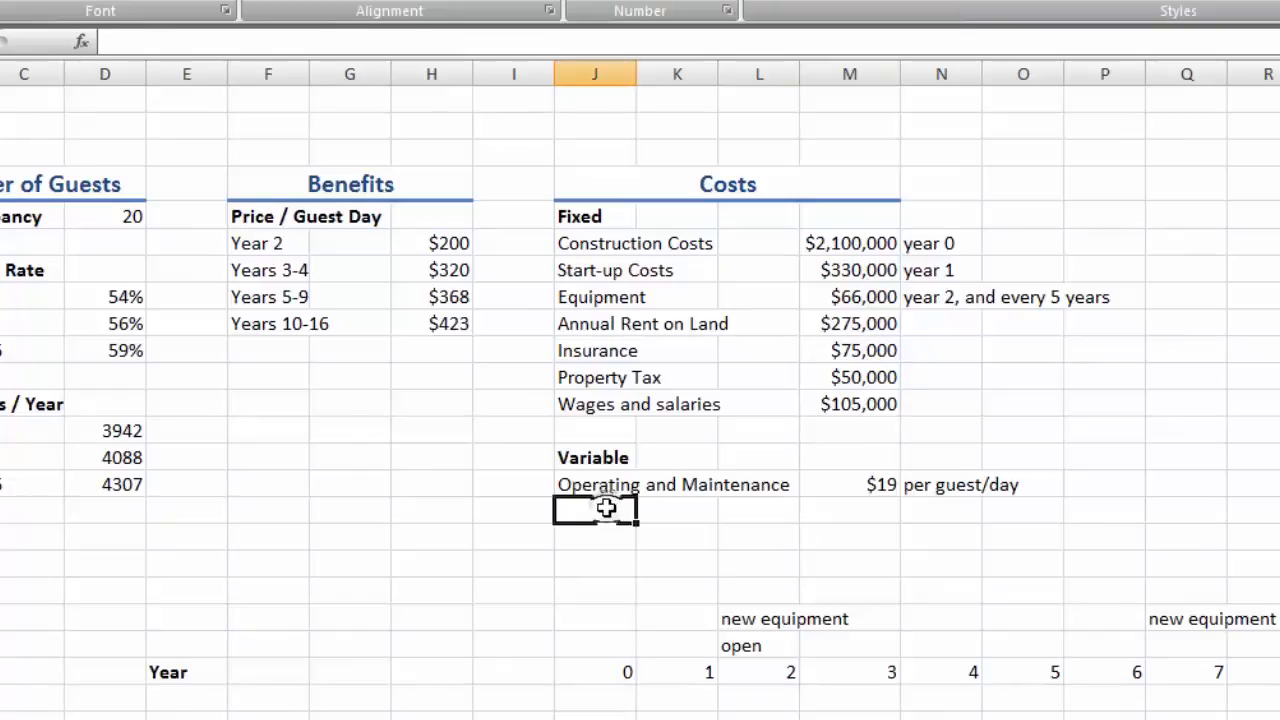
- Add Transportating and tours $25 and Food and Beverage $40, copying 'per guest/day' to each
text(Transp)
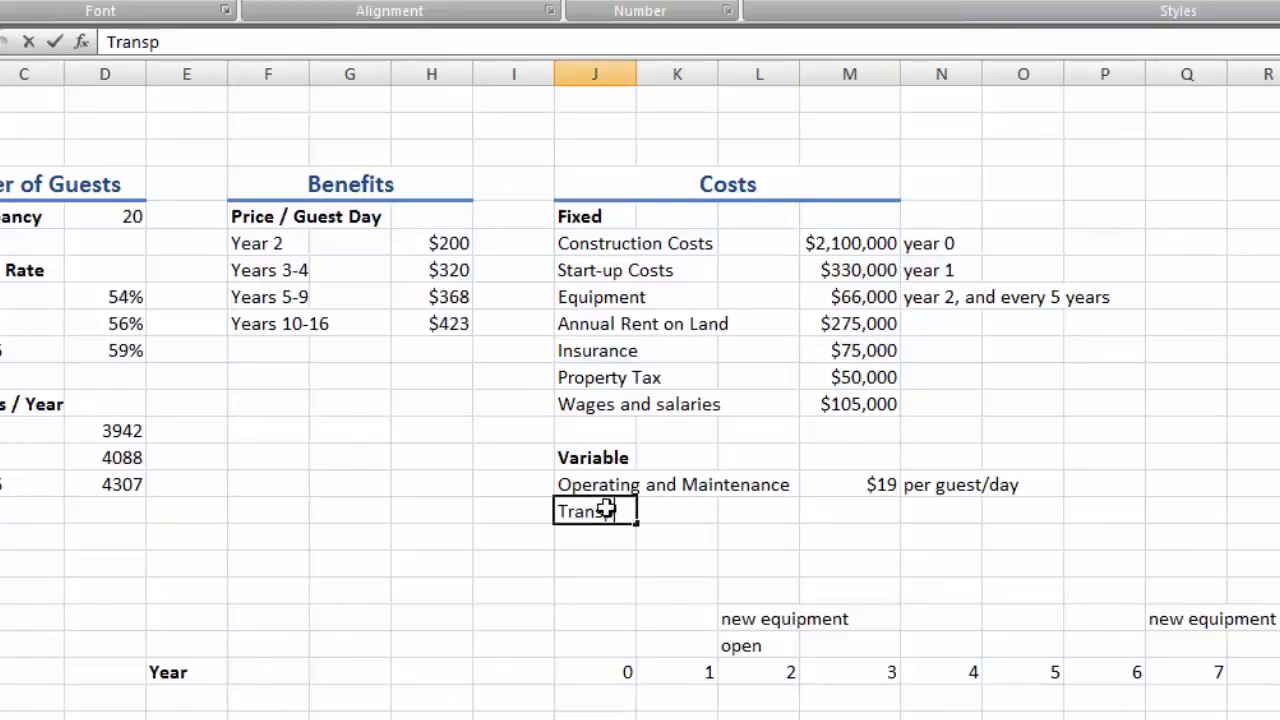
text(ortating and tours)
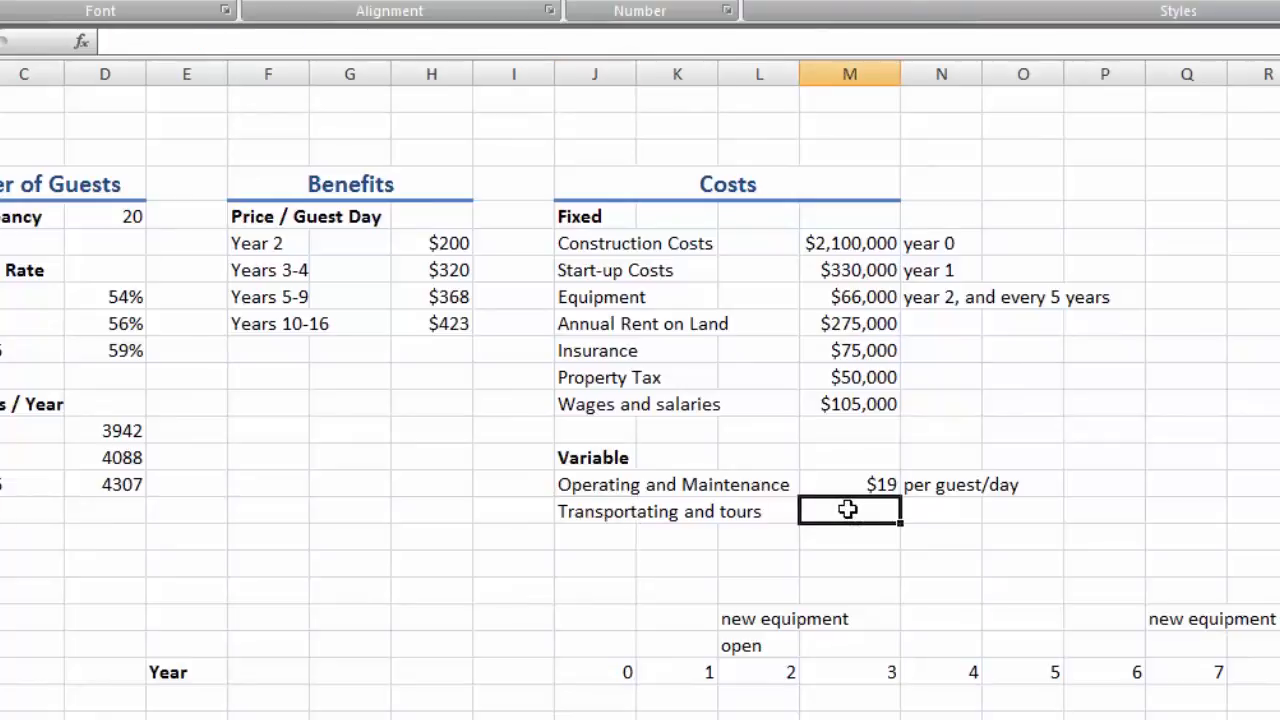
text($25)
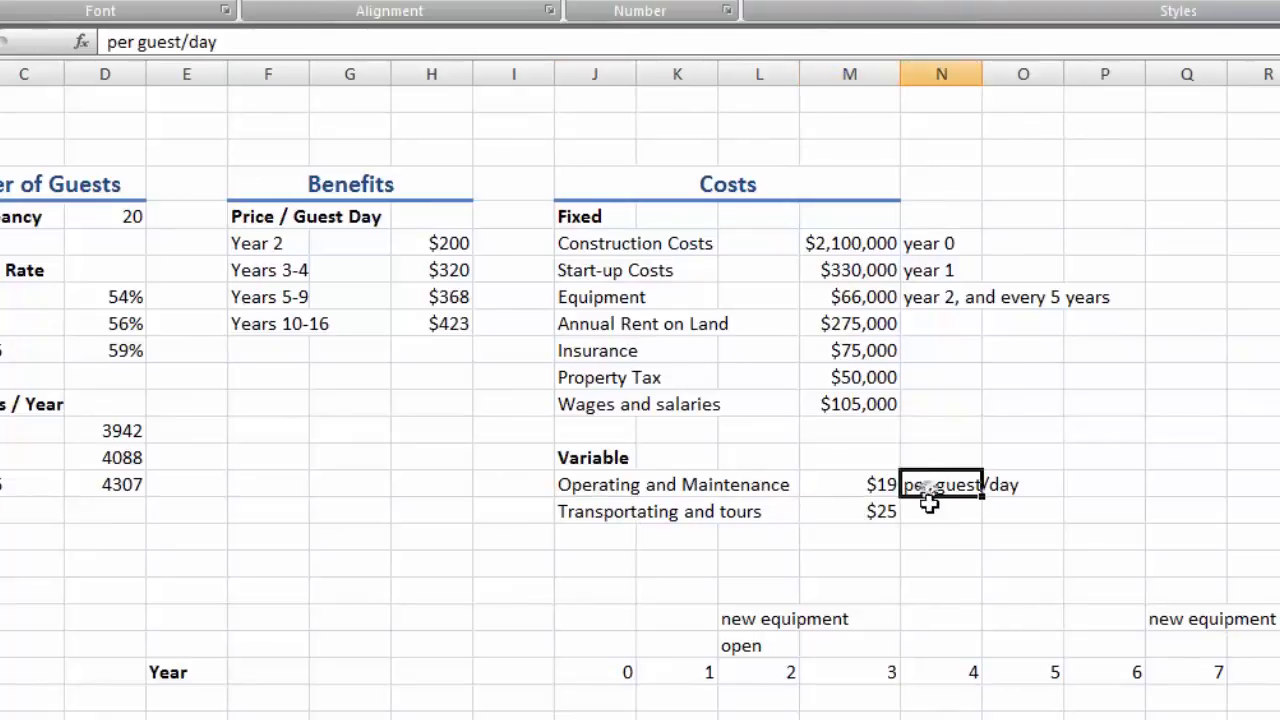
right_click(941, 511)
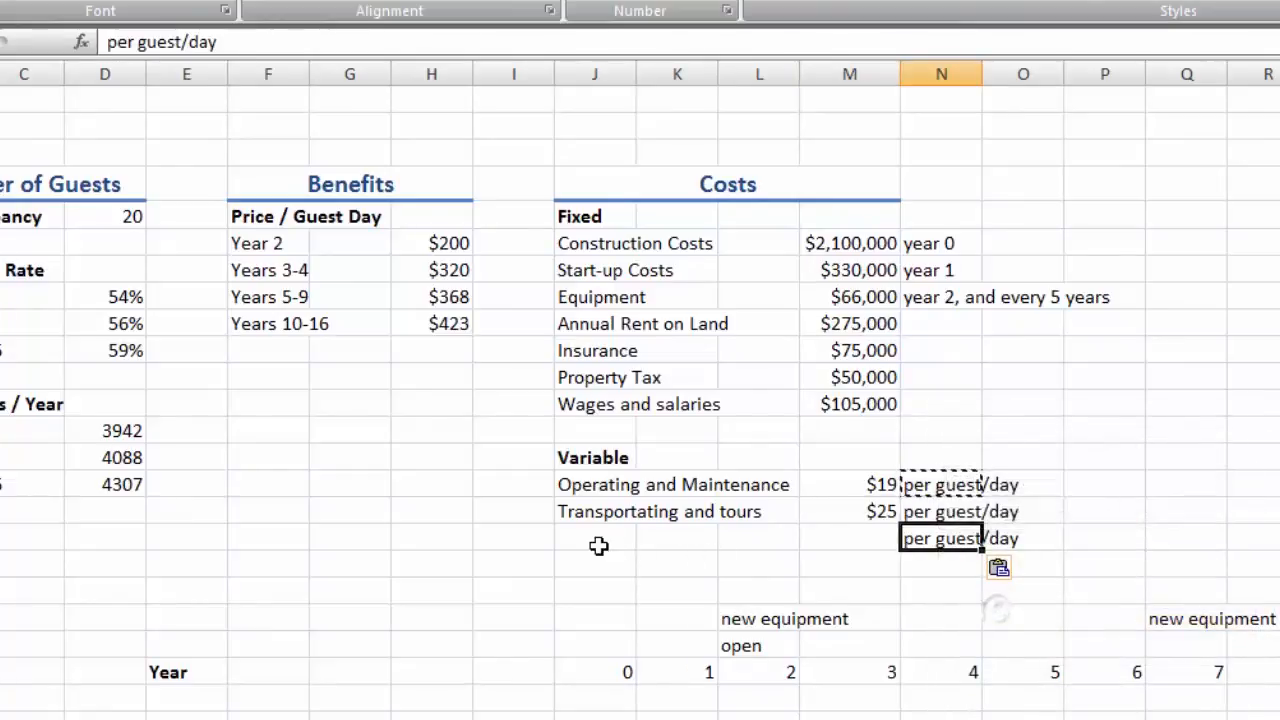
text(Fooo)
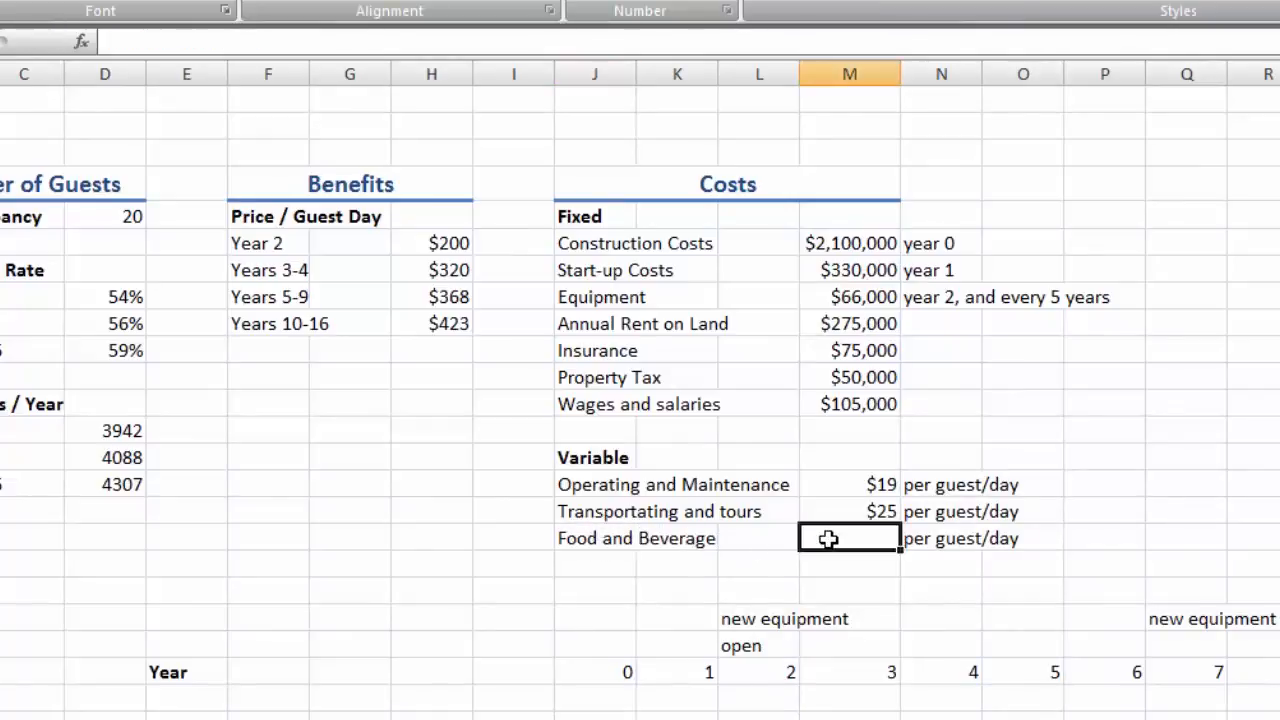
text($40)
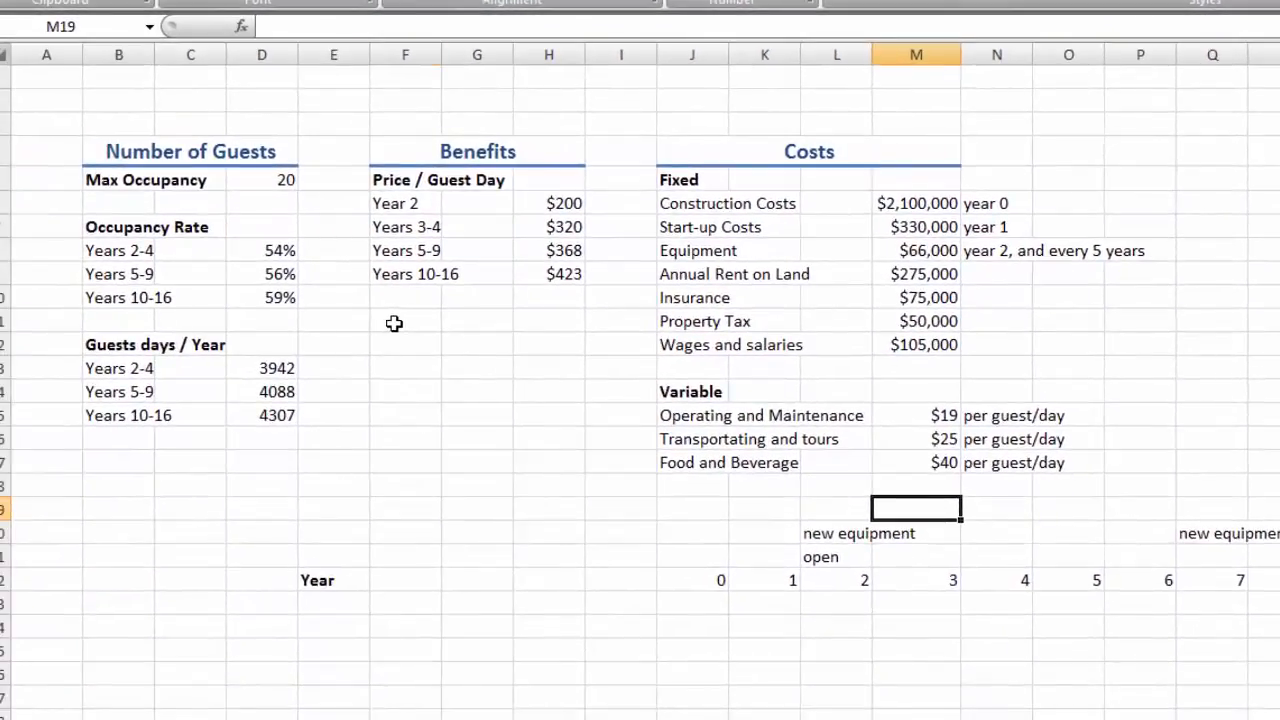
- Add a bold Residual Value label in F11 with 10% in H11
text(Resi)
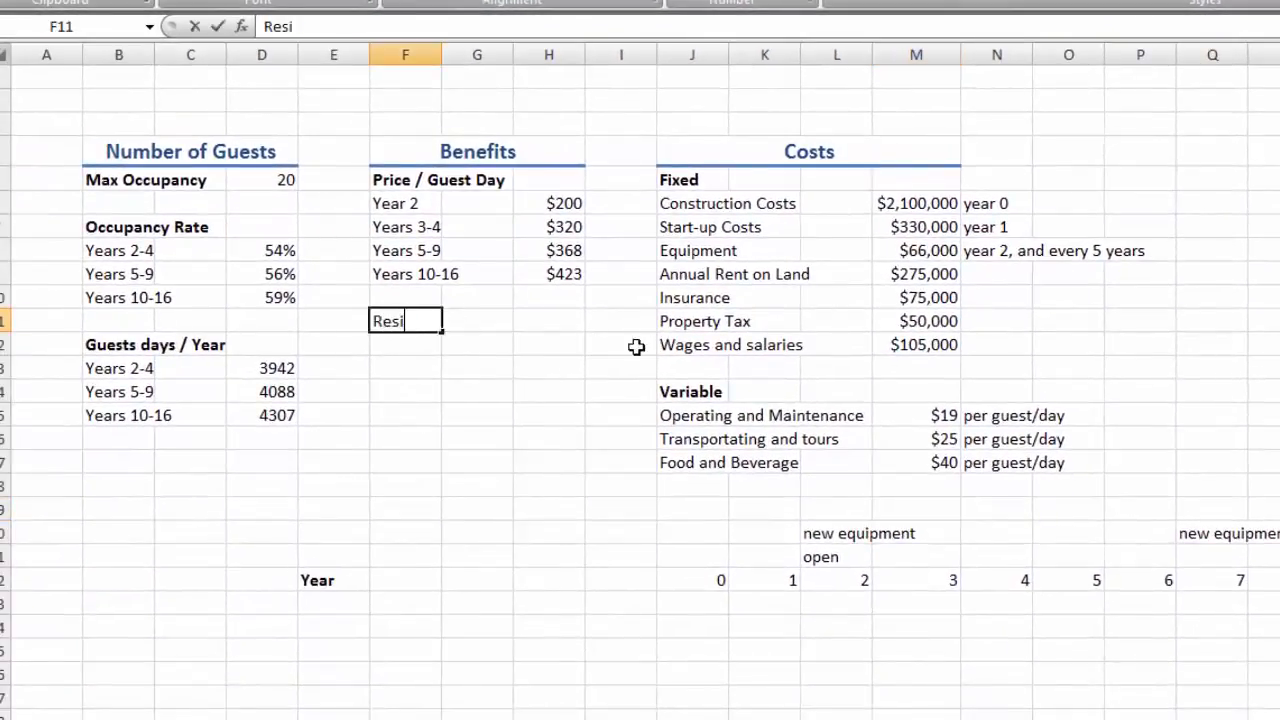
text(dual Value)
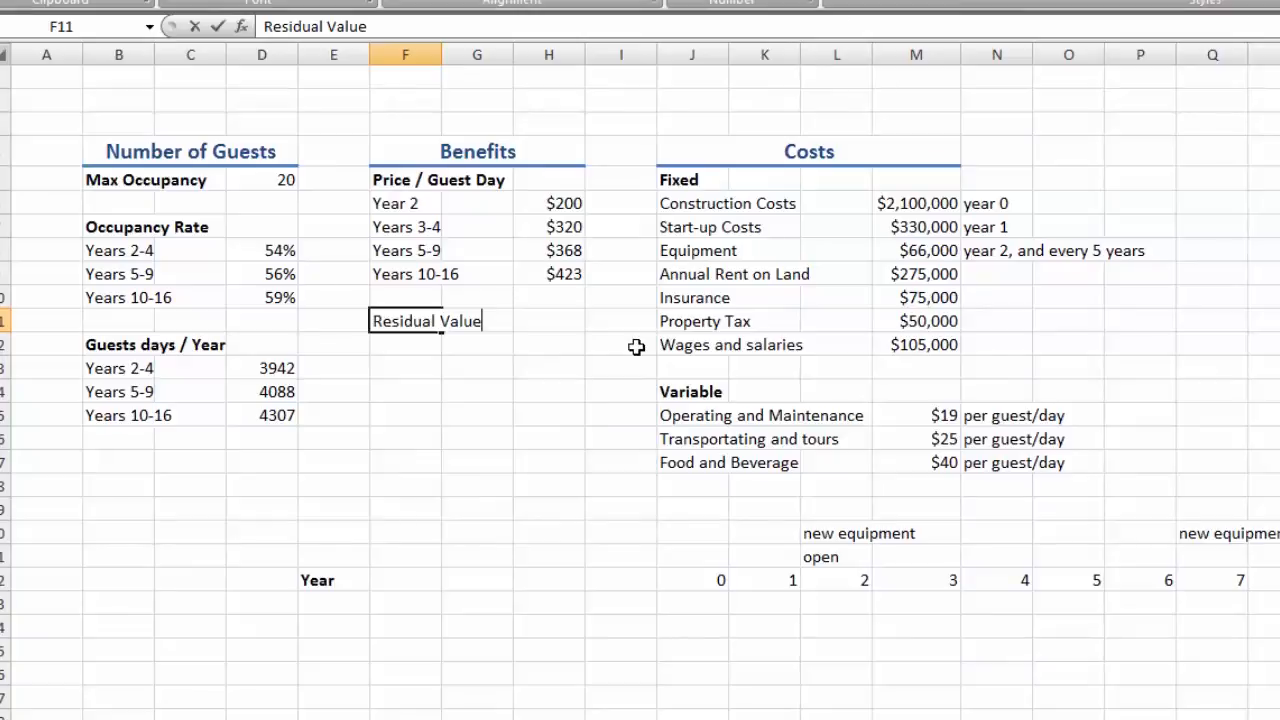
key(ctrl+b)
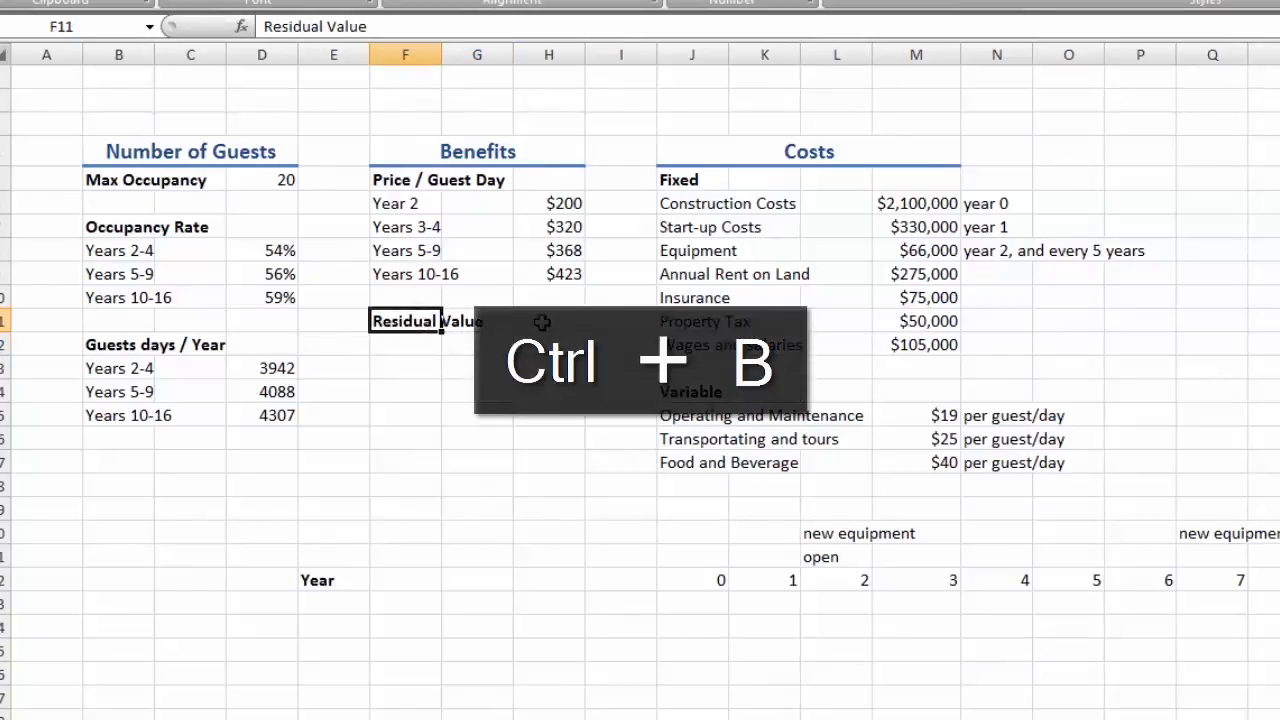
click(548, 321)
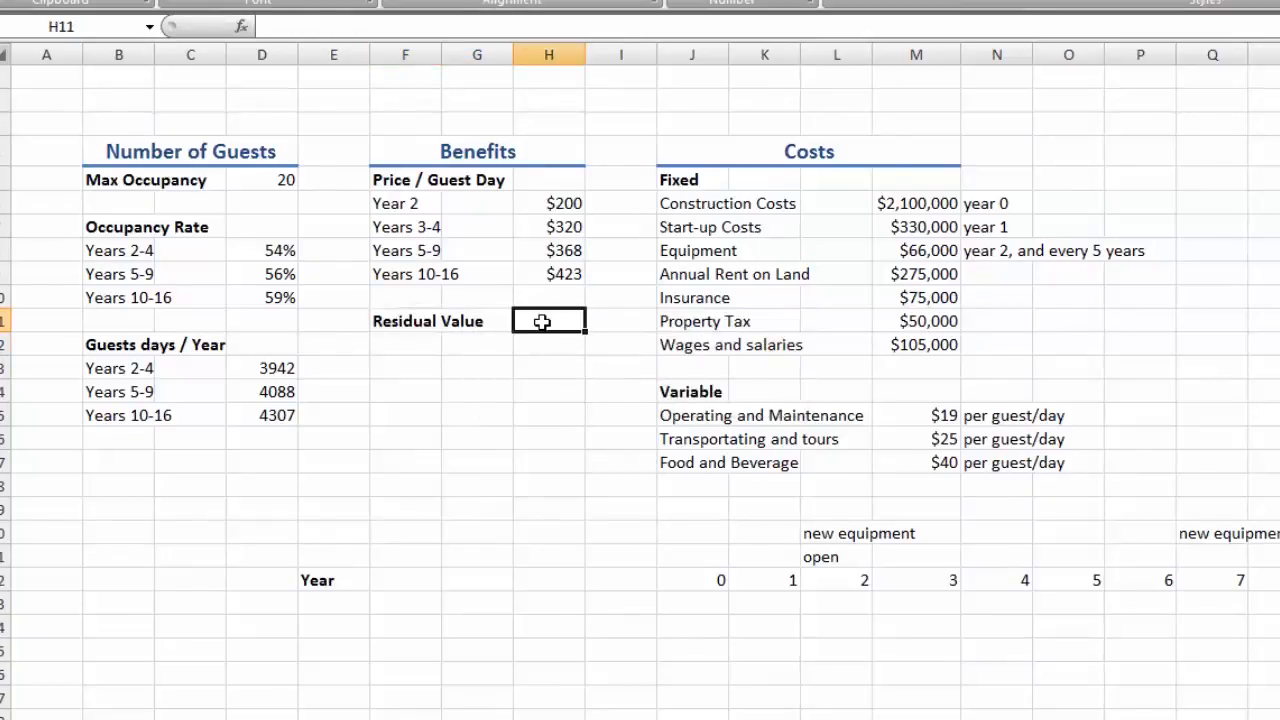
text($)
text(10)
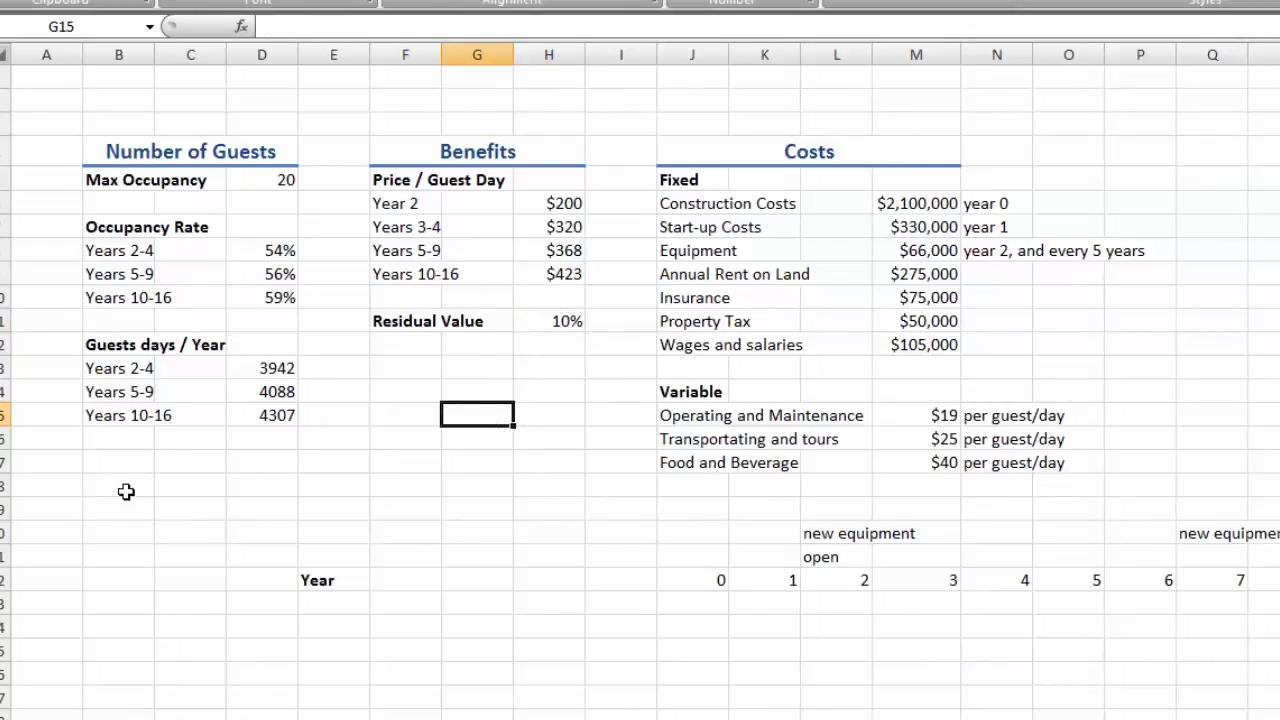
- Add a Heading-styled 'Real Discount Rate' in B18 with 10% shifted to E18
text(Discount)
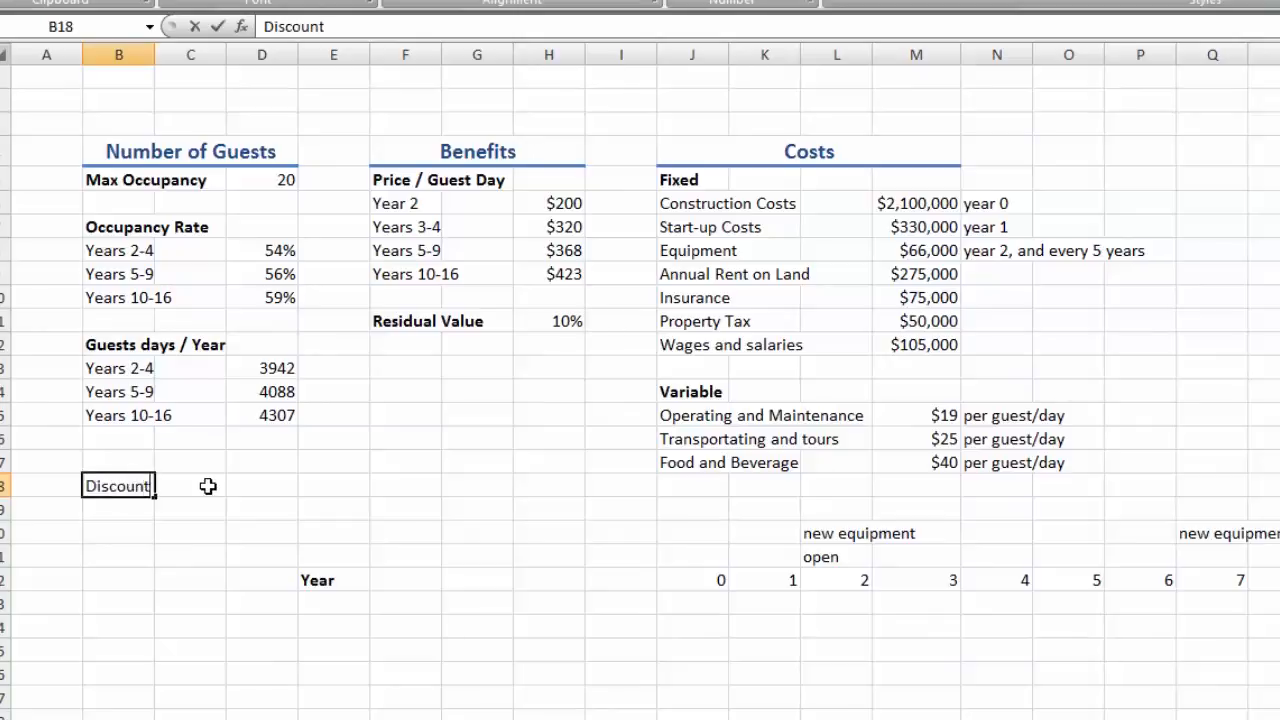
text(Rate)
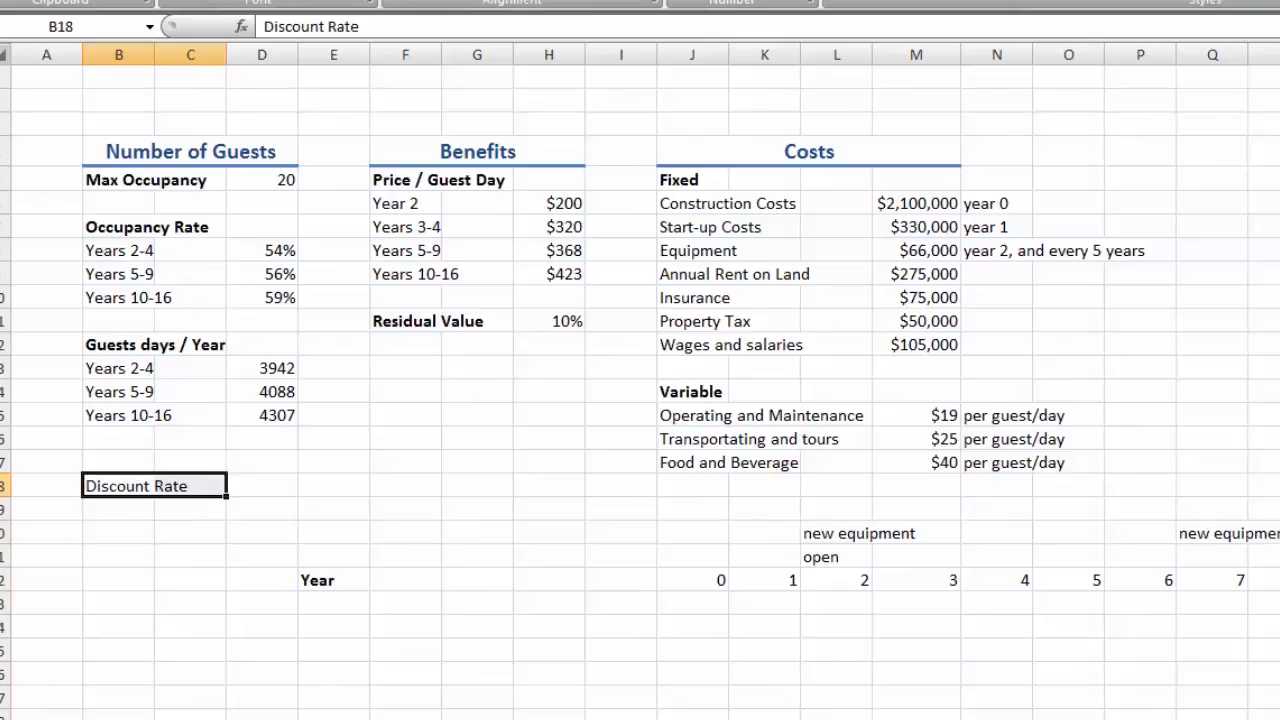
click(261, 489)
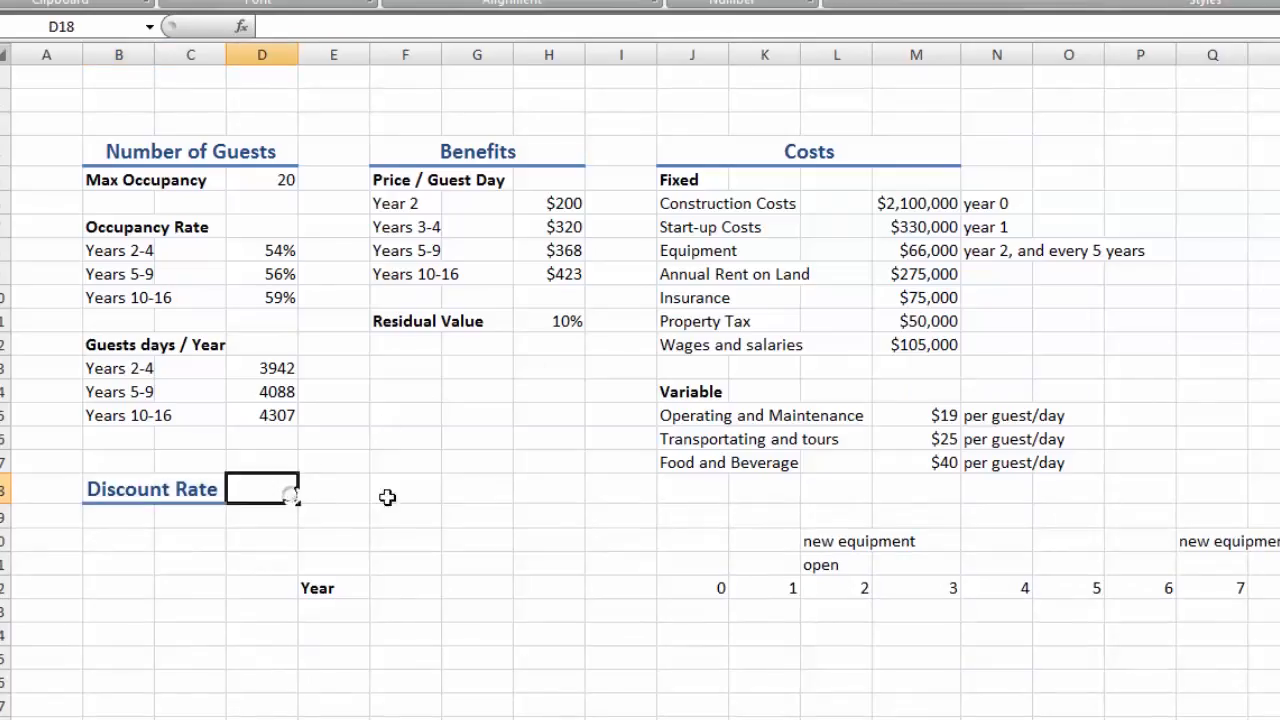
text(10%)
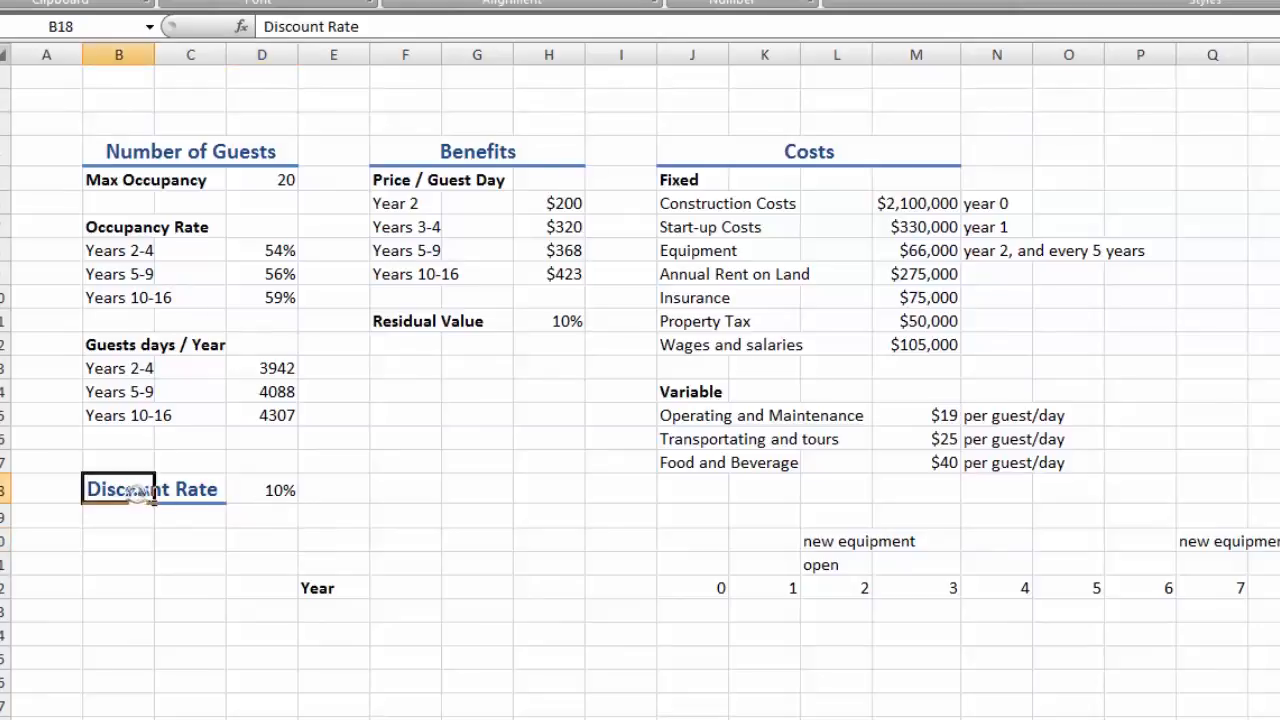
text(Real)
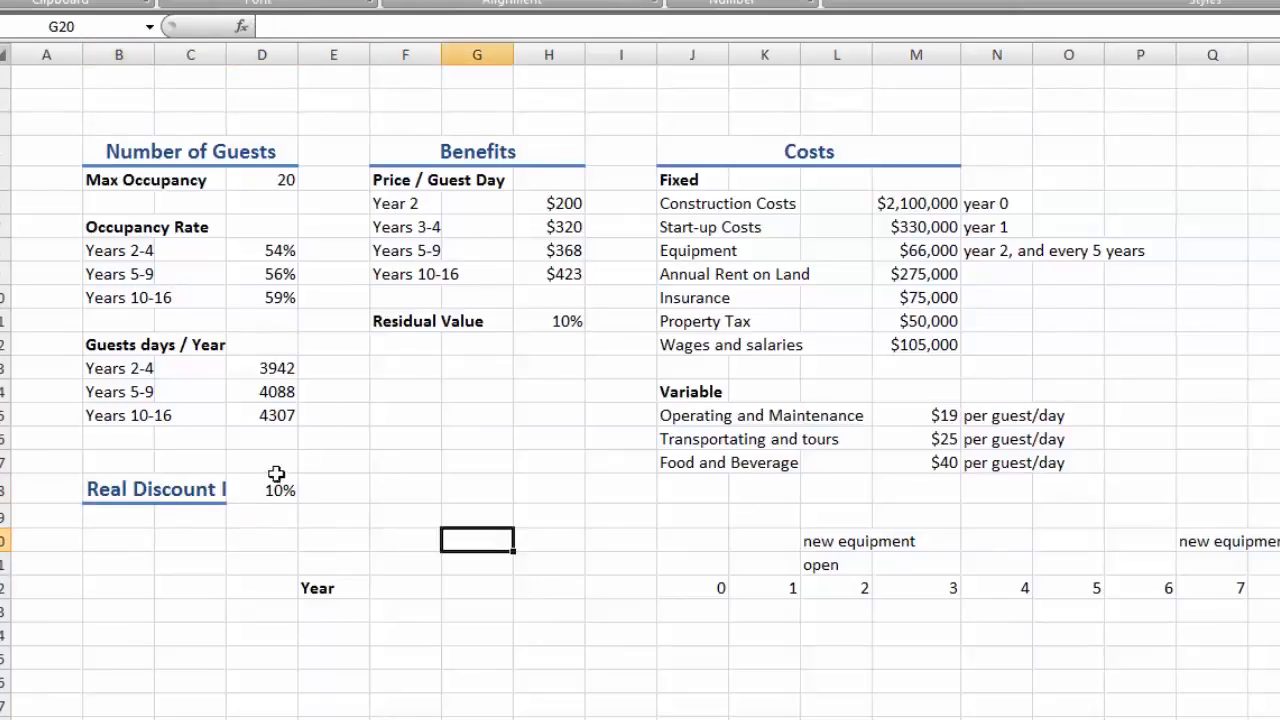
right_click(262, 489)
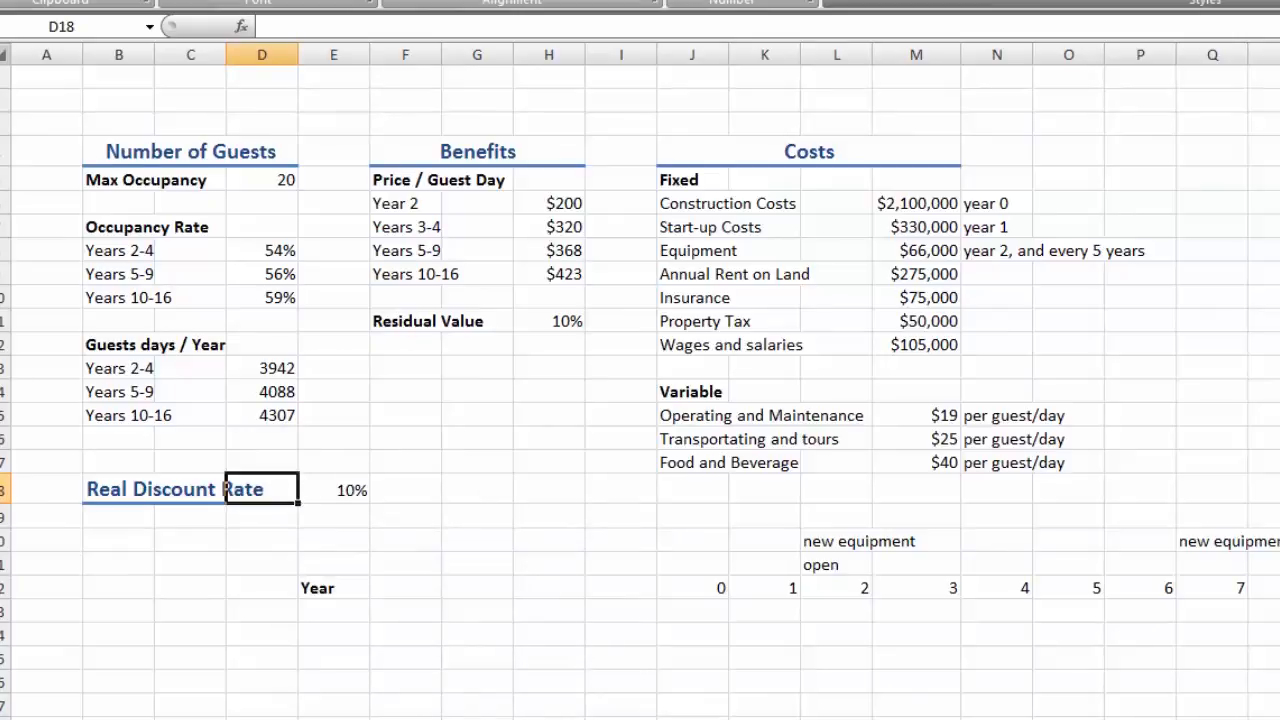
click(548, 517)
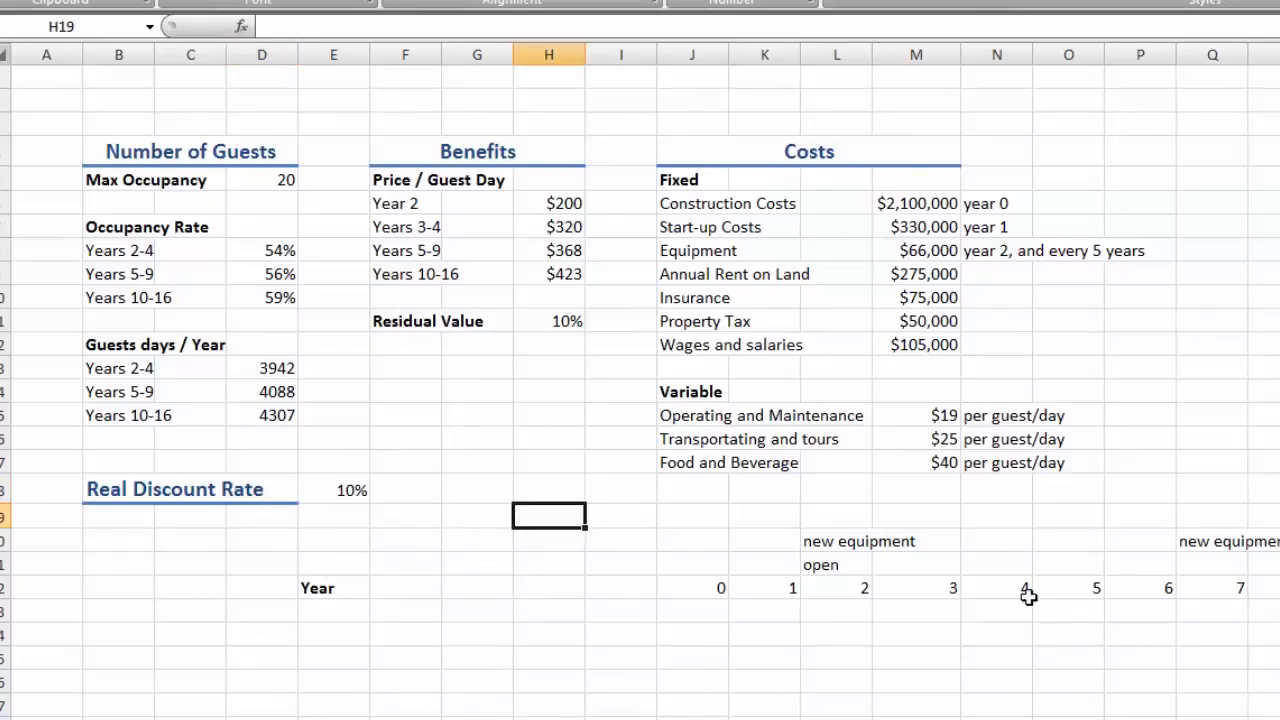